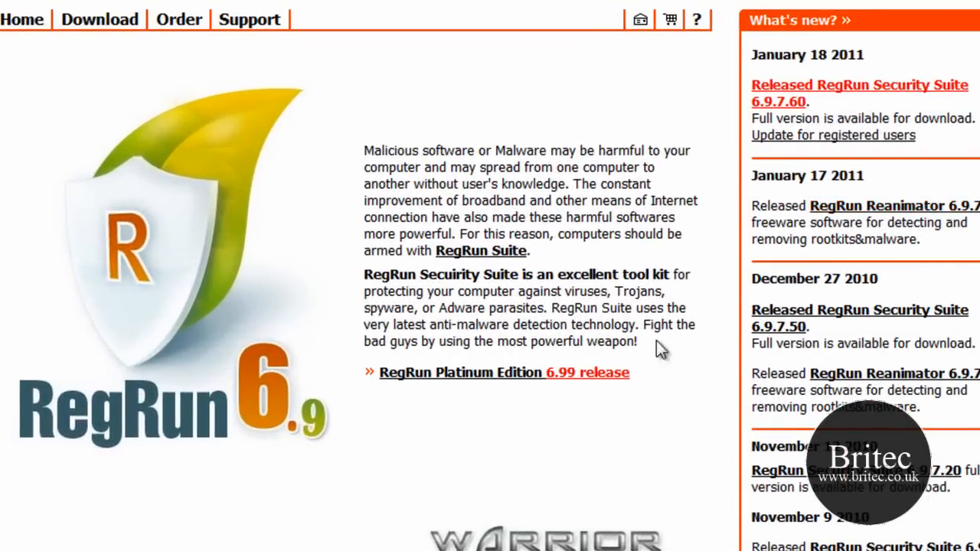
pyautogui.moveTo(780, 228)
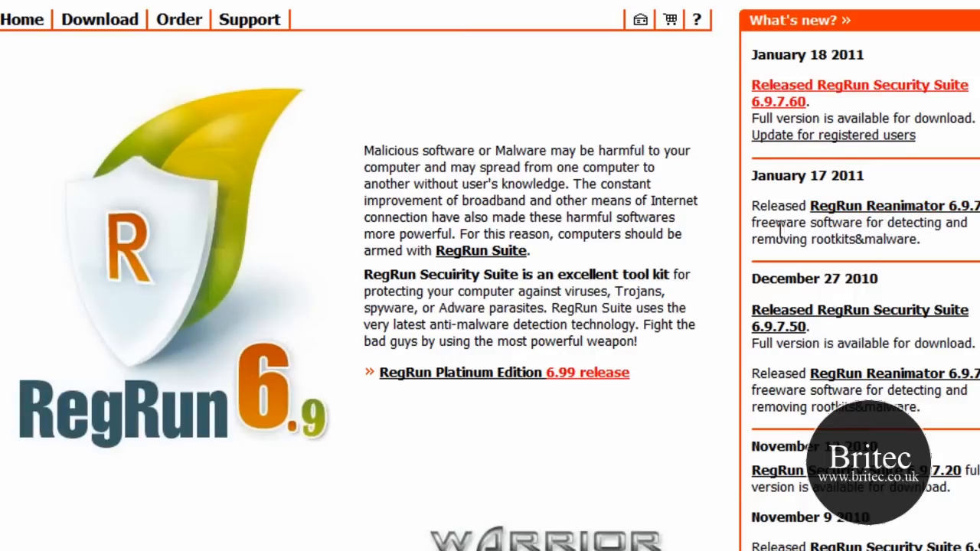
pyautogui.moveTo(94, 144)
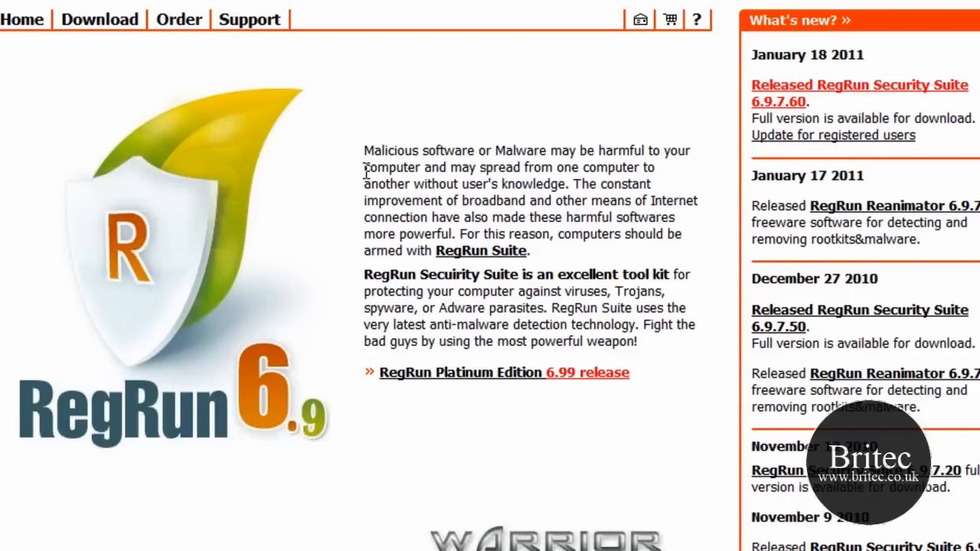
pyautogui.moveTo(249, 383)
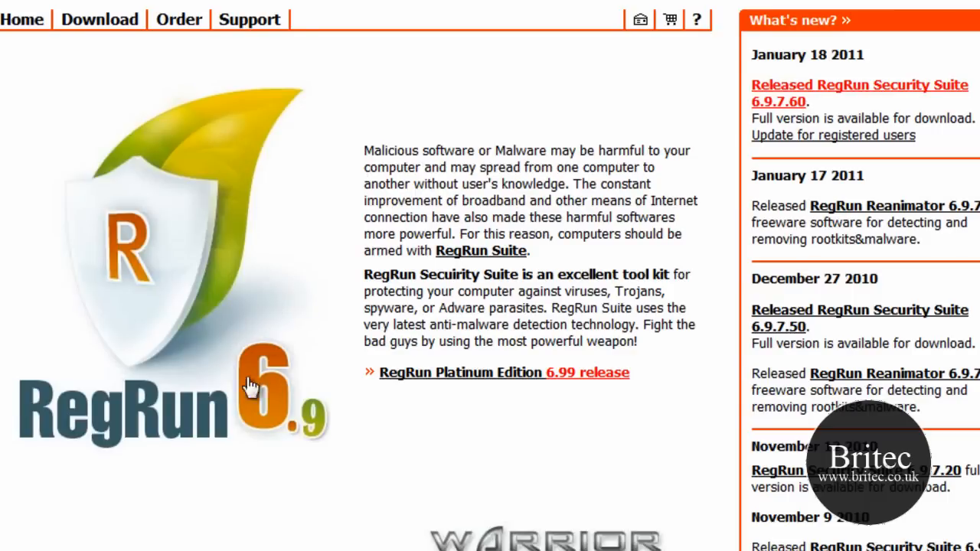
pyautogui.moveTo(814, 123)
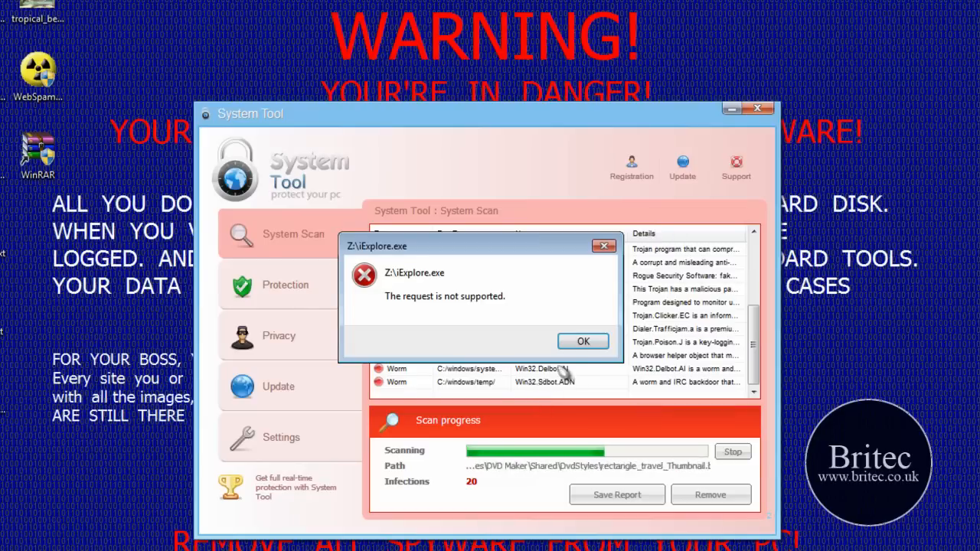
# Dismiss the rogue's error and permission prompt, then launch iExplore.exe with administrator approval
pyautogui.click(583, 341)
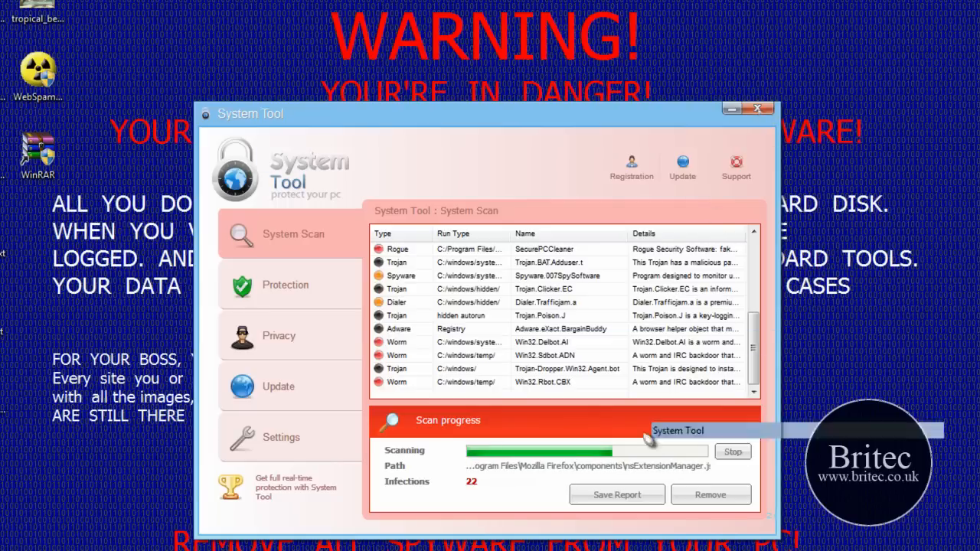
pyautogui.click(756, 109)
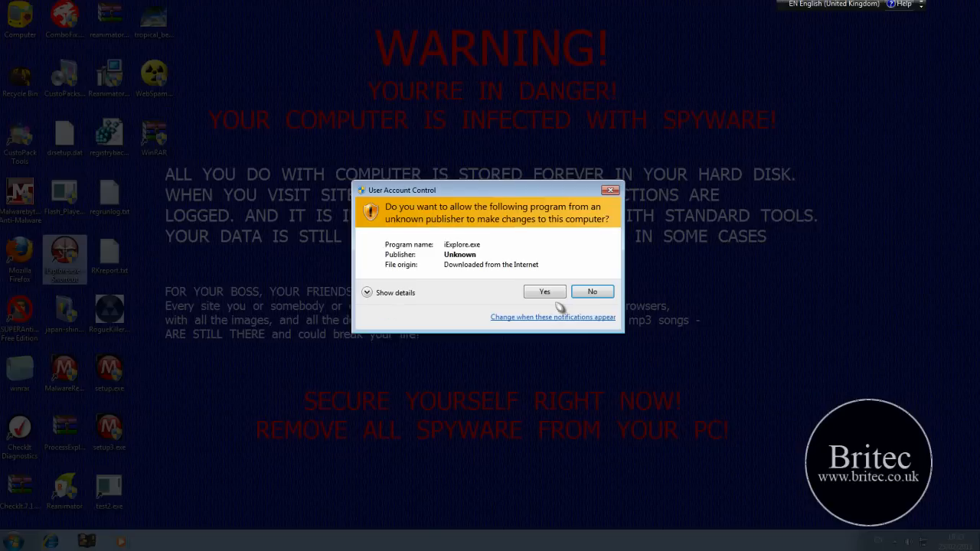
pyautogui.click(544, 291)
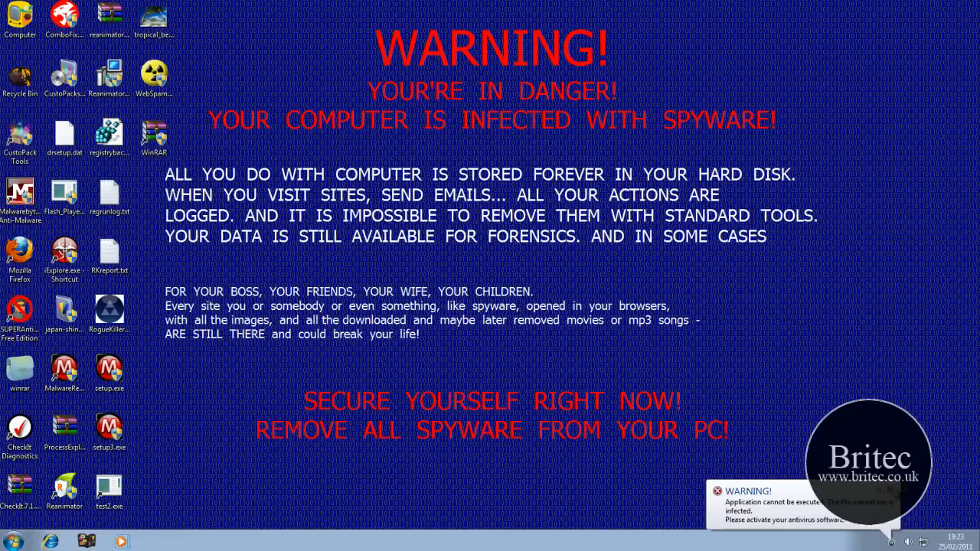
pyautogui.moveTo(465, 391)
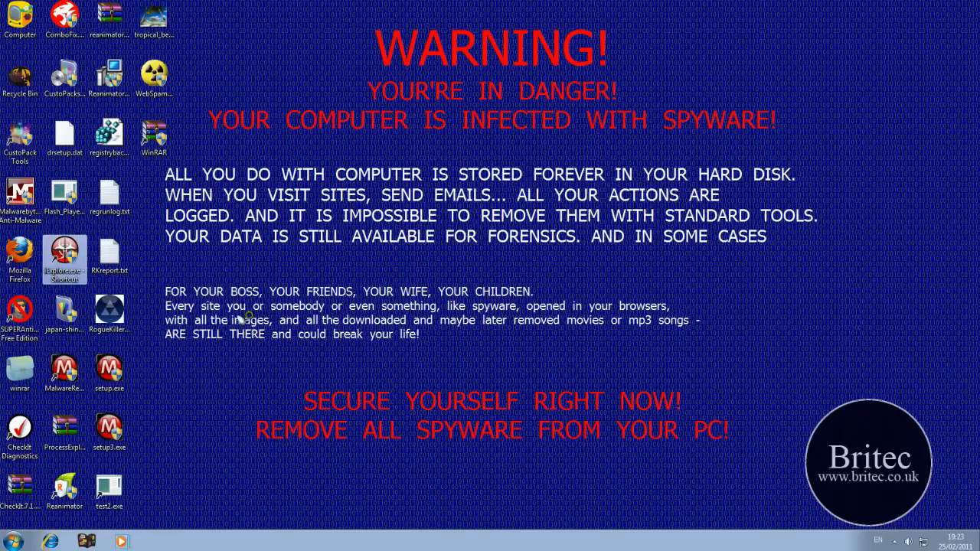
pyautogui.moveTo(156, 255)
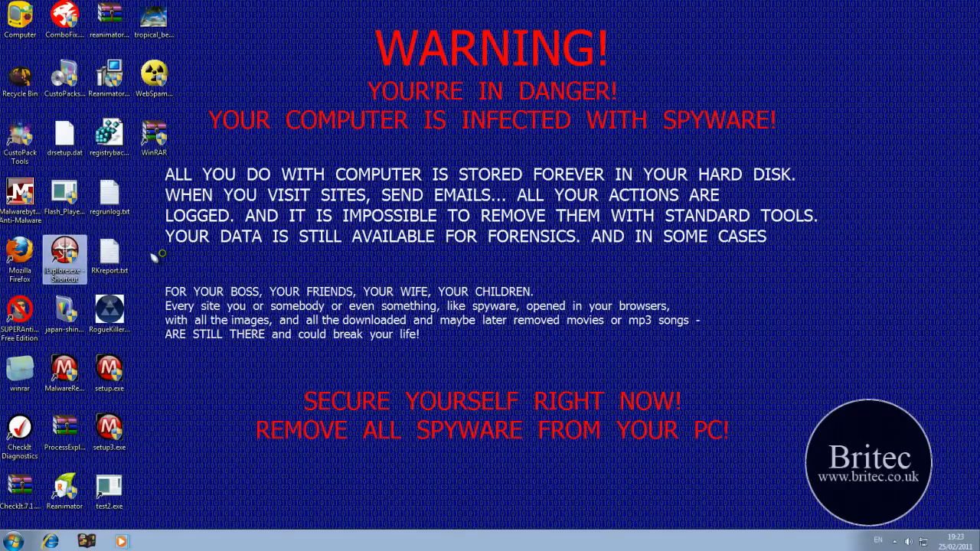
pyautogui.doubleClick(64, 256)
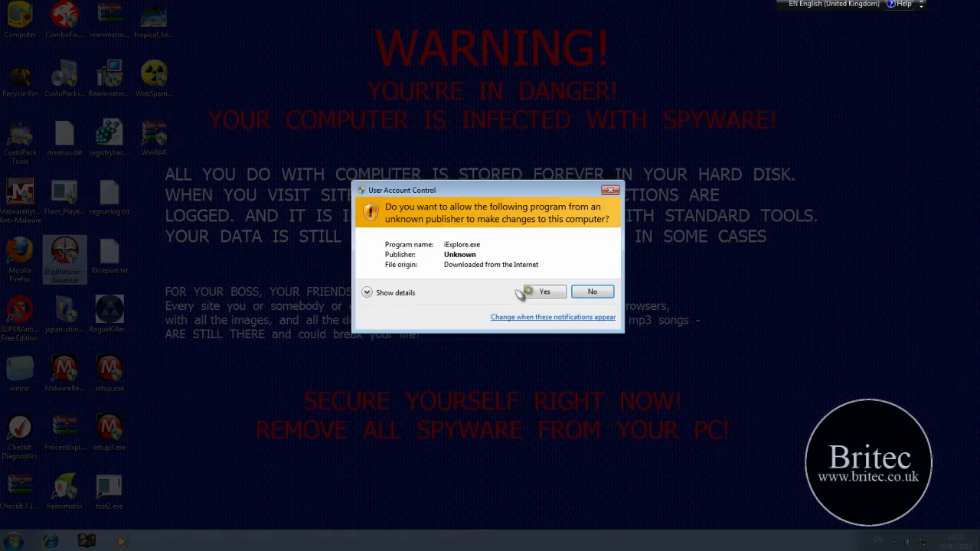
pyautogui.click(544, 291)
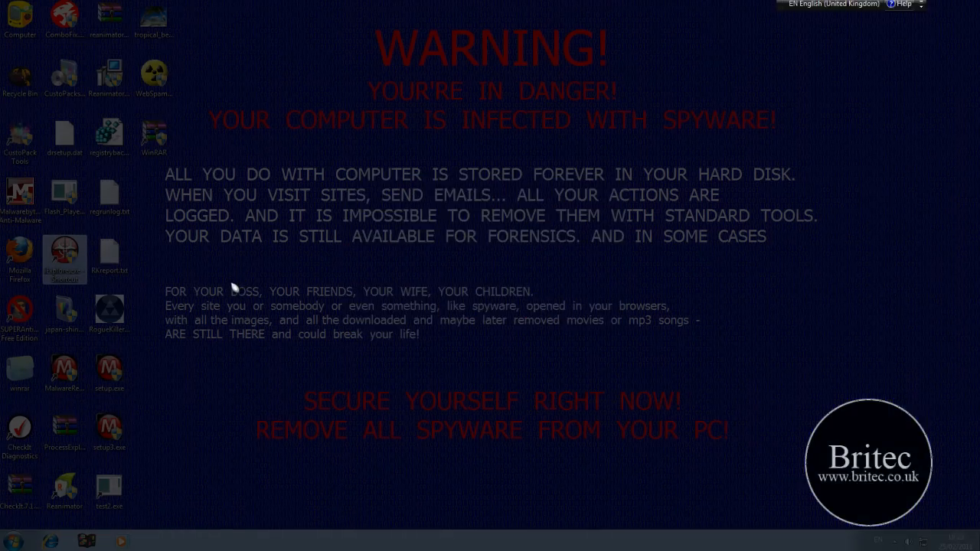
pyautogui.moveTo(304, 245)
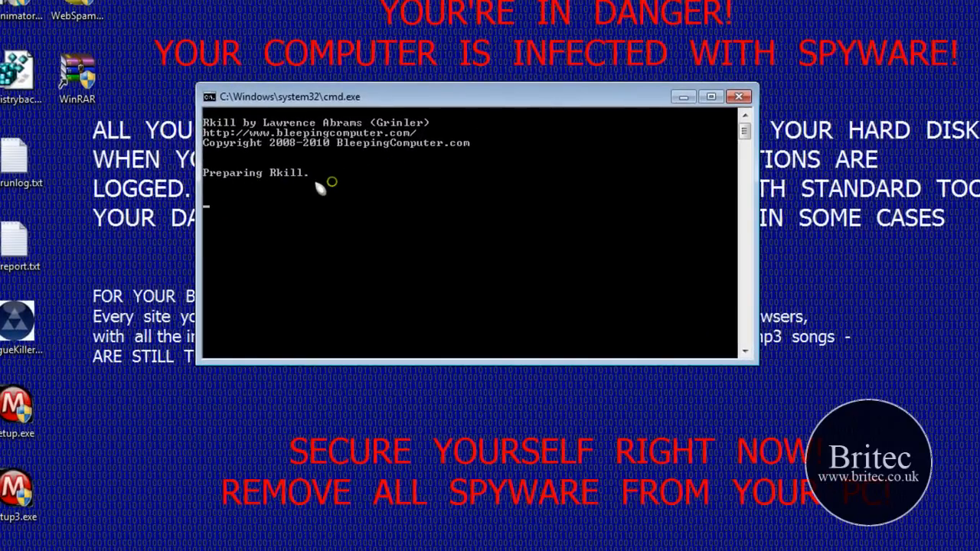
pyautogui.moveTo(371, 228)
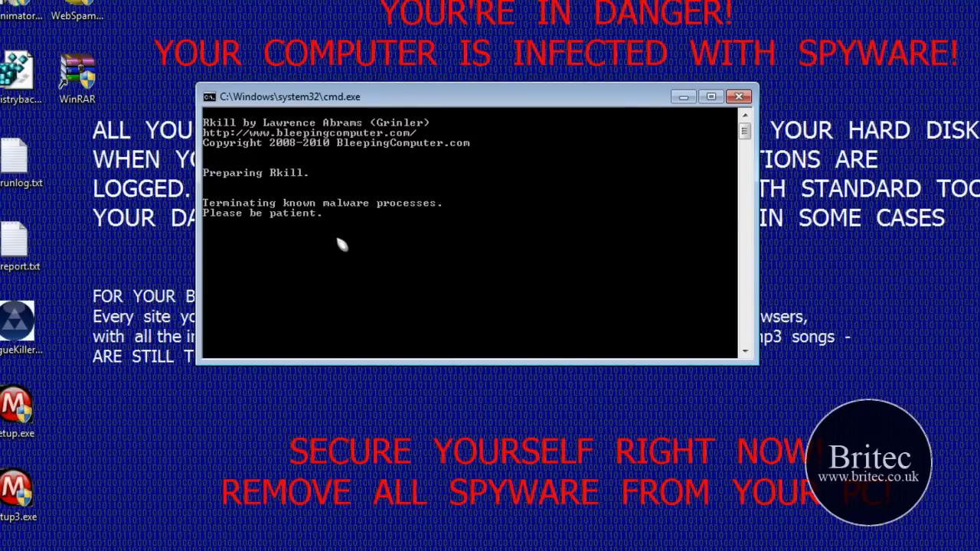
pyautogui.moveTo(558, 200)
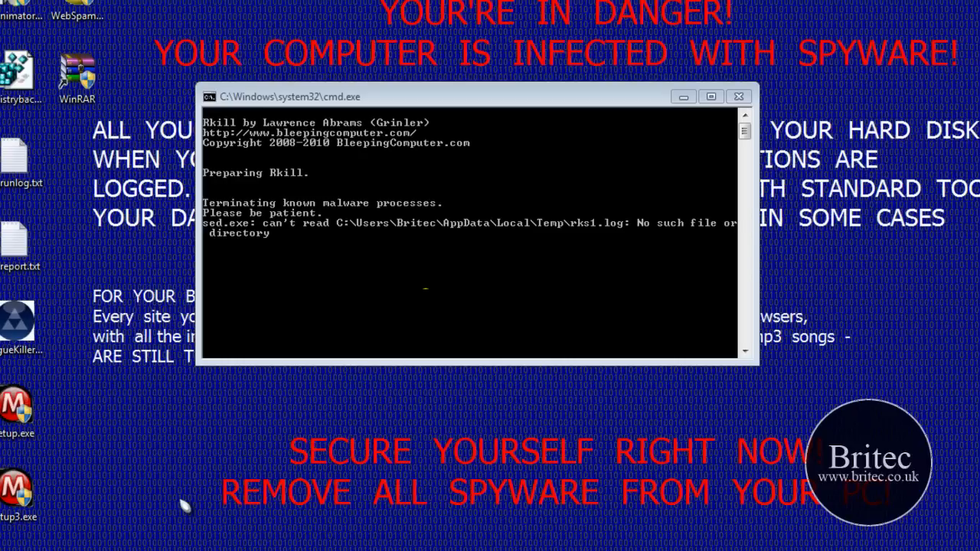
pyautogui.moveTo(245, 232)
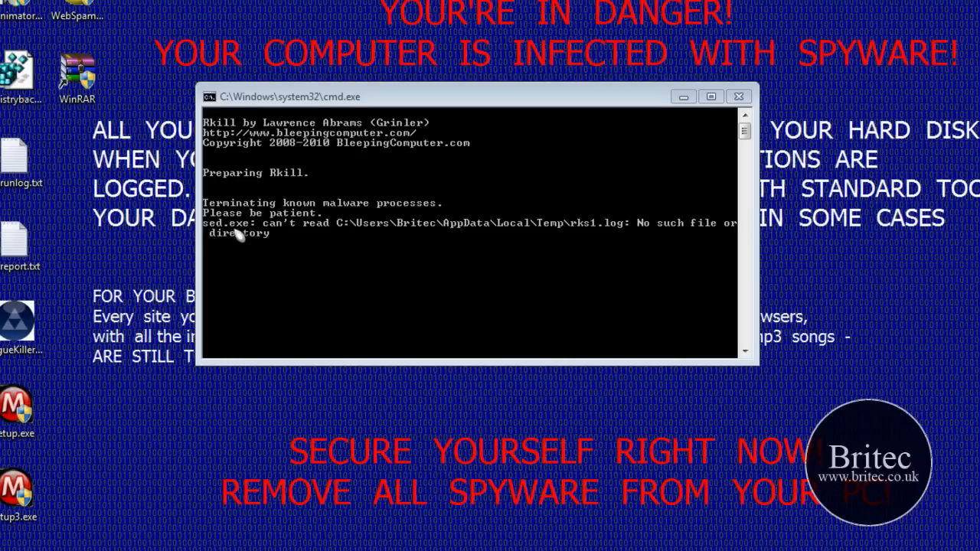
pyautogui.moveTo(350, 249)
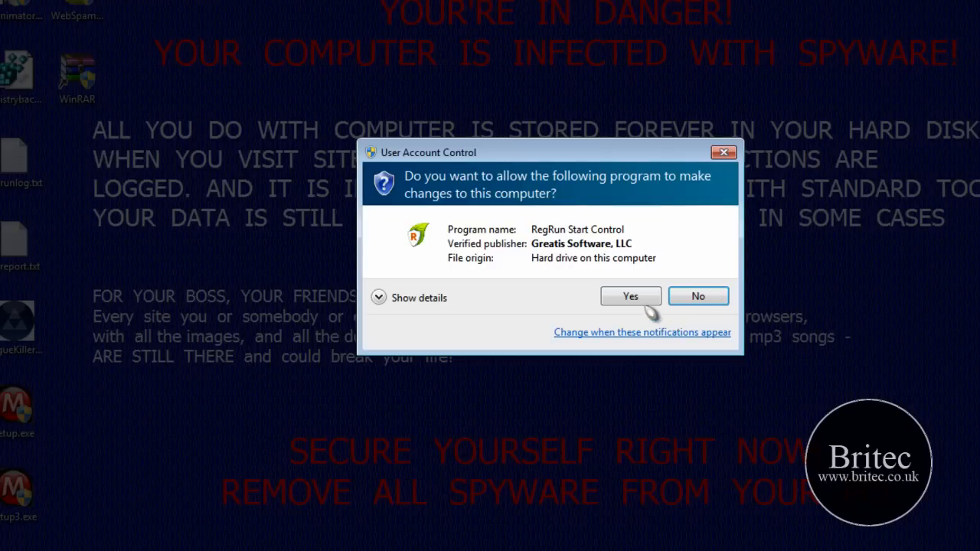
# Approve RegRun Start Control in UAC and close the automatic update check
pyautogui.click(631, 296)
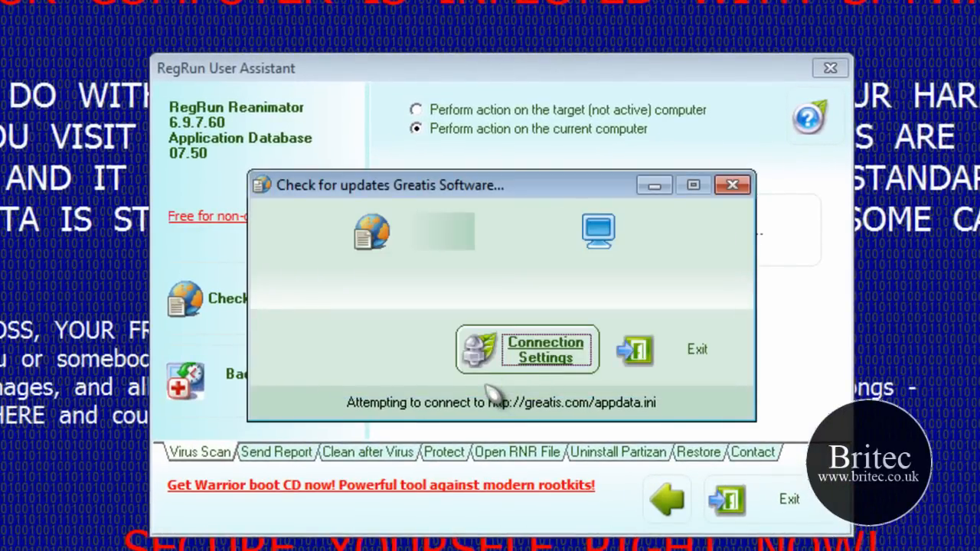
pyautogui.click(735, 185)
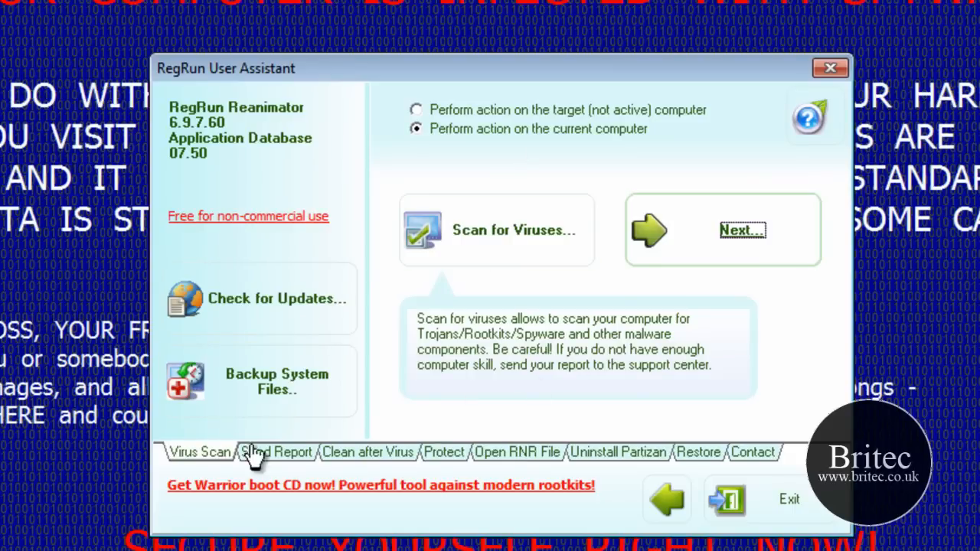
pyautogui.moveTo(197, 474)
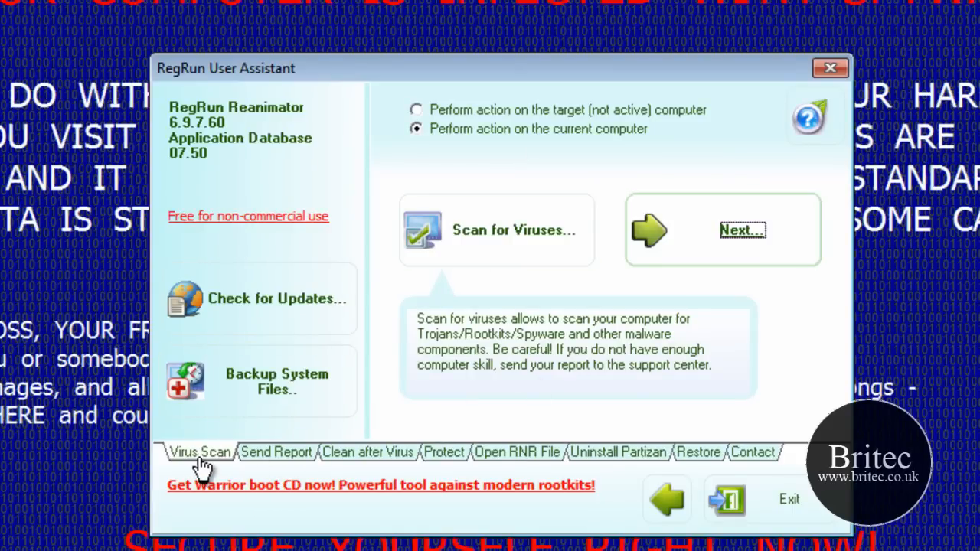
# Browse the Clean after Virus, Protect, Open RNR File and Restore options, then check database updates
pyautogui.click(369, 451)
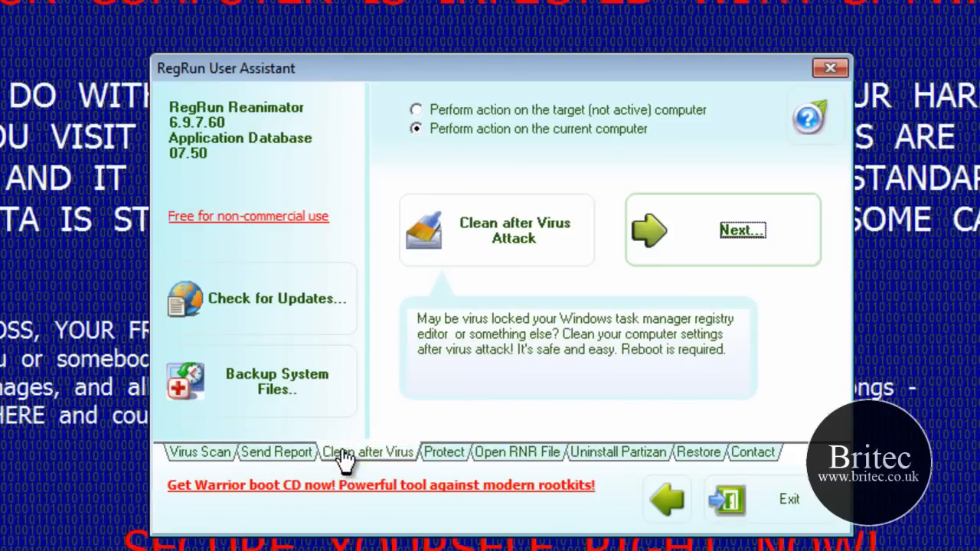
pyautogui.click(443, 451)
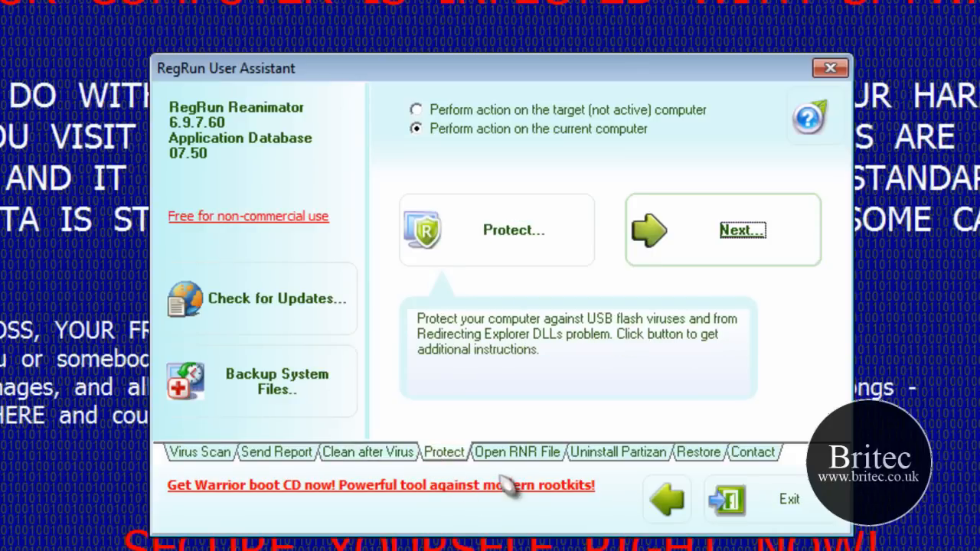
pyautogui.click(519, 452)
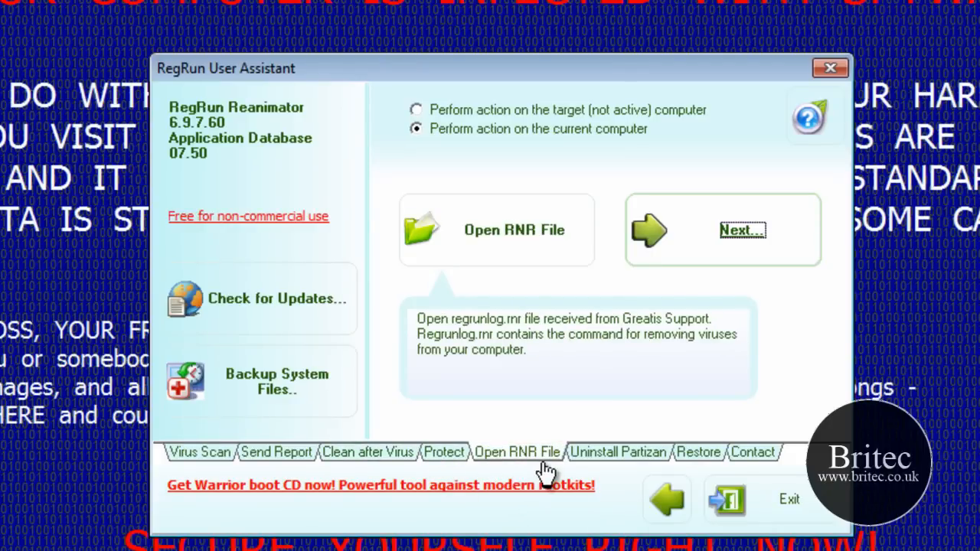
pyautogui.click(619, 453)
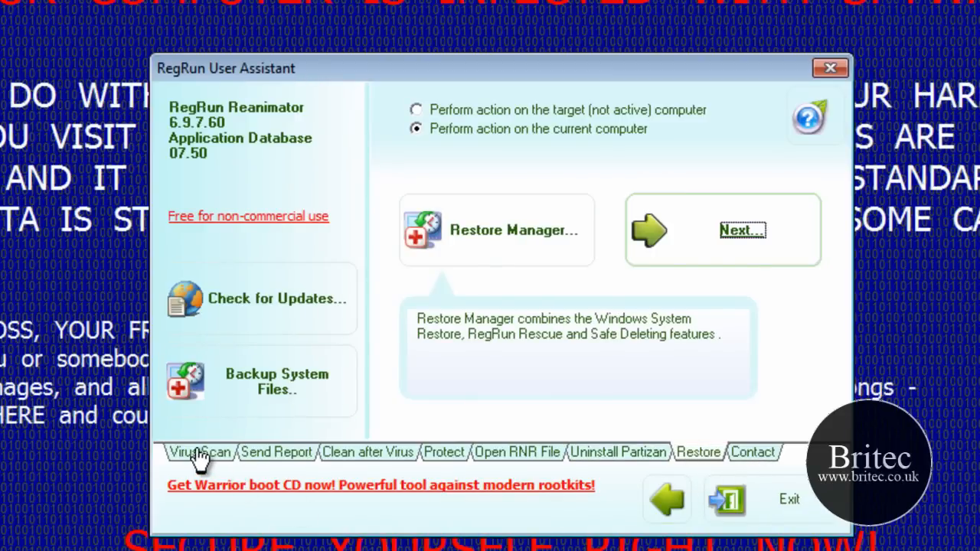
pyautogui.click(199, 452)
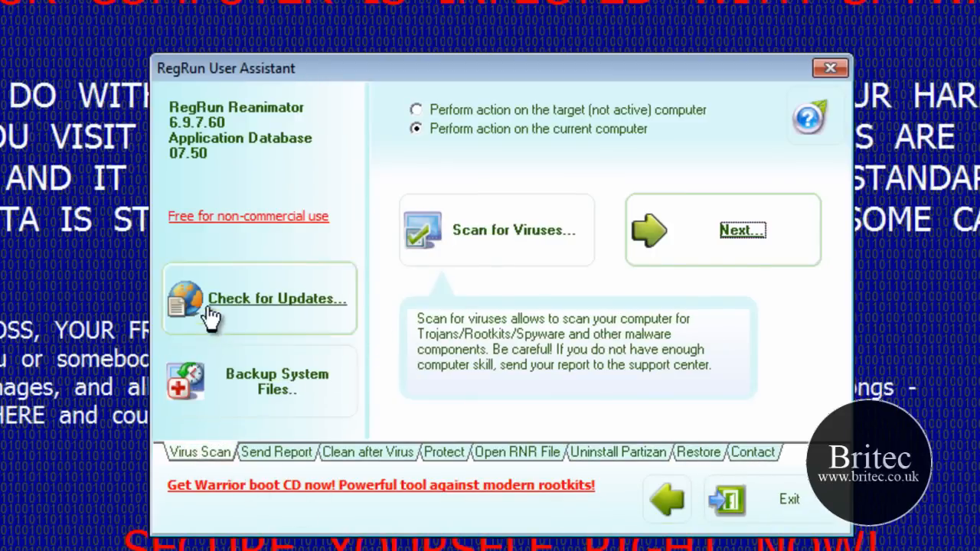
pyautogui.click(276, 298)
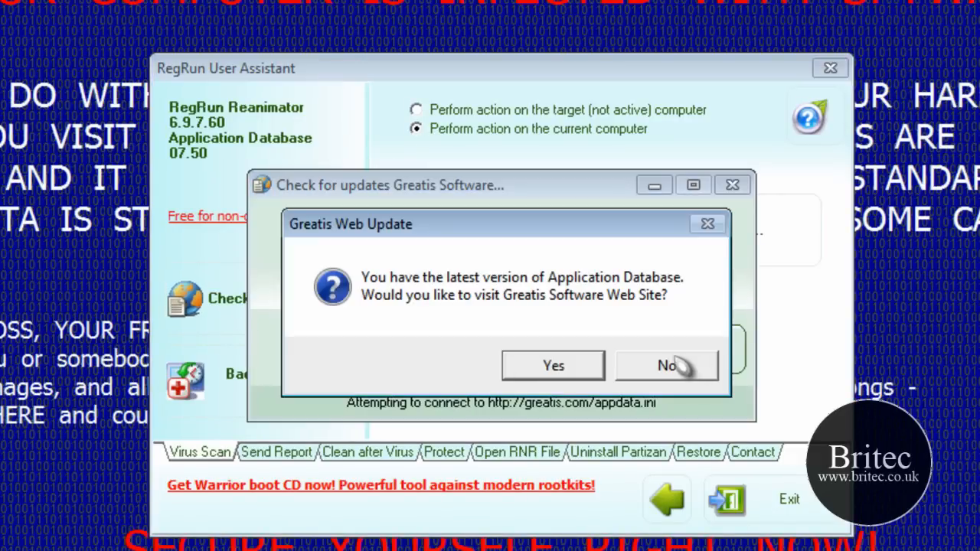
pyautogui.click(667, 365)
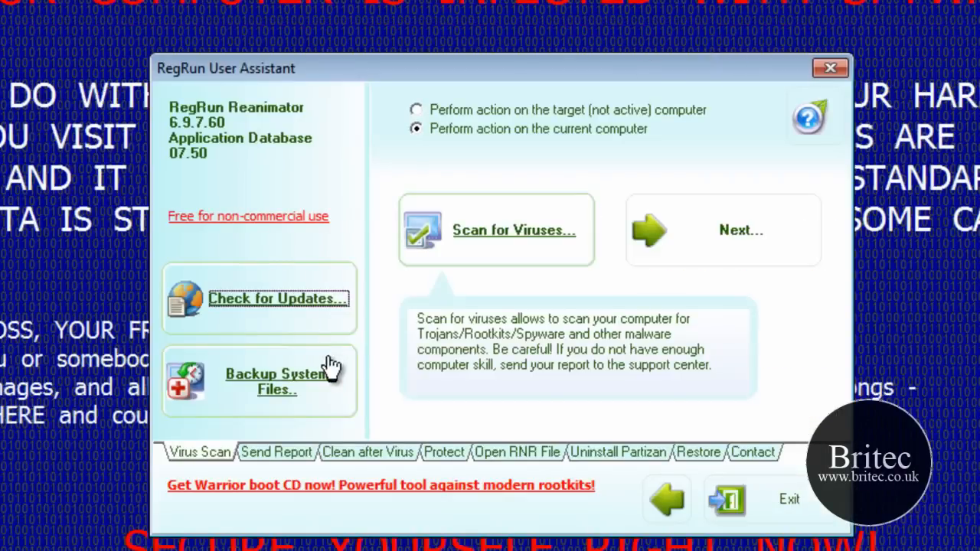
pyautogui.moveTo(487, 242)
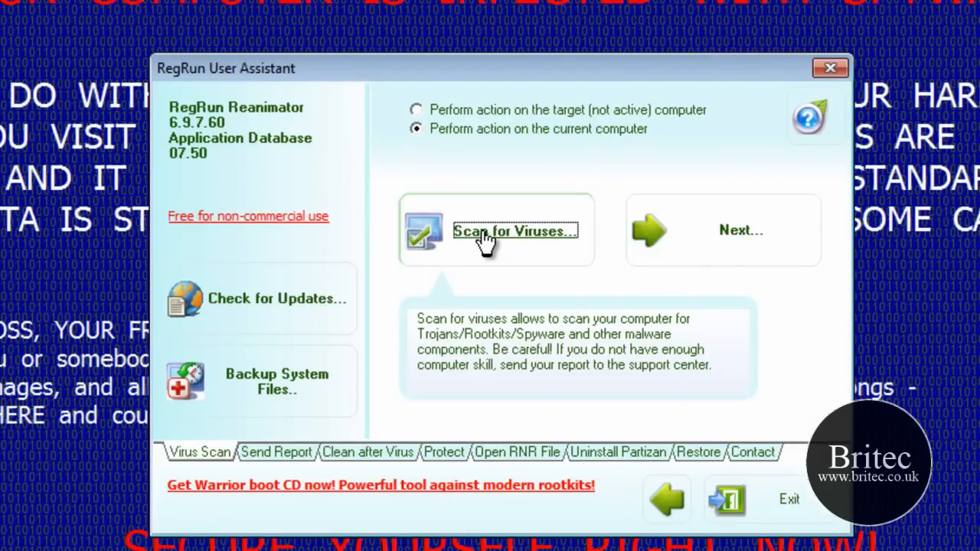
# Schedule a Windows startup items scan for next reboot and confirm restarting now
pyautogui.click(515, 231)
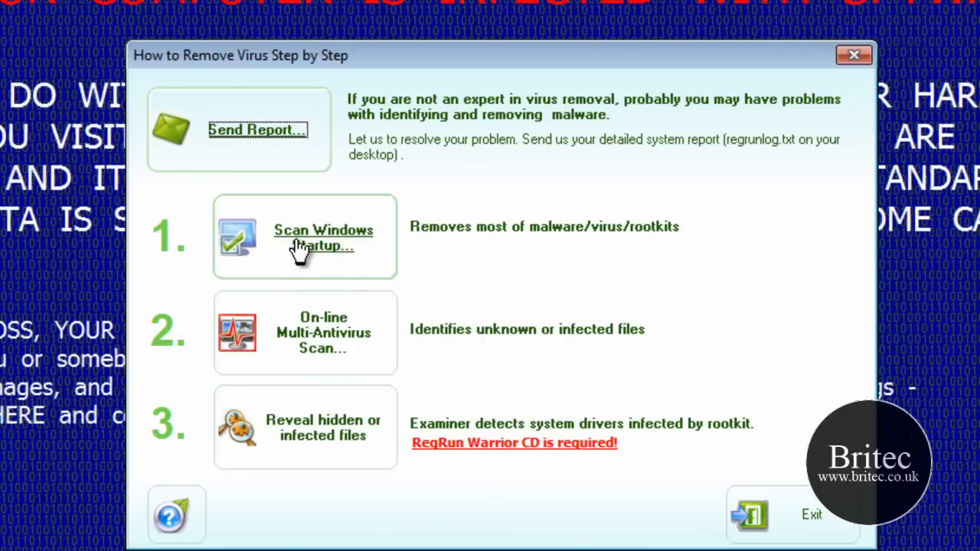
pyautogui.moveTo(341, 252)
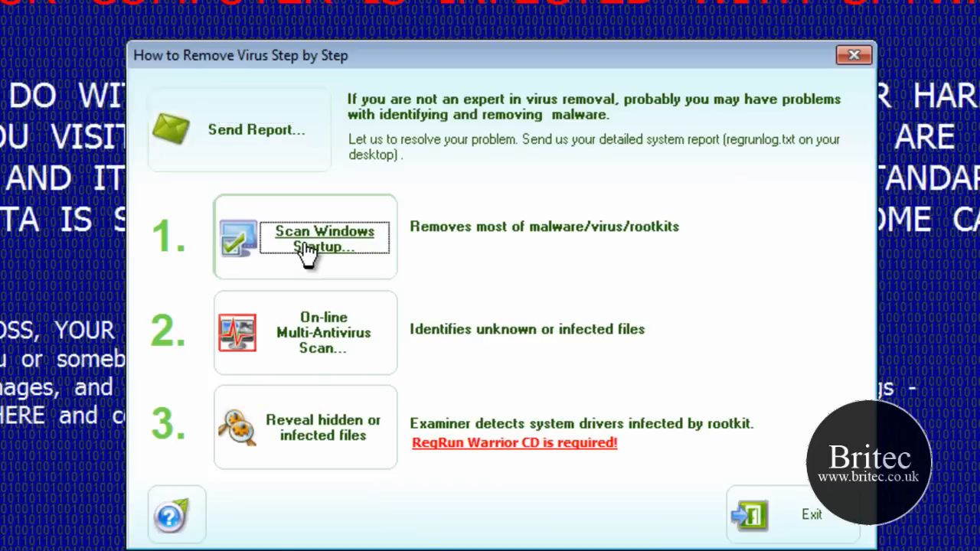
pyautogui.click(323, 238)
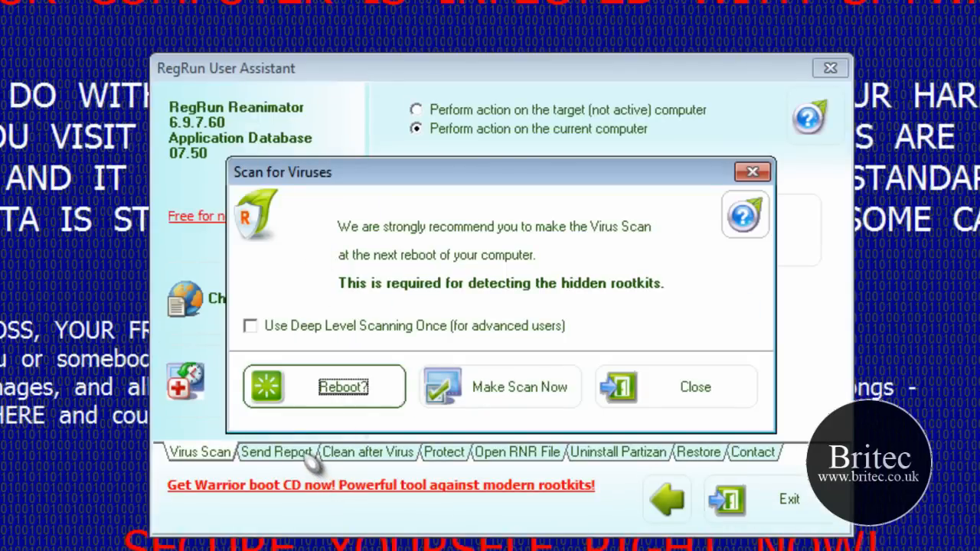
pyautogui.click(339, 387)
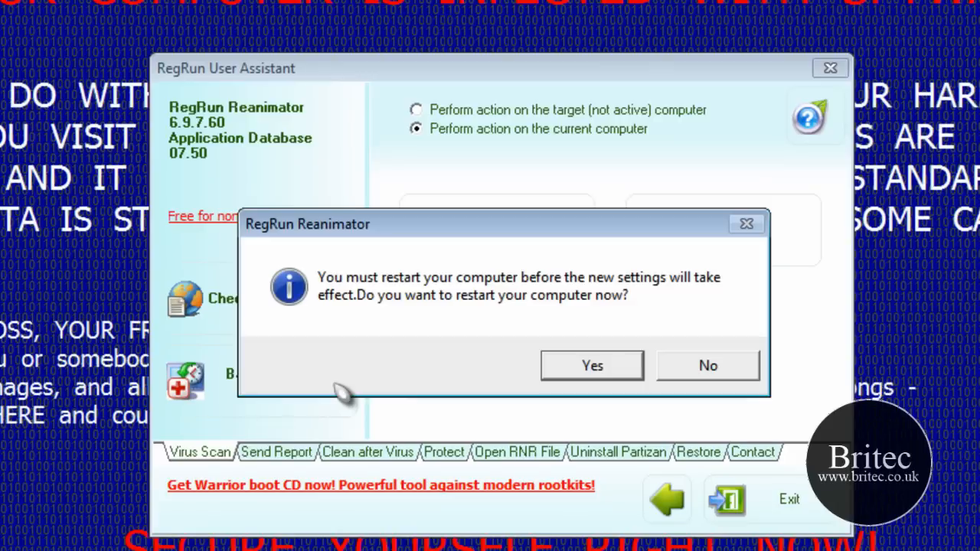
pyautogui.click(707, 366)
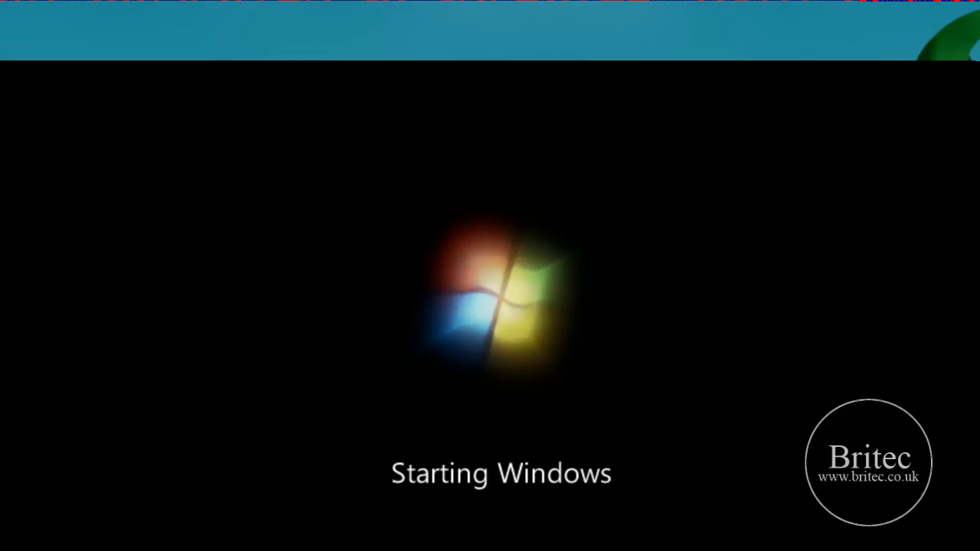
pyautogui.moveTo(813, 287)
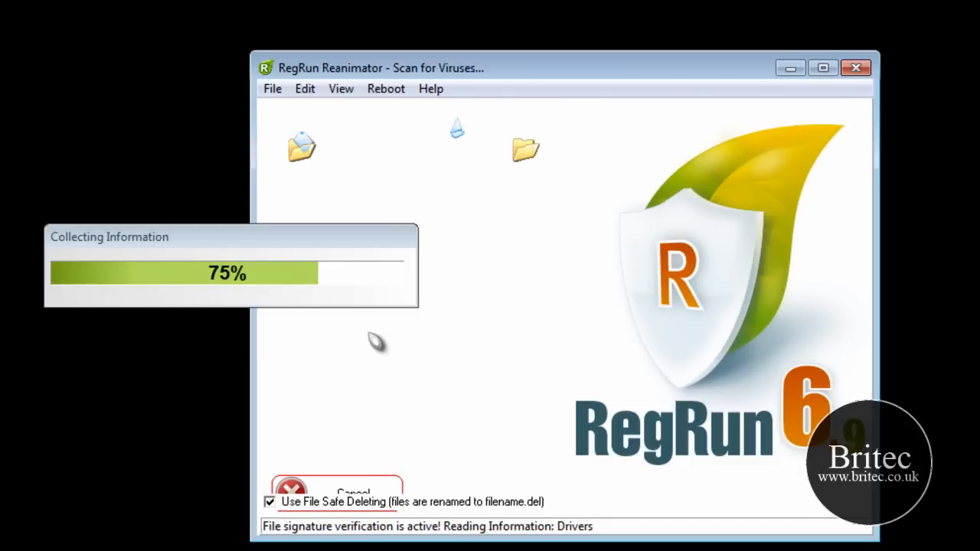
pyautogui.moveTo(377, 341)
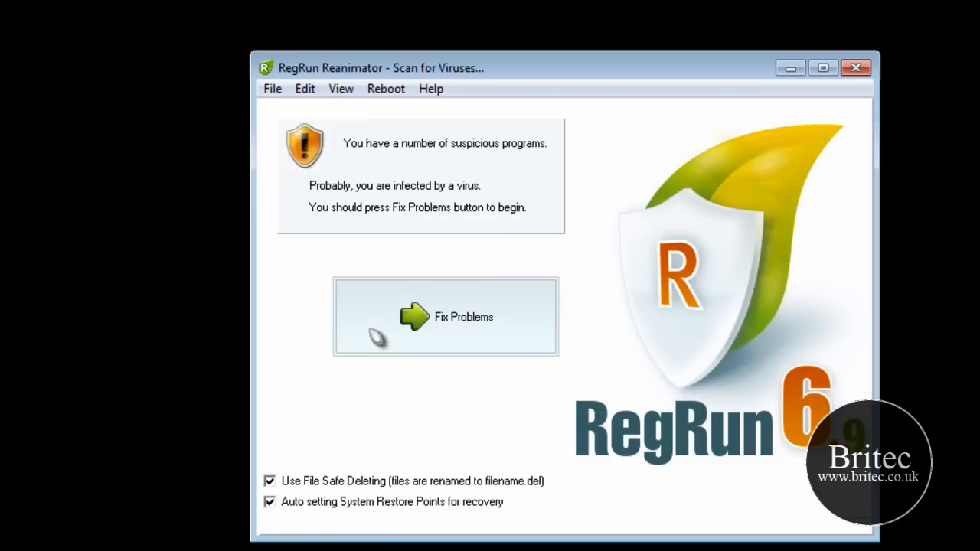
pyautogui.moveTo(436, 313)
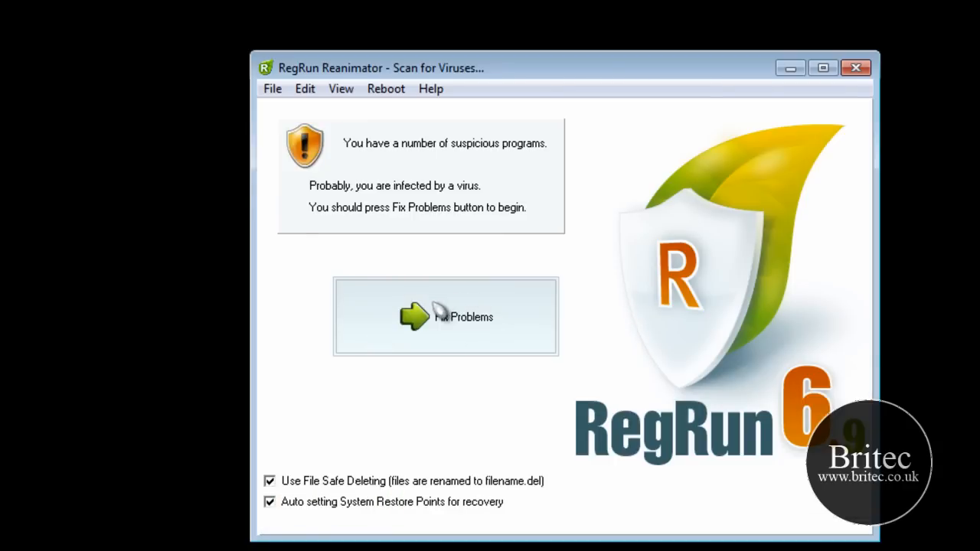
# Remove the E0200804 keyboard listener and SpamNukeWeb startup entries, accepting Registry Guard
pyautogui.click(447, 316)
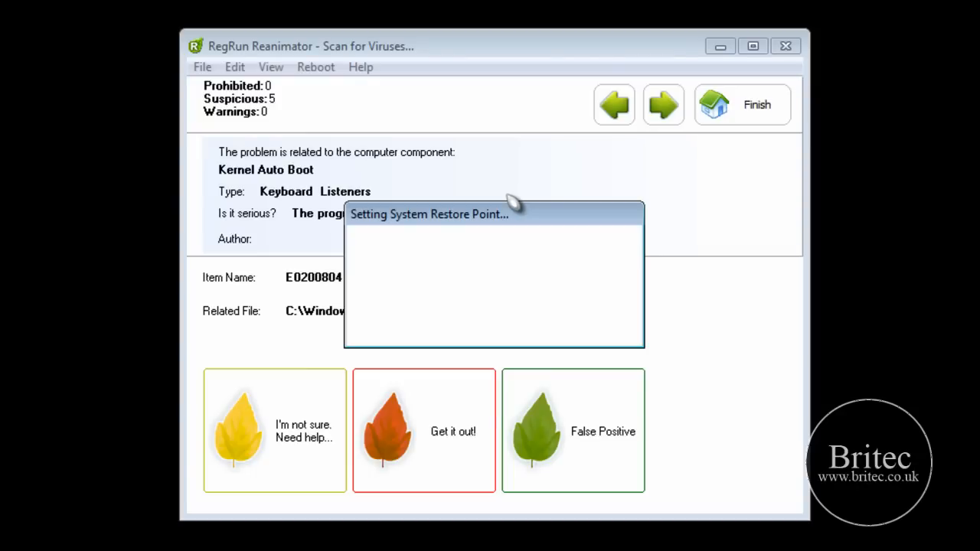
pyautogui.moveTo(482, 226)
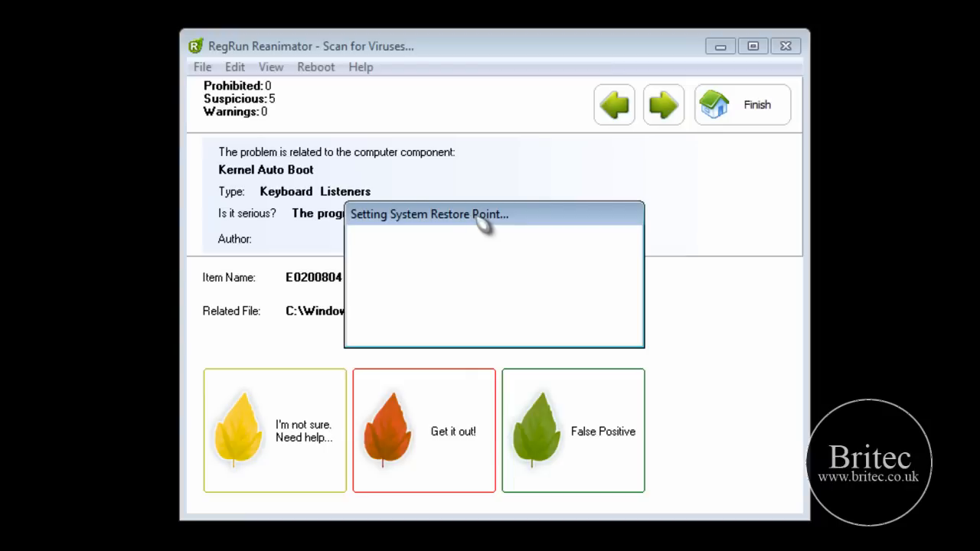
pyautogui.moveTo(444, 229)
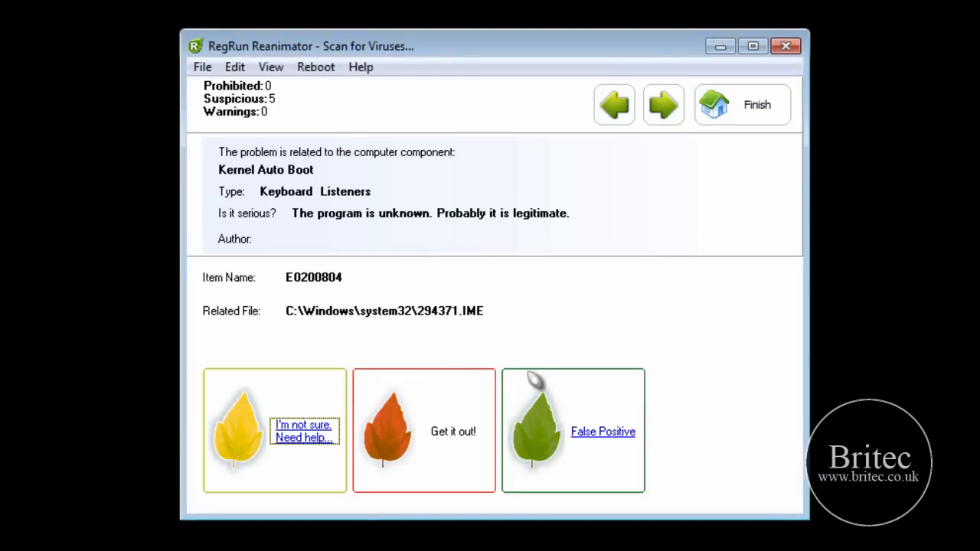
pyautogui.moveTo(413, 427)
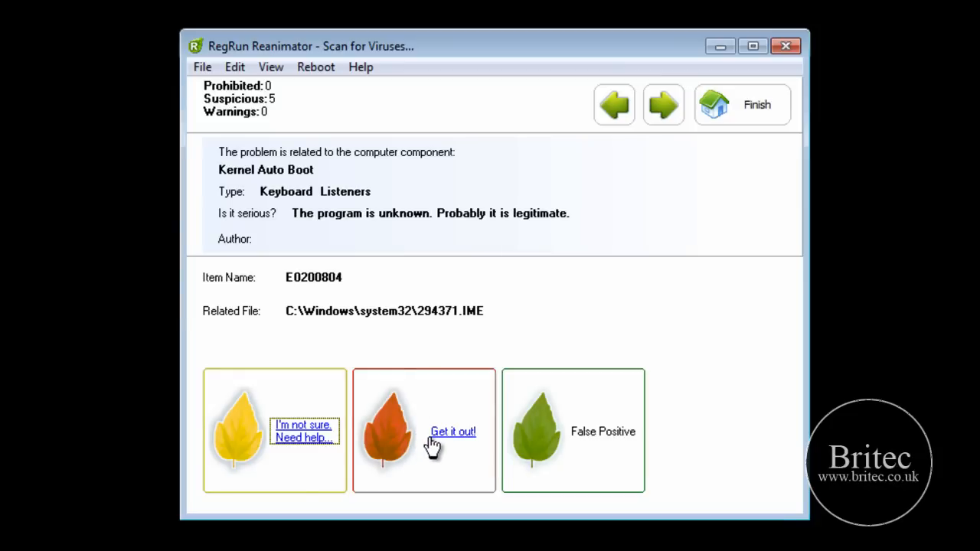
pyautogui.click(451, 431)
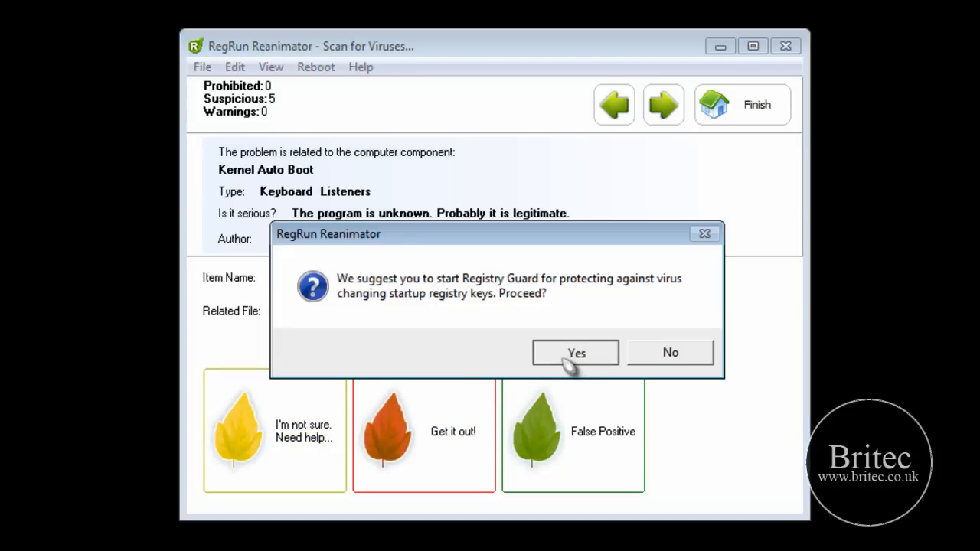
pyautogui.click(575, 352)
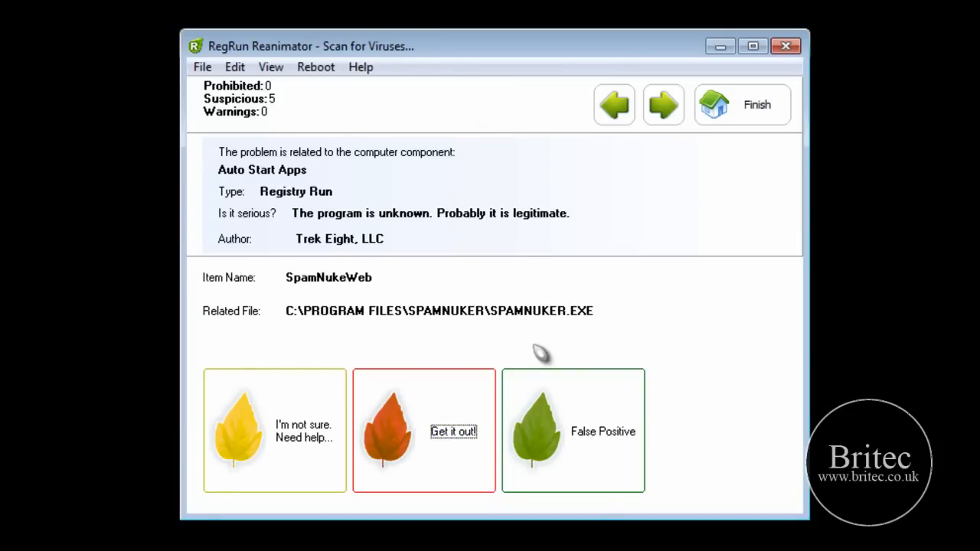
pyautogui.click(453, 431)
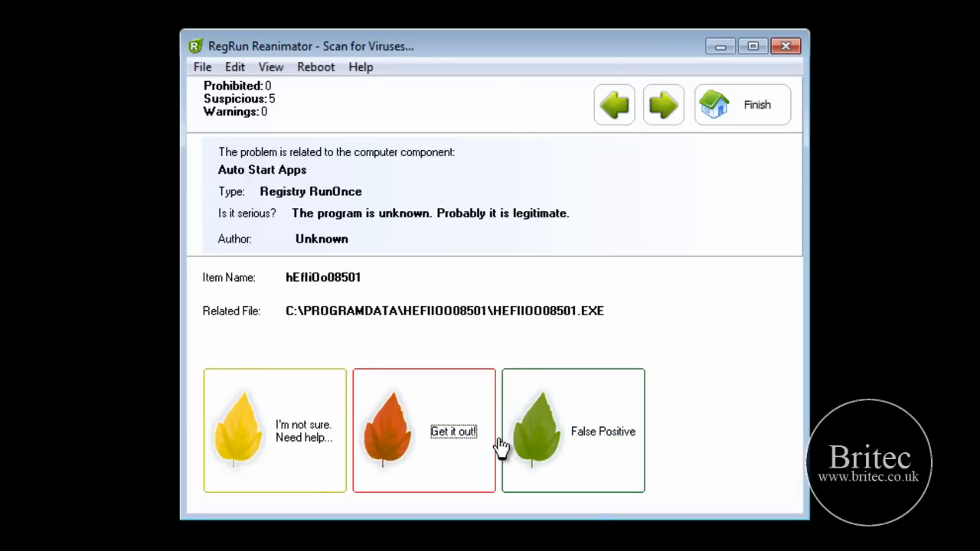
# Remove hEfIiOo08501 and both MalwareRemovalBot tasks, deleting their executables
pyautogui.click(454, 431)
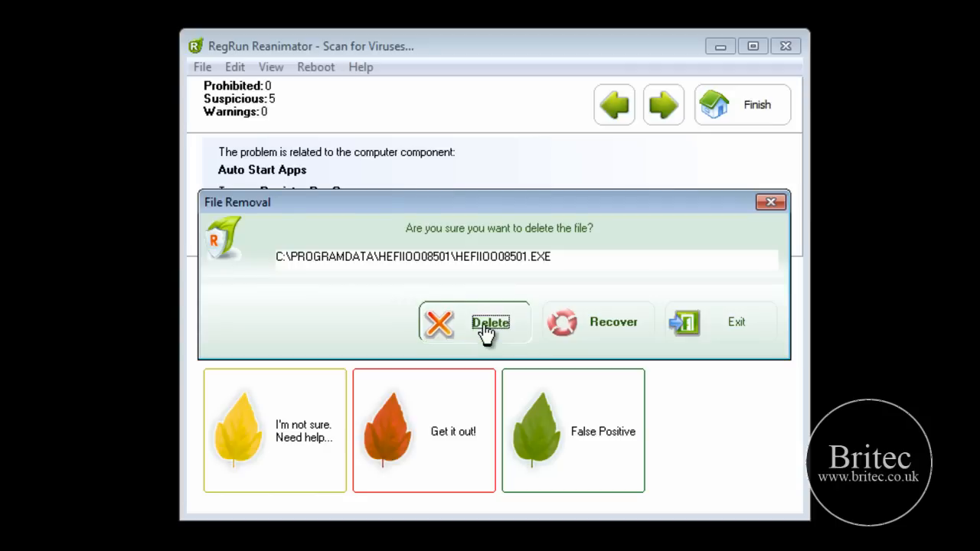
pyautogui.click(490, 323)
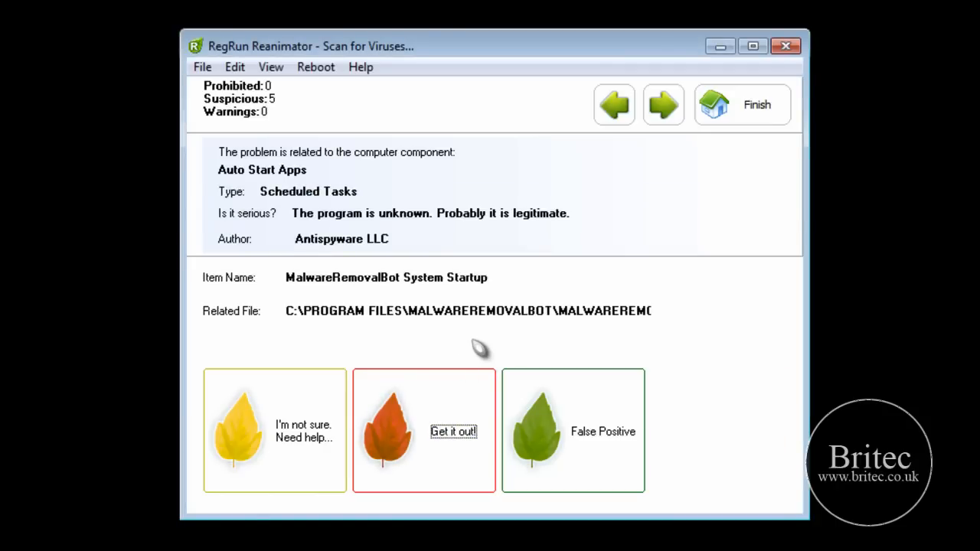
pyautogui.moveTo(436, 326)
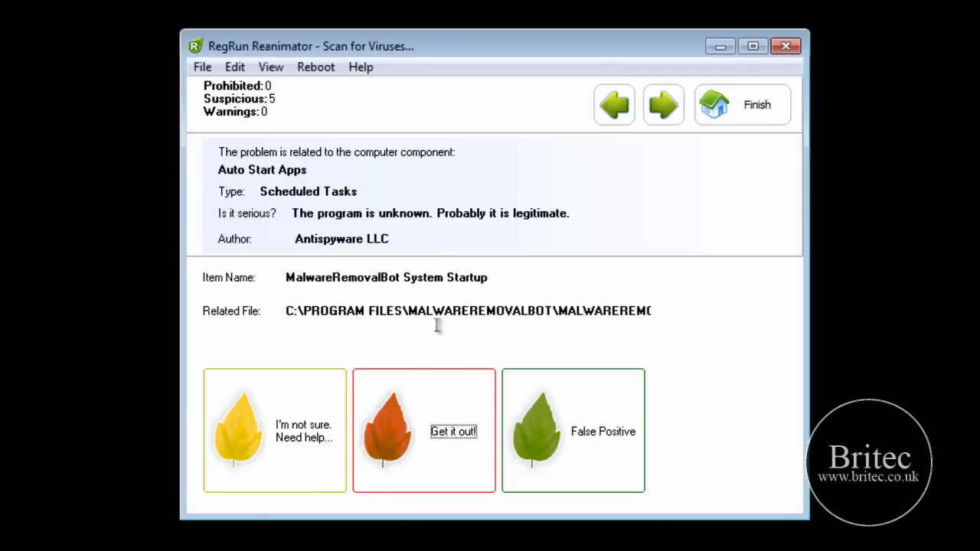
pyautogui.moveTo(539, 317)
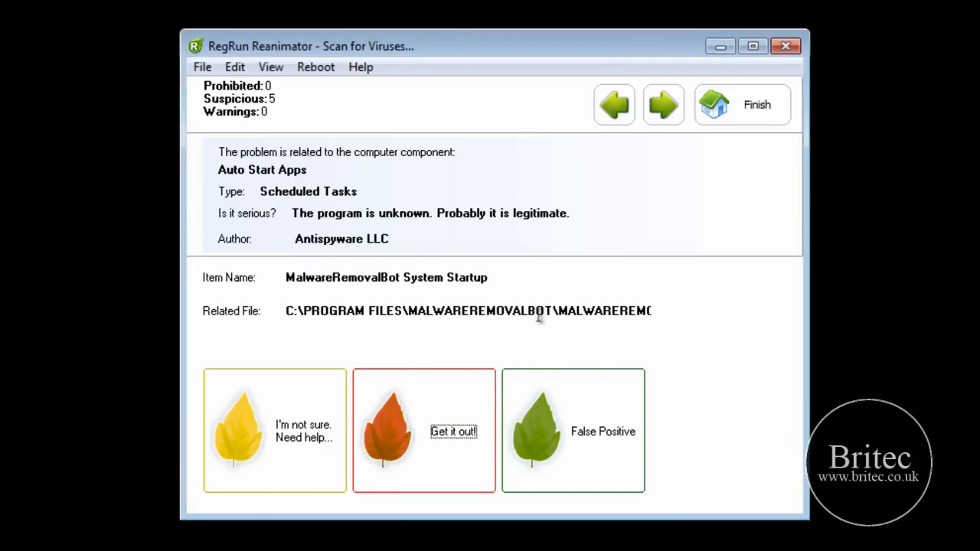
pyautogui.click(453, 431)
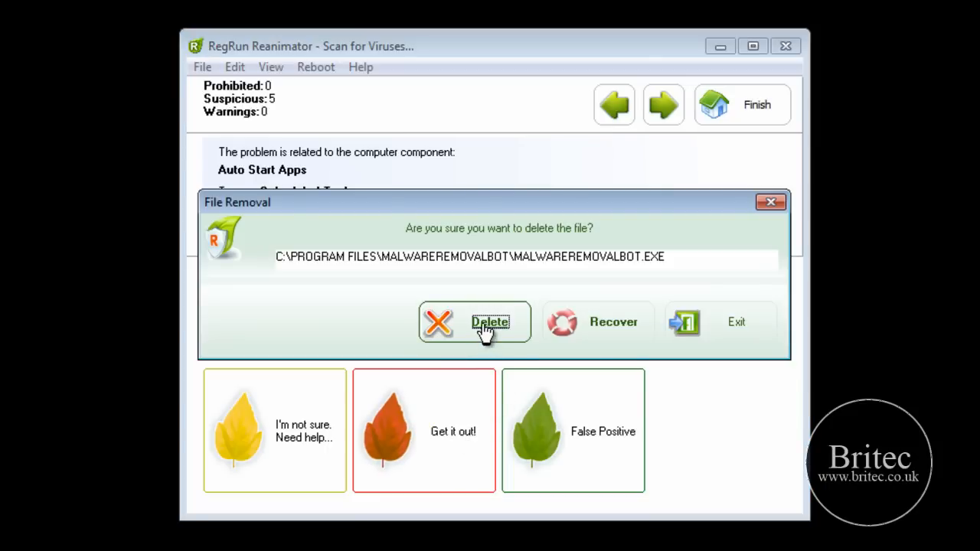
pyautogui.click(490, 321)
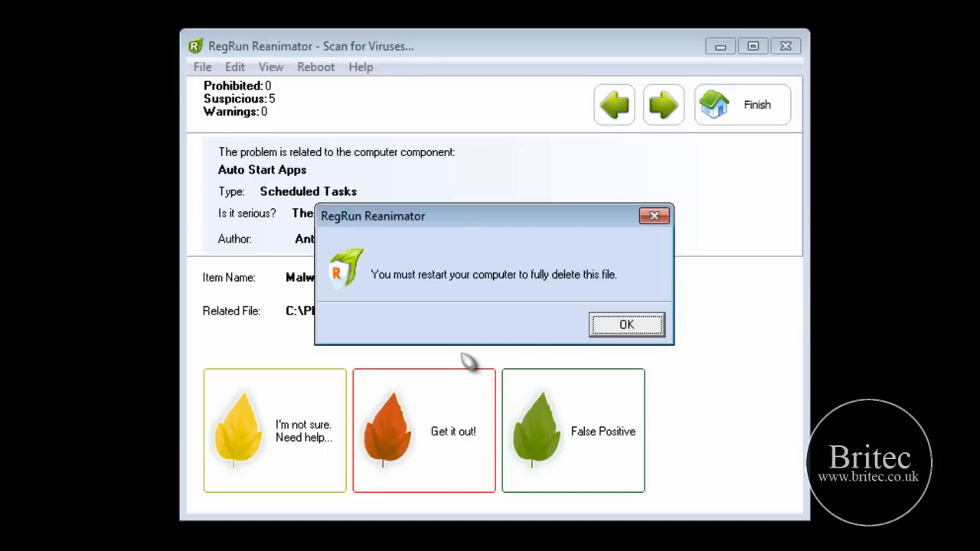
pyautogui.click(626, 325)
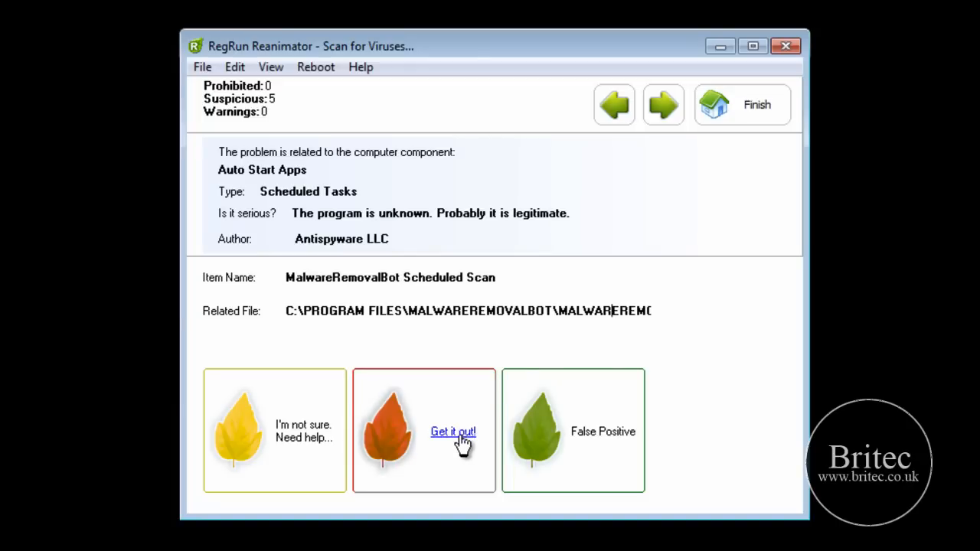
pyautogui.click(452, 432)
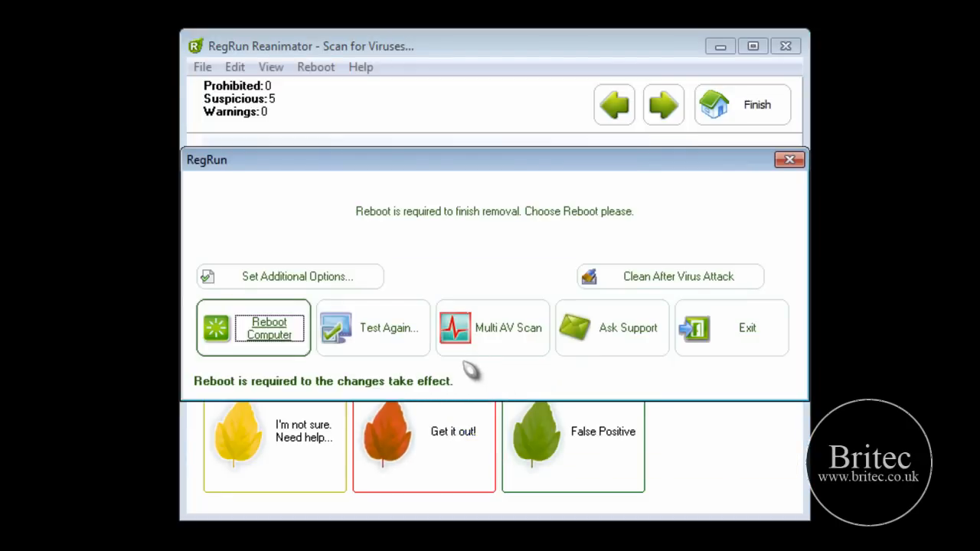
pyautogui.moveTo(266, 342)
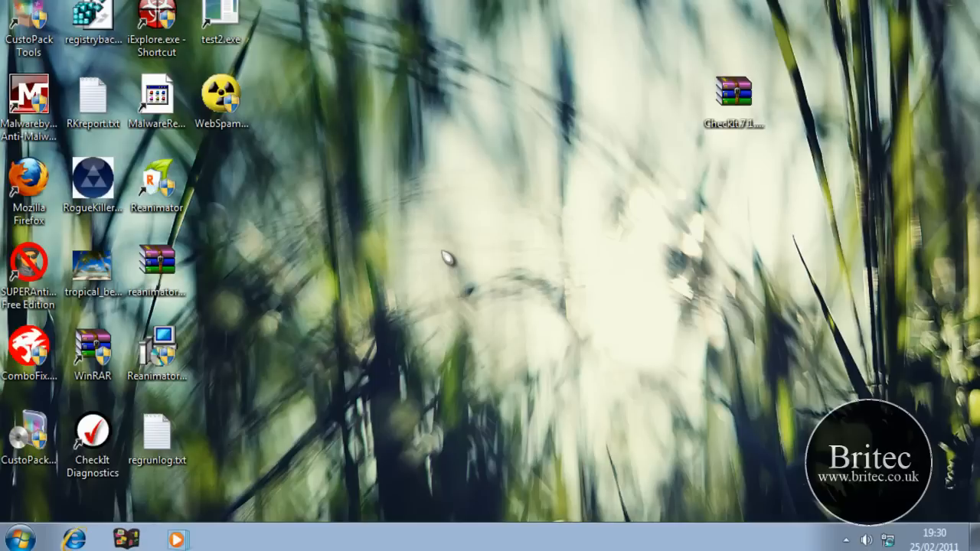
pyautogui.moveTo(455, 249)
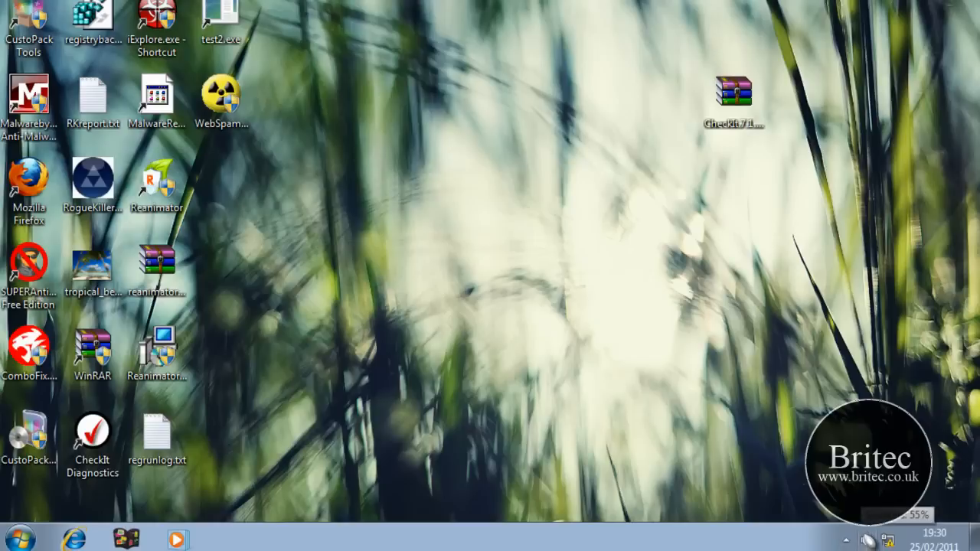
pyautogui.moveTo(544, 198)
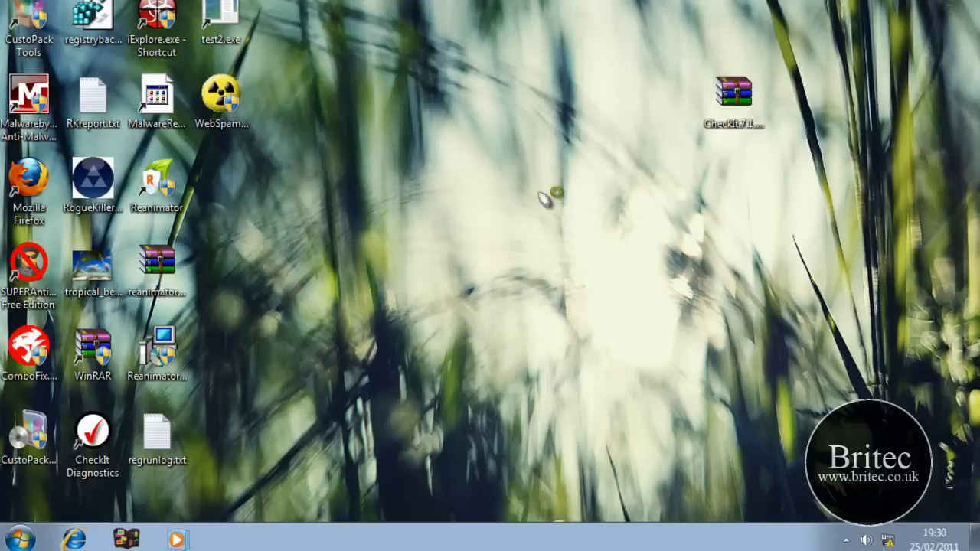
pyautogui.moveTo(231, 201)
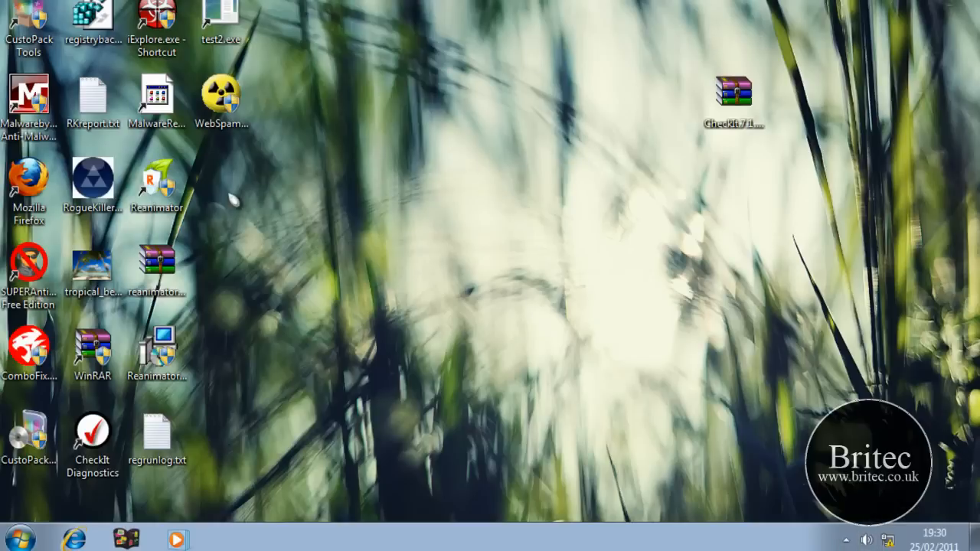
# Relaunch RegRun Reanimator from its desktop shortcut with administrator rights after the reboot
pyautogui.click(156, 182)
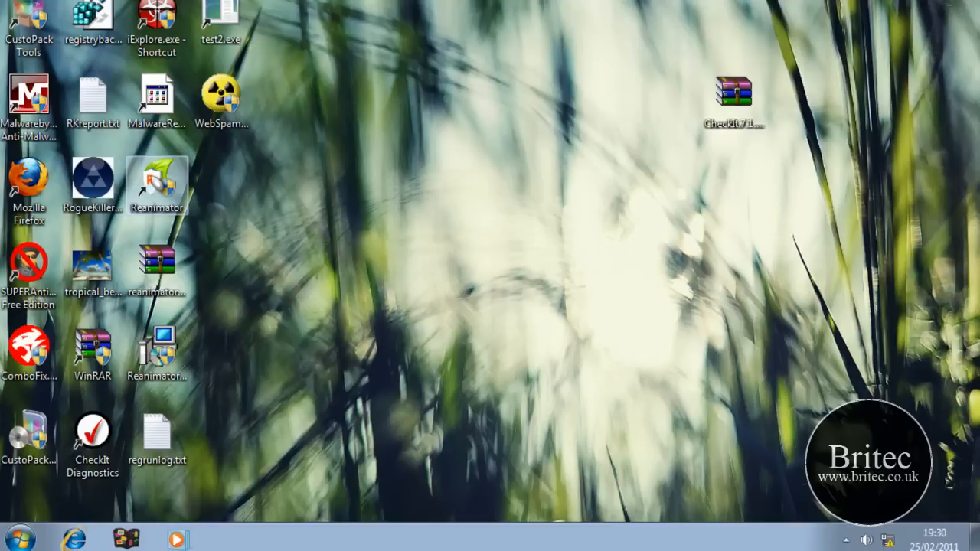
pyautogui.doubleClick(29, 265)
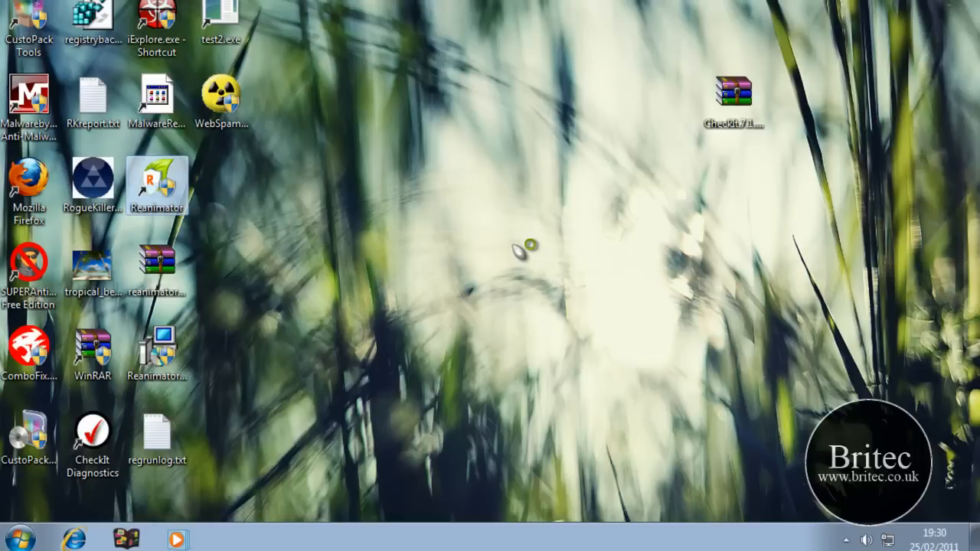
pyautogui.moveTo(368, 490)
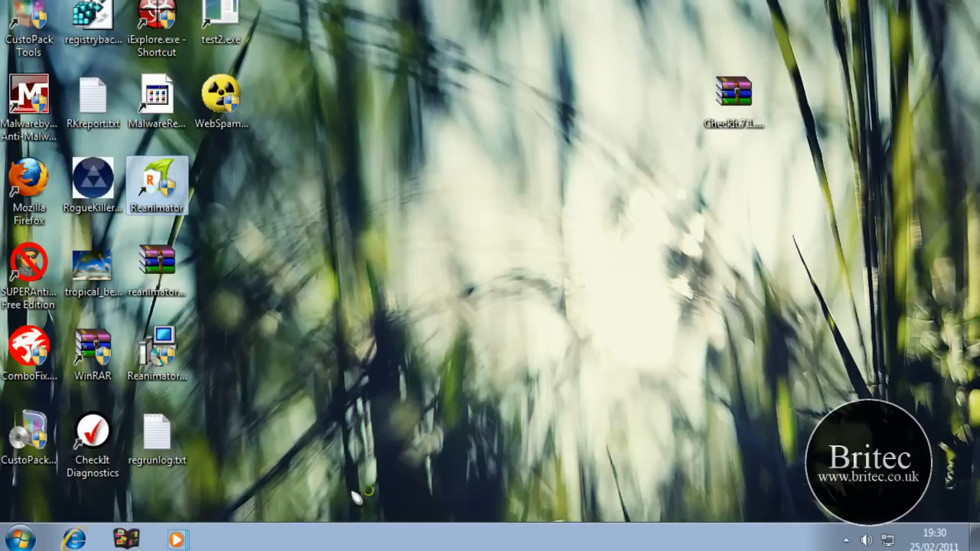
pyautogui.doubleClick(156, 184)
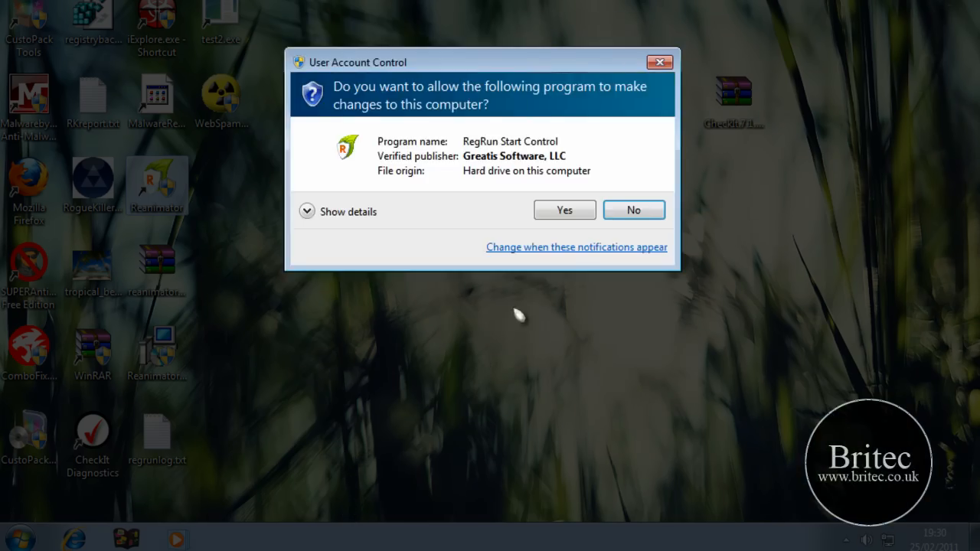
pyautogui.click(564, 210)
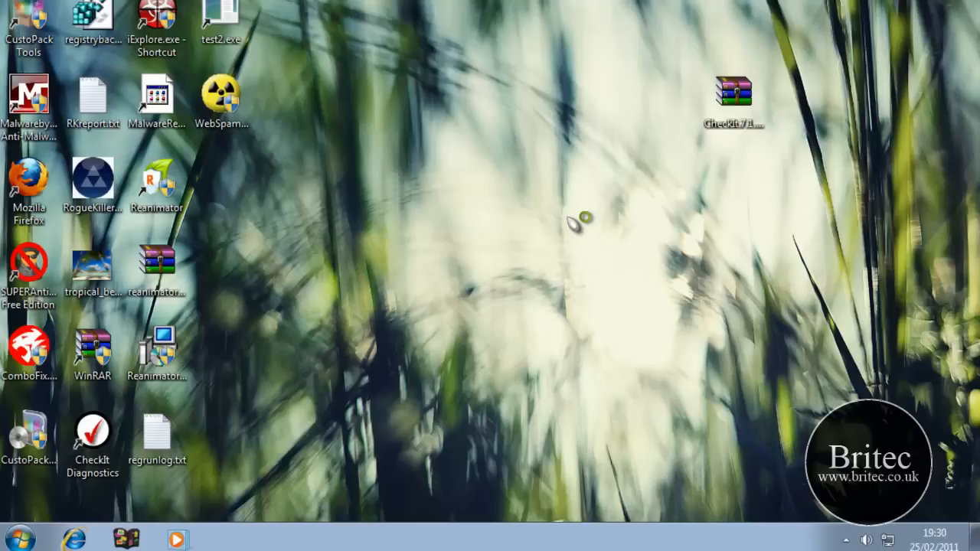
pyautogui.moveTo(584, 222)
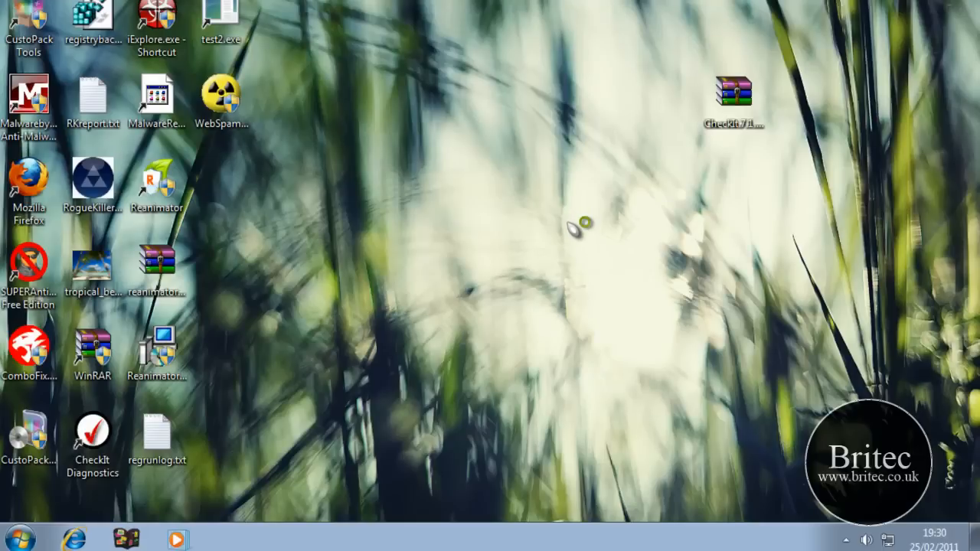
pyautogui.doubleClick(156, 178)
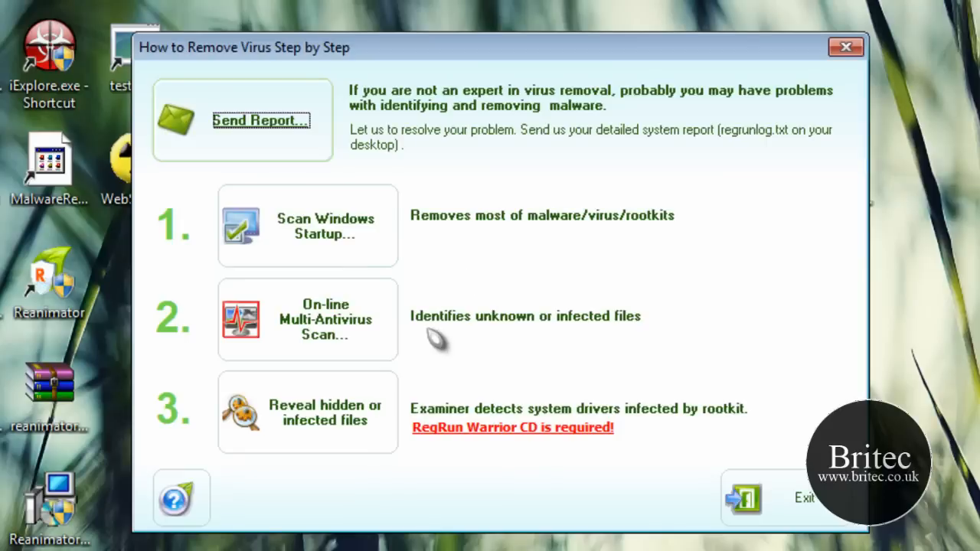
pyautogui.moveTo(366, 375)
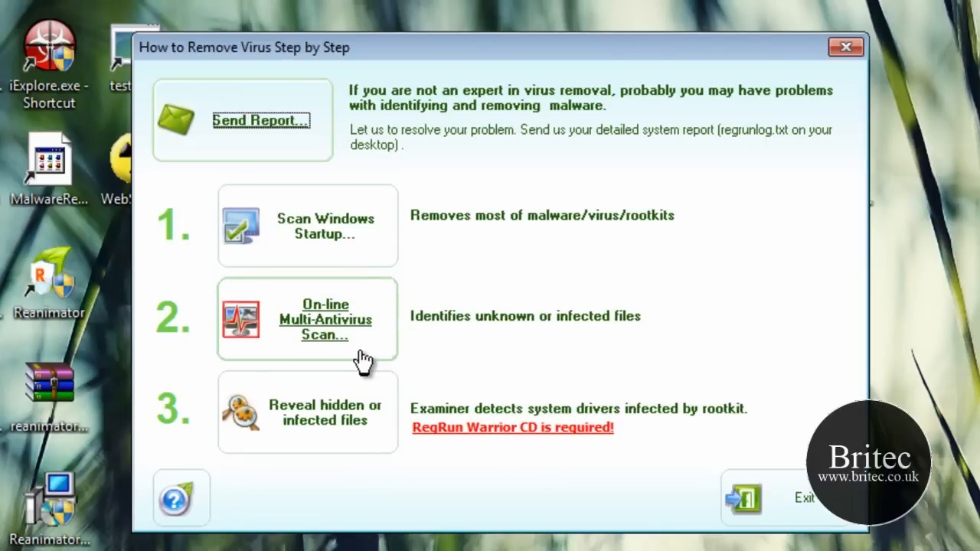
pyautogui.moveTo(310, 329)
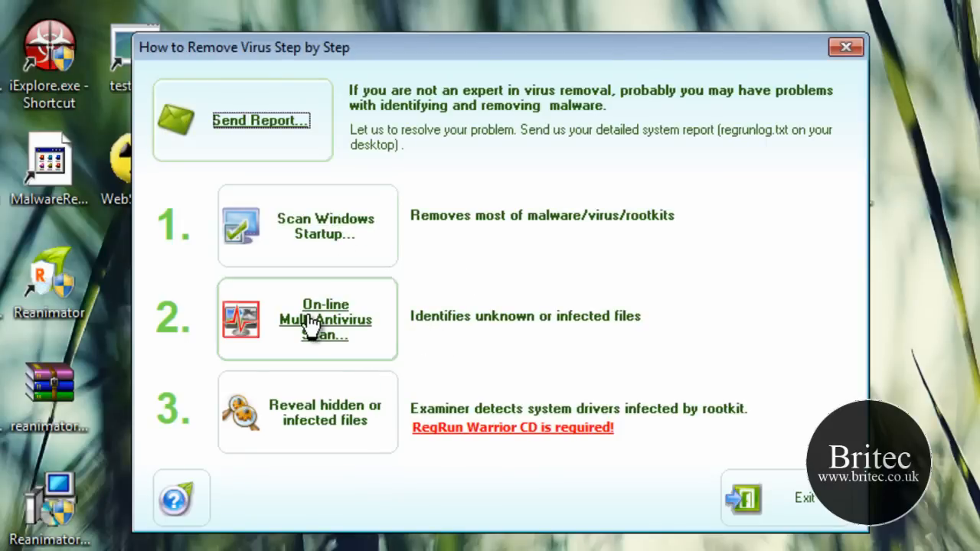
# Run the online multi-antivirus file check, yielding 0 malware, 1 unknown, 486 good files
pyautogui.click(326, 320)
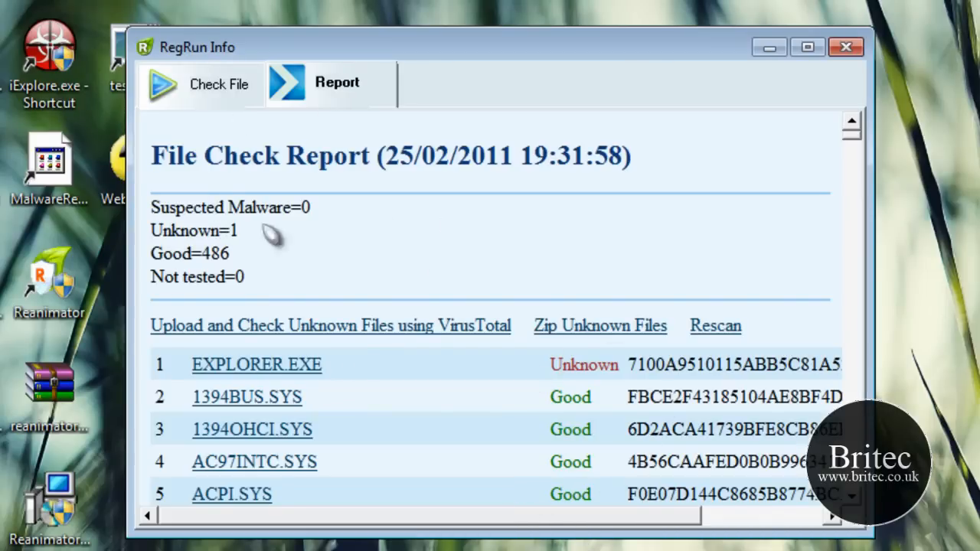
pyautogui.moveTo(282, 369)
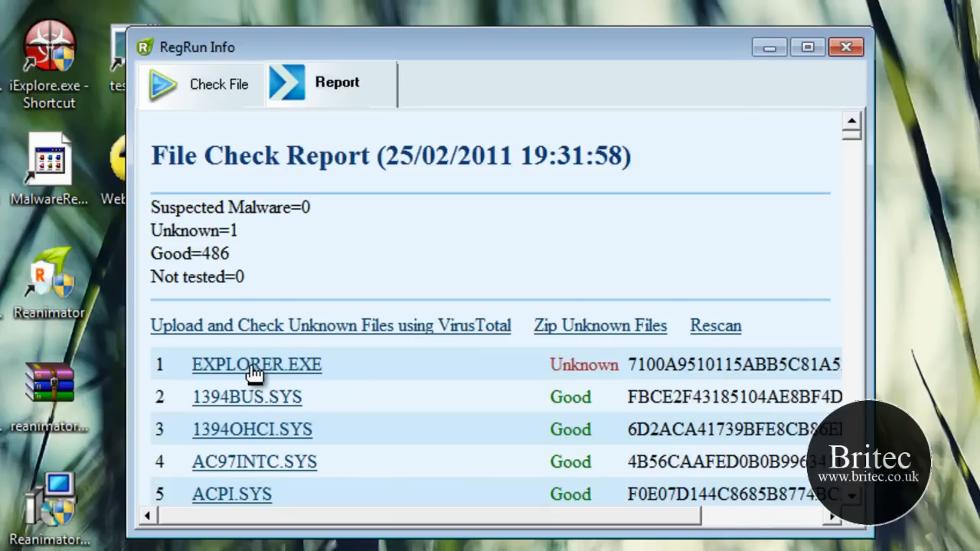
pyautogui.moveTo(469, 341)
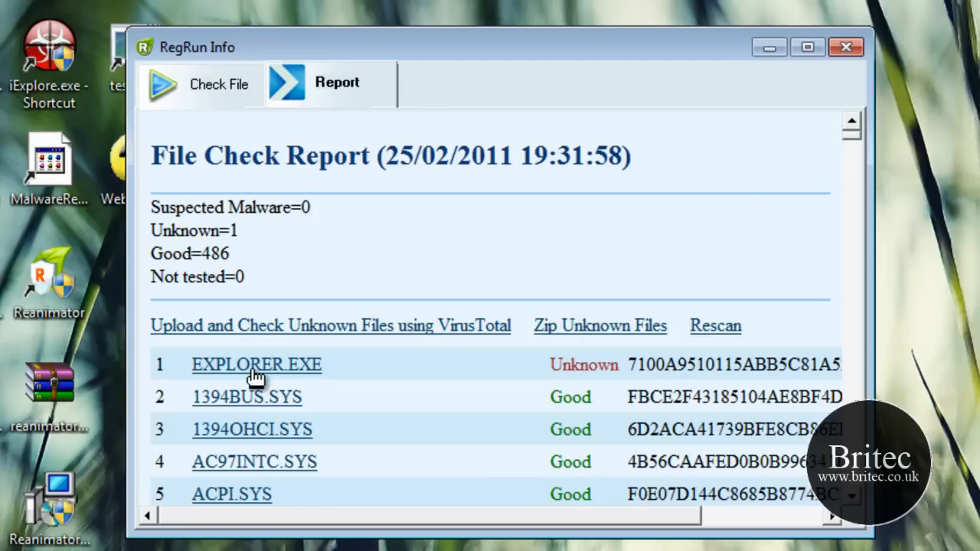
pyautogui.moveTo(406, 363)
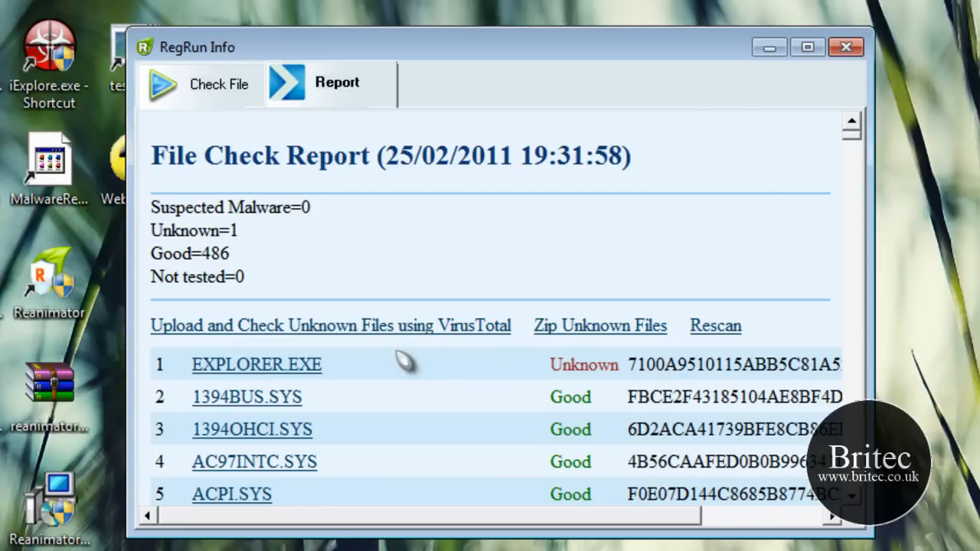
pyautogui.moveTo(295, 374)
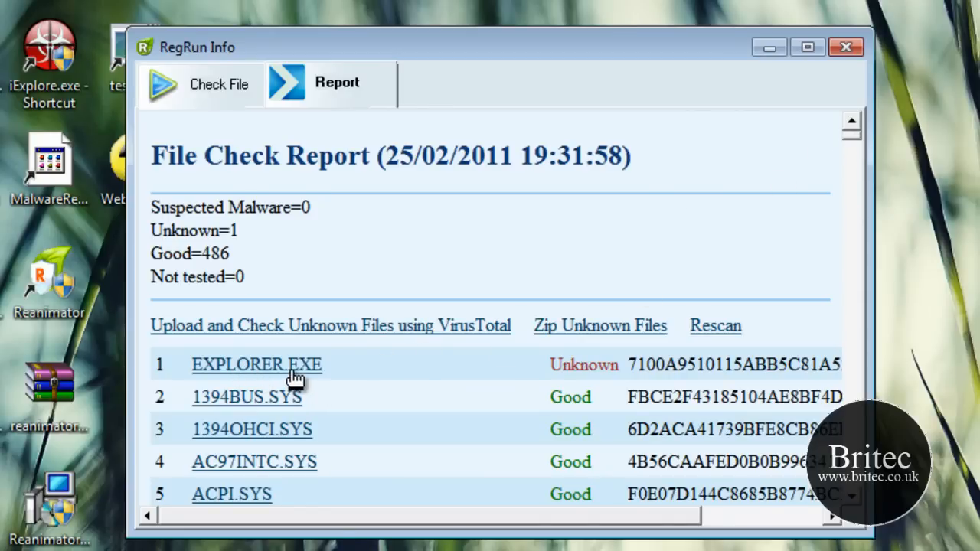
pyautogui.moveTo(770, 215)
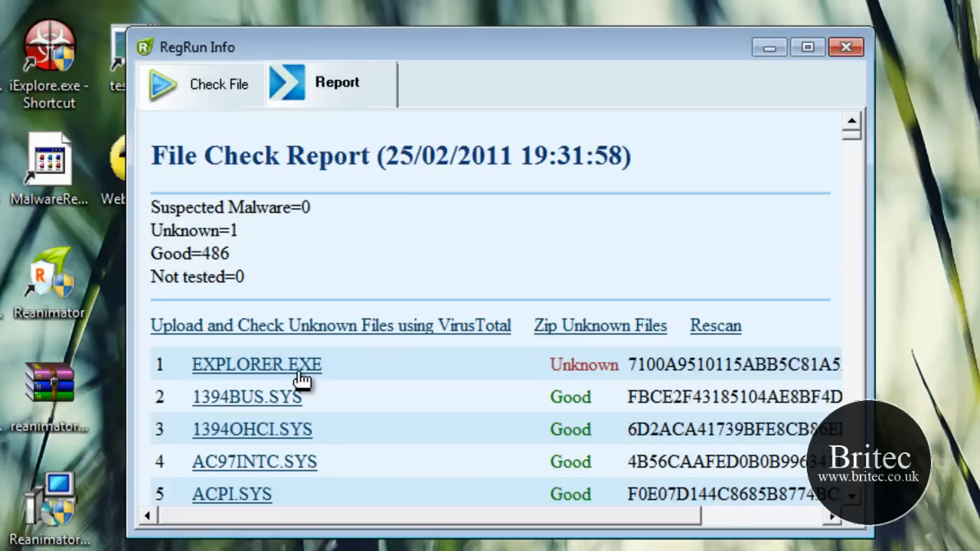
# Scroll through the File Check Report, where EXPLORER.EXE is the only unknown file
pyautogui.scroll(-3)
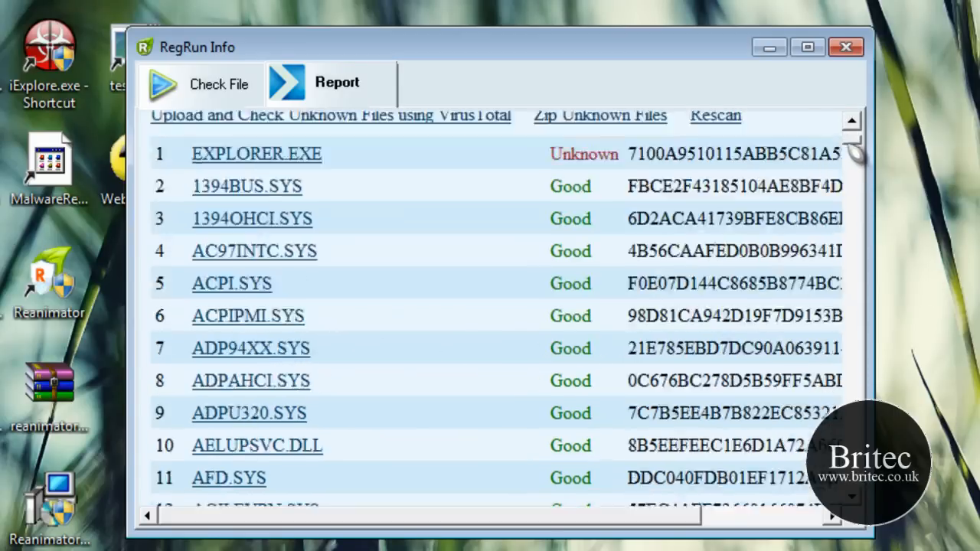
pyautogui.scroll(-3)
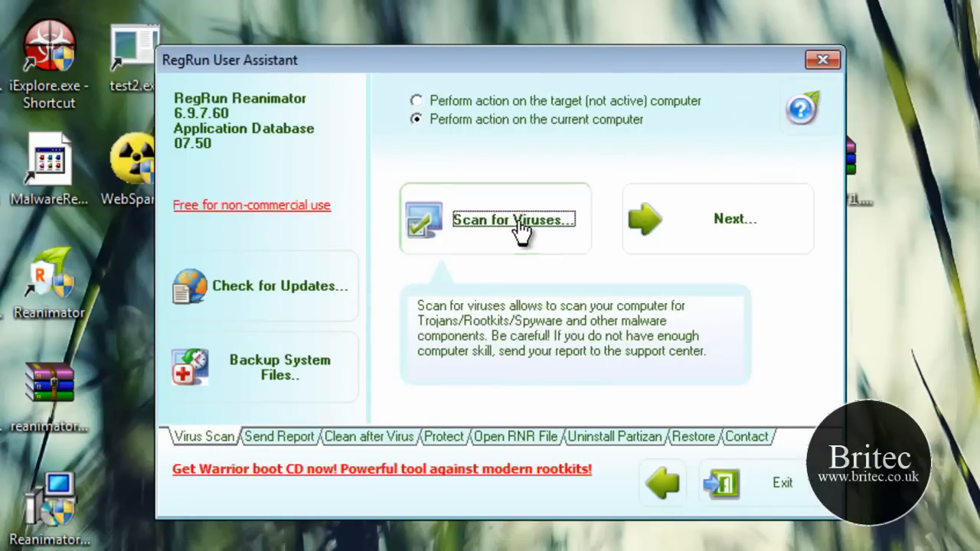
# Start an immediate virus scan through the step-by-step guide's Make Scan Now option
pyautogui.click(513, 220)
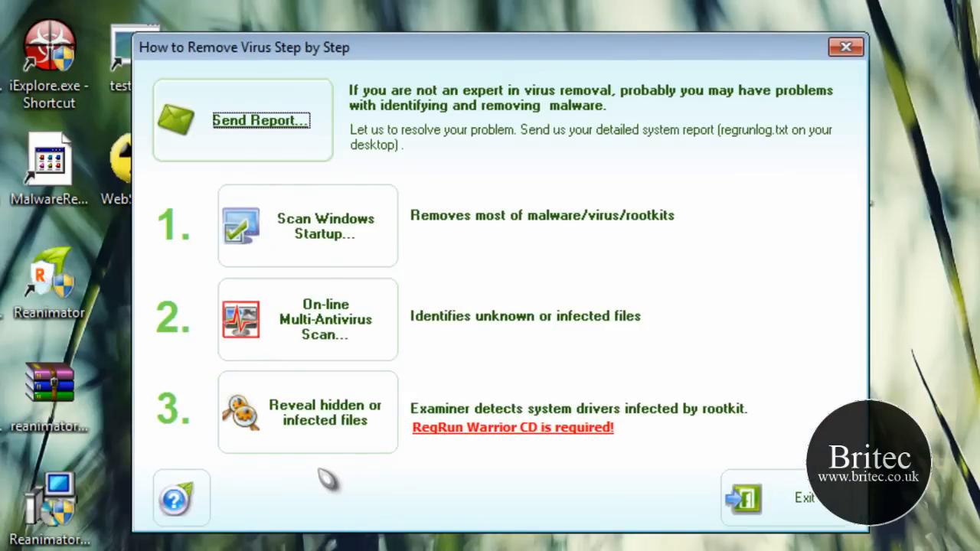
pyautogui.click(307, 411)
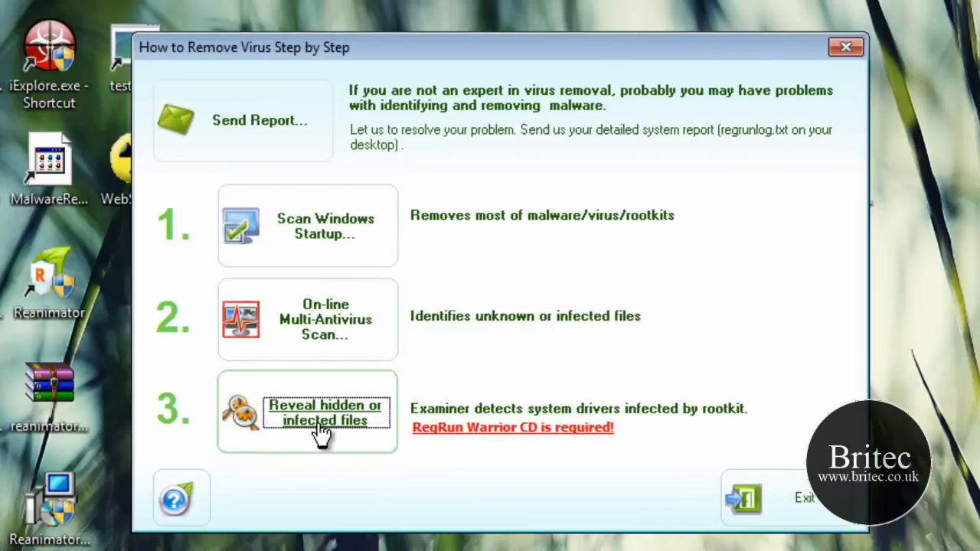
pyautogui.click(325, 415)
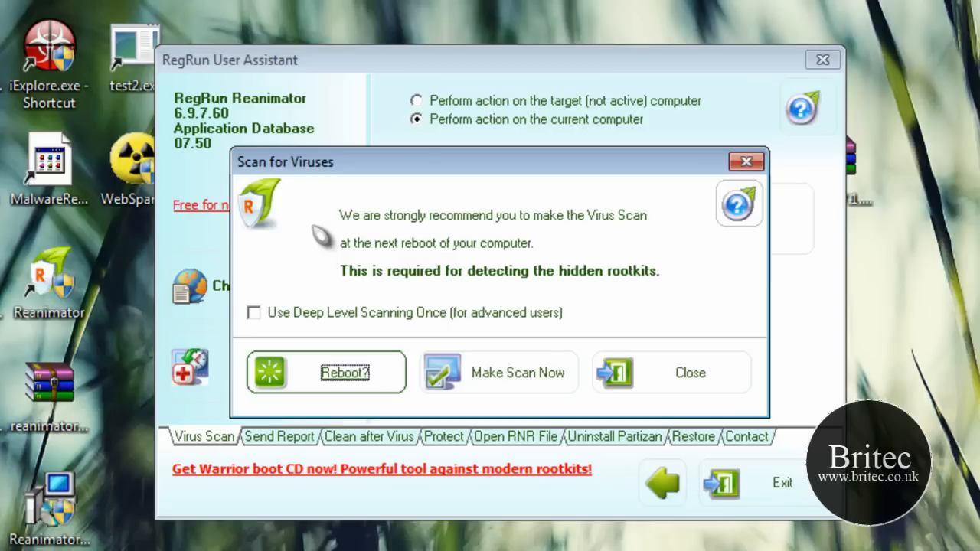
pyautogui.moveTo(486, 387)
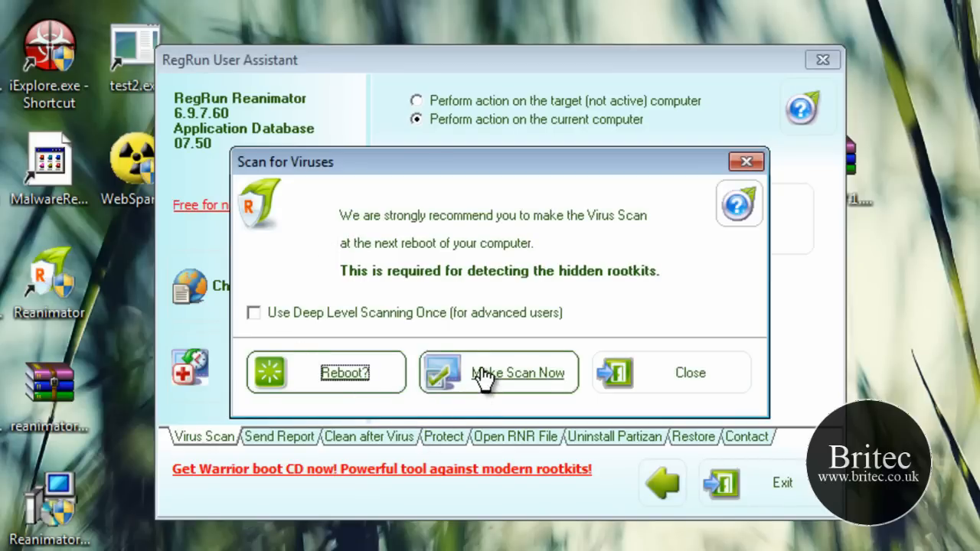
pyautogui.click(515, 372)
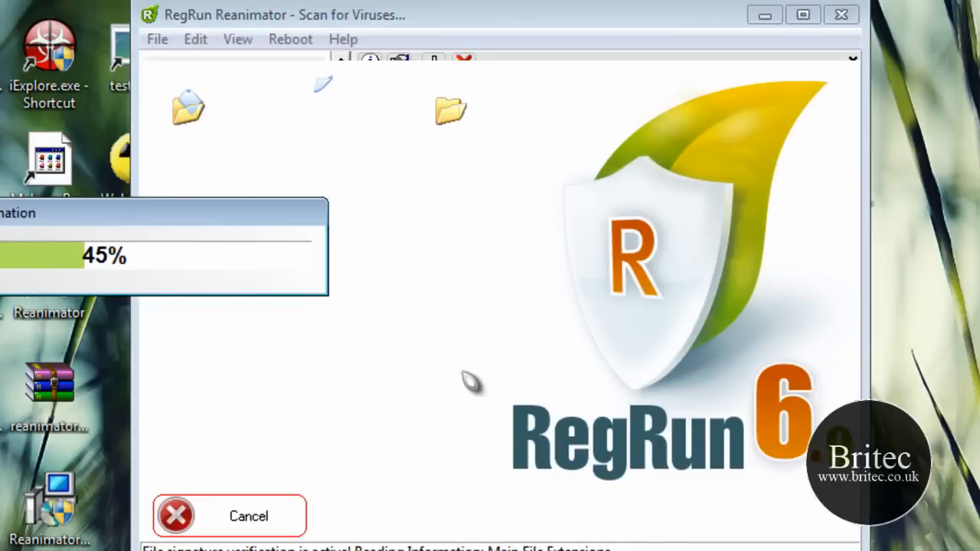
pyautogui.moveTo(455, 353)
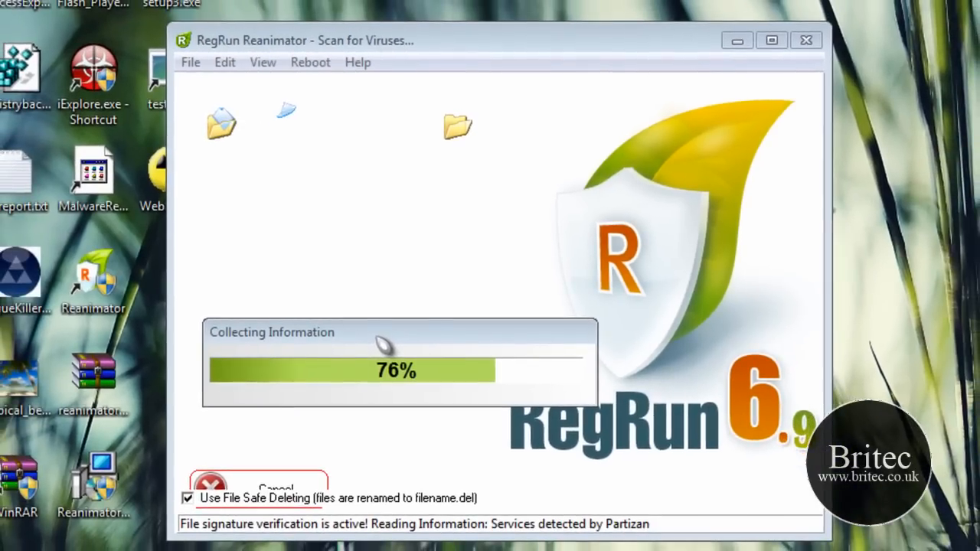
pyautogui.moveTo(397, 107)
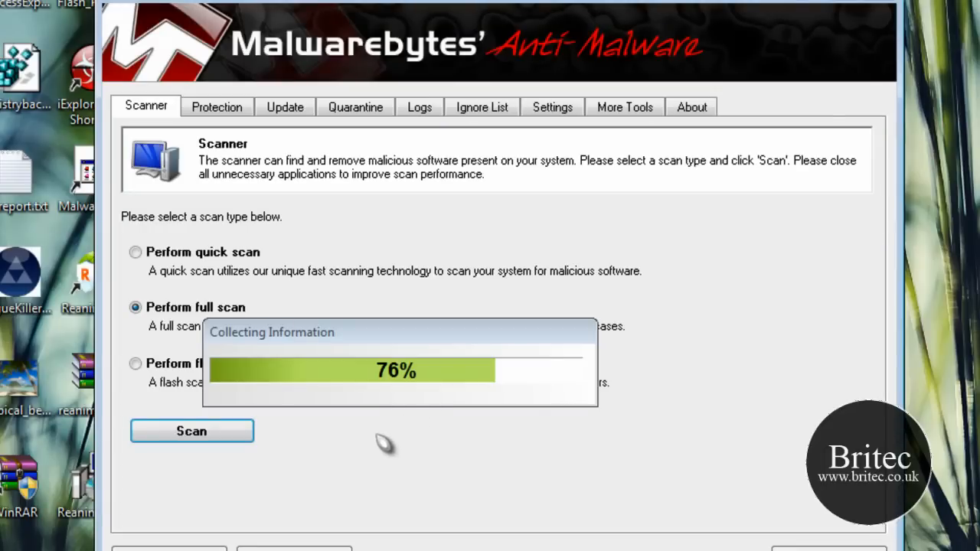
# Select Perform quick scan in Malwarebytes and return to RegRun's clean result window
pyautogui.click(134, 252)
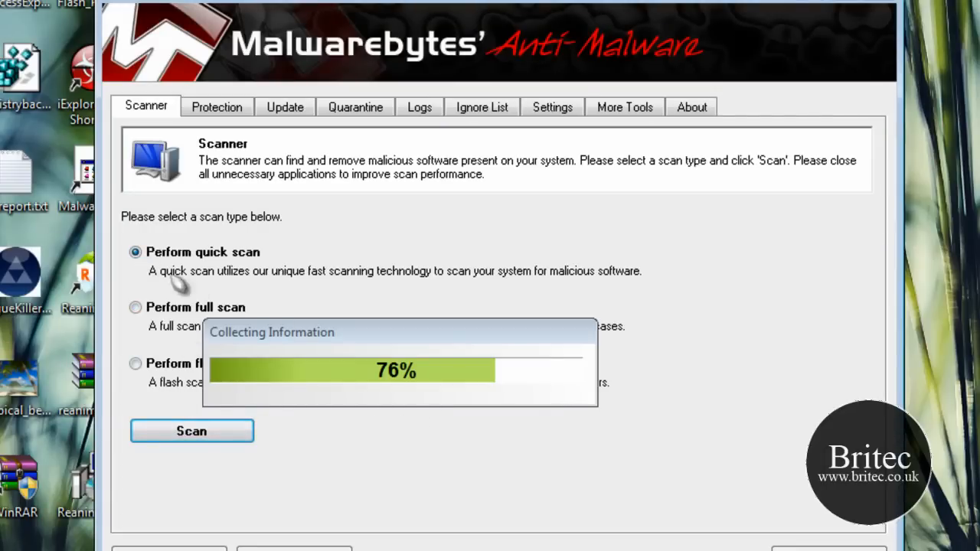
pyautogui.click(285, 106)
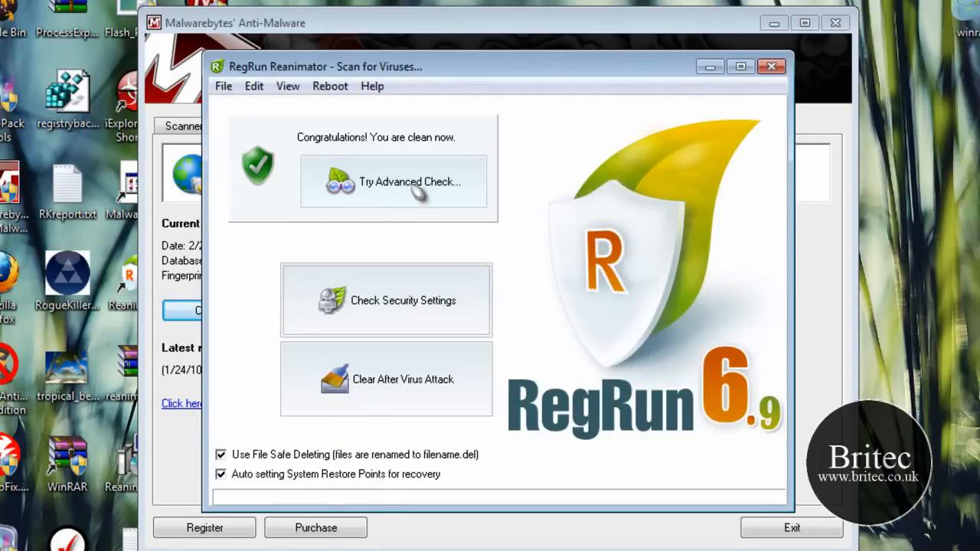
# Run the advanced check, which reports a reboot is required to finish removal
pyautogui.click(394, 182)
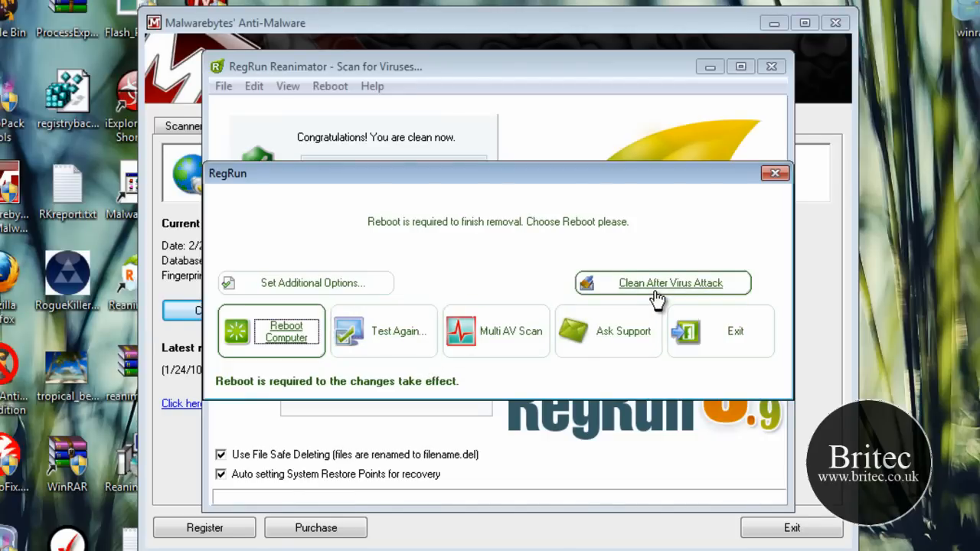
pyautogui.moveTo(349, 299)
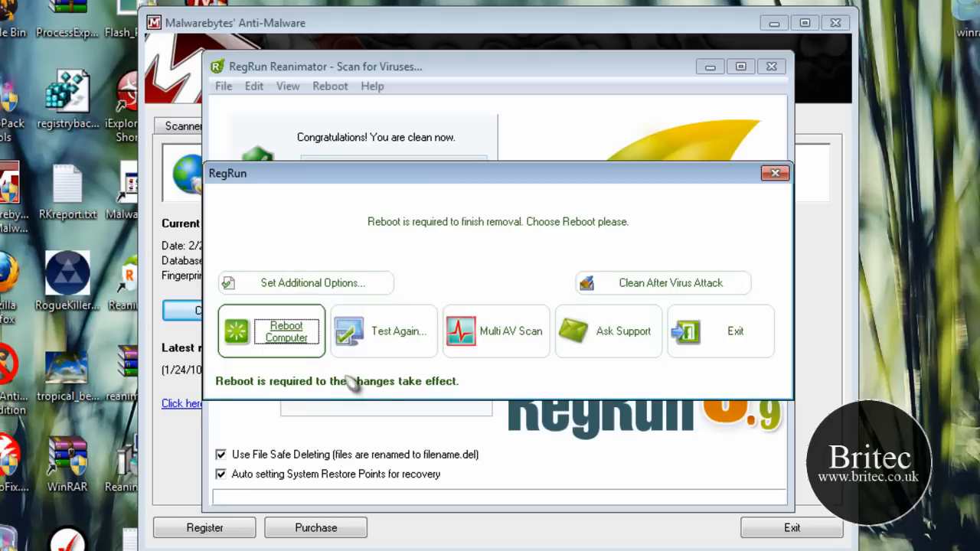
pyautogui.moveTo(381, 278)
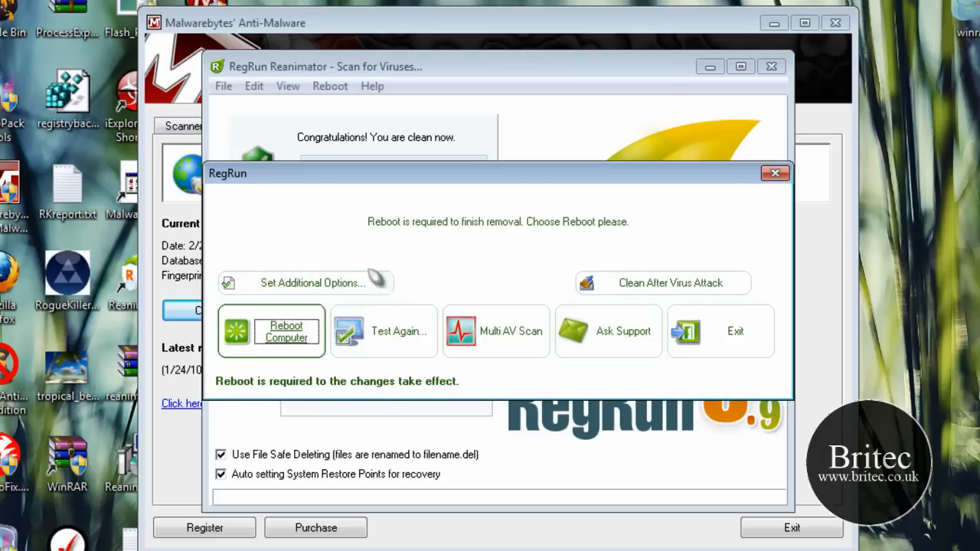
pyautogui.moveTo(777, 173)
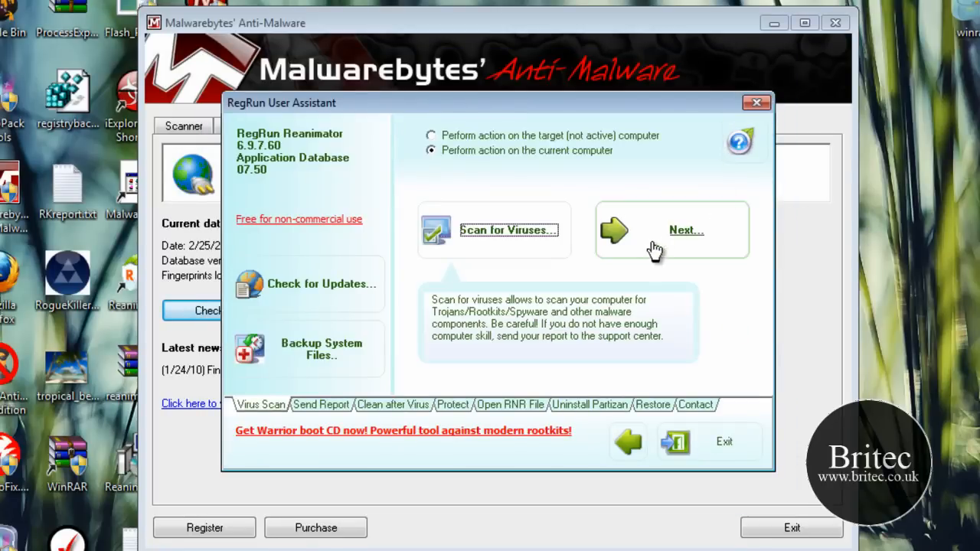
# Advance from the User Assistant to the main startup list and browse the File menu
pyautogui.click(687, 230)
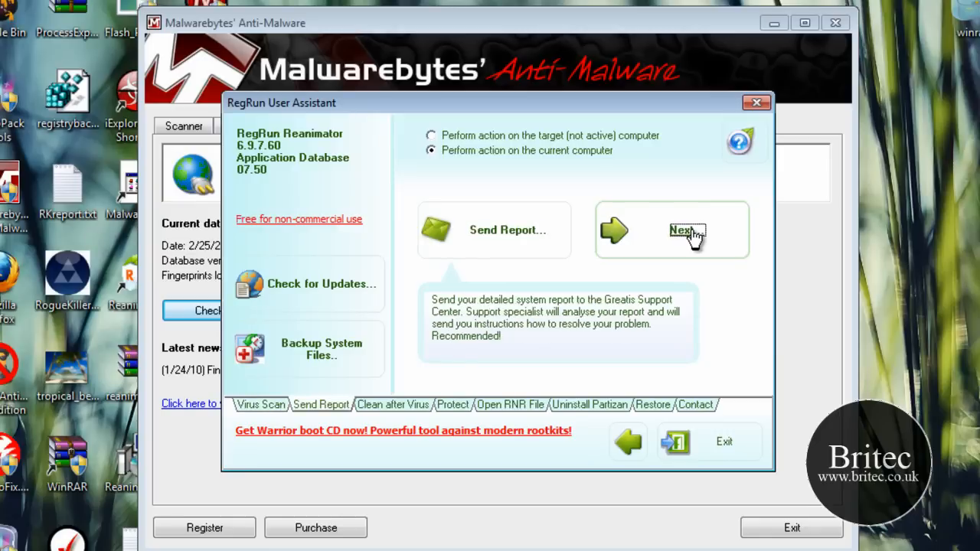
pyautogui.moveTo(758, 107)
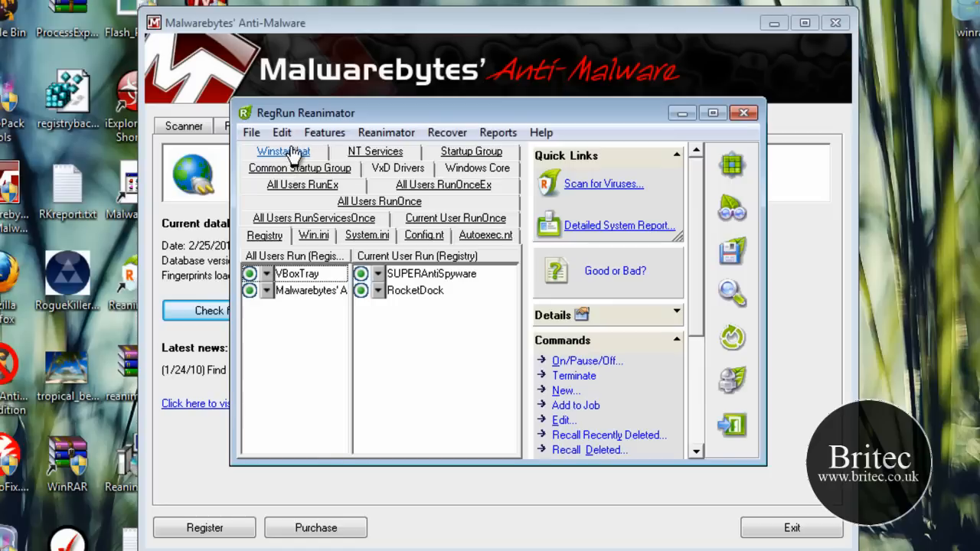
pyautogui.moveTo(341, 218)
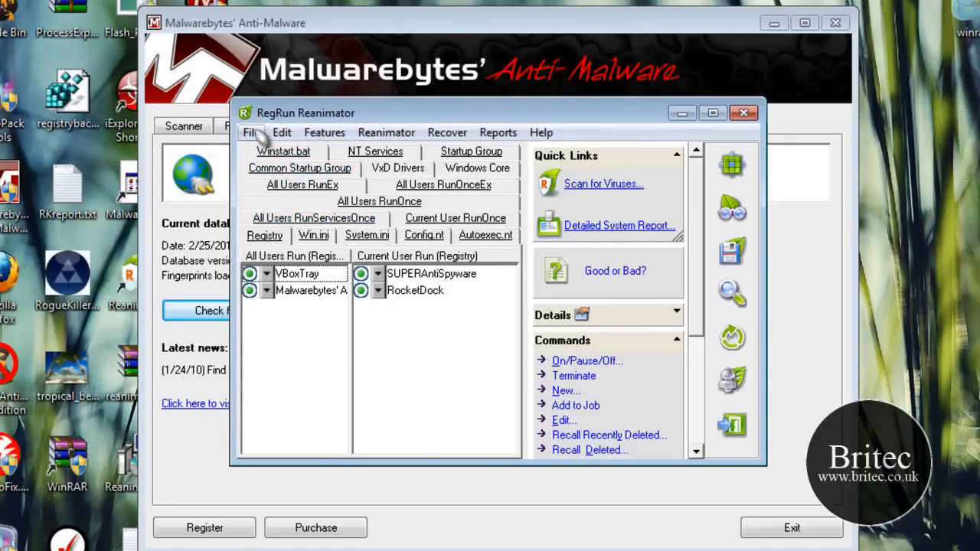
pyautogui.click(251, 132)
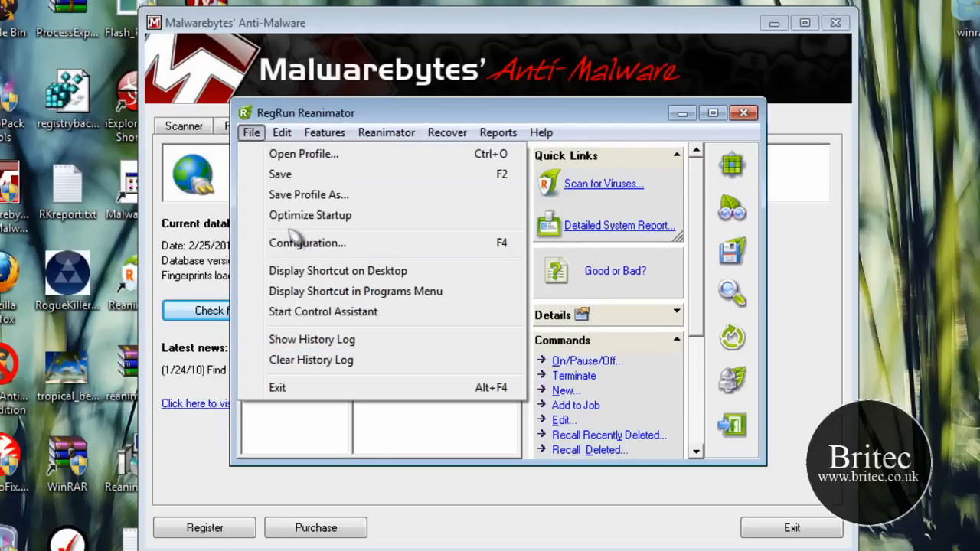
# Browse the Edit, Features and Reanimator menus, then launch Reanimator's Task Manager
pyautogui.click(282, 133)
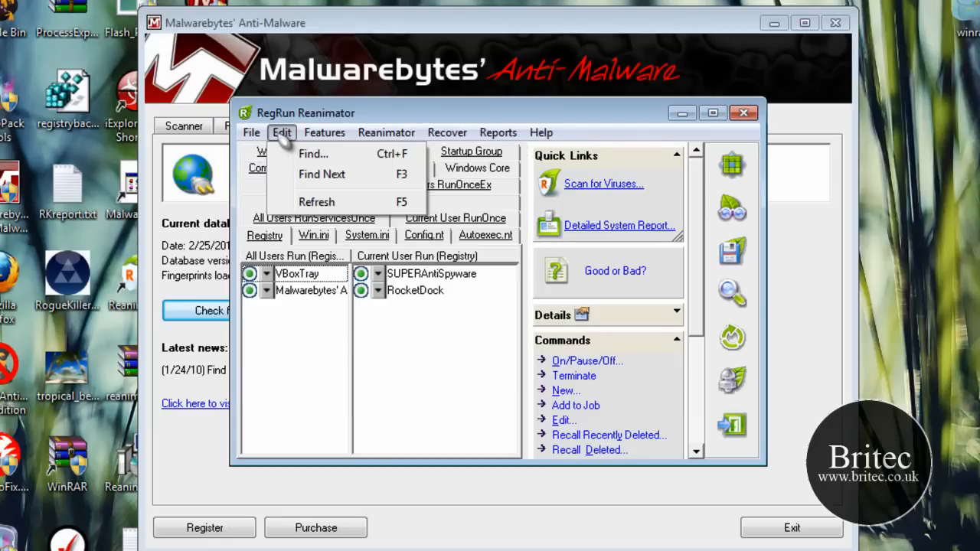
pyautogui.click(324, 133)
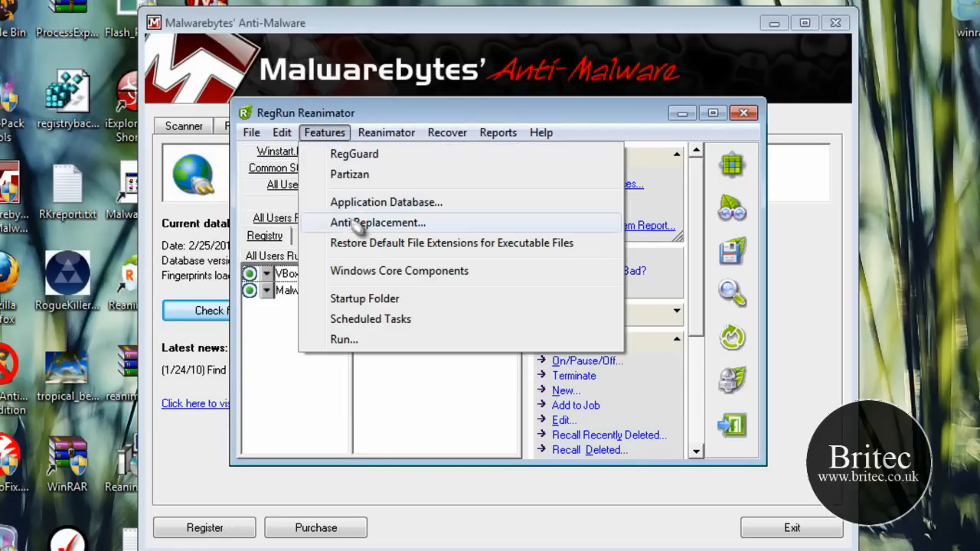
pyautogui.moveTo(375, 275)
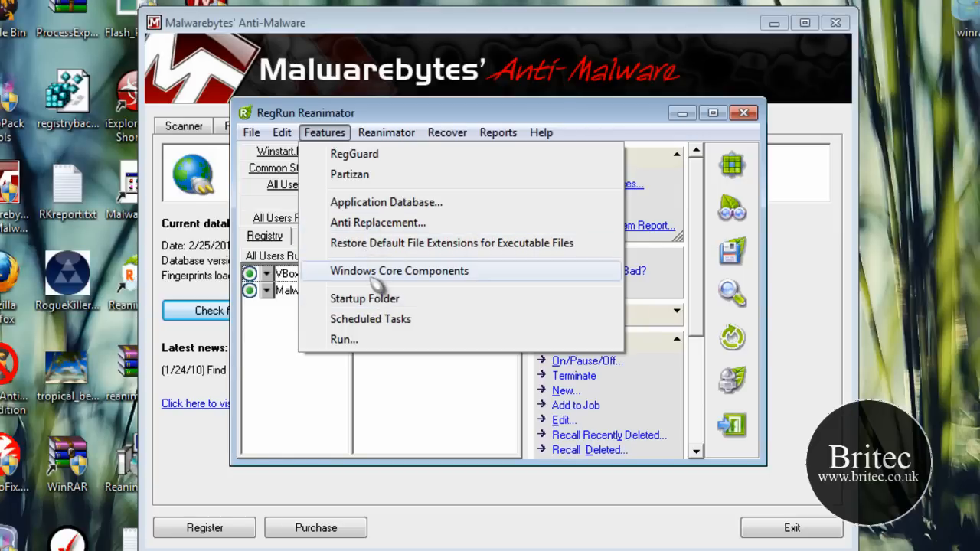
pyautogui.moveTo(406, 333)
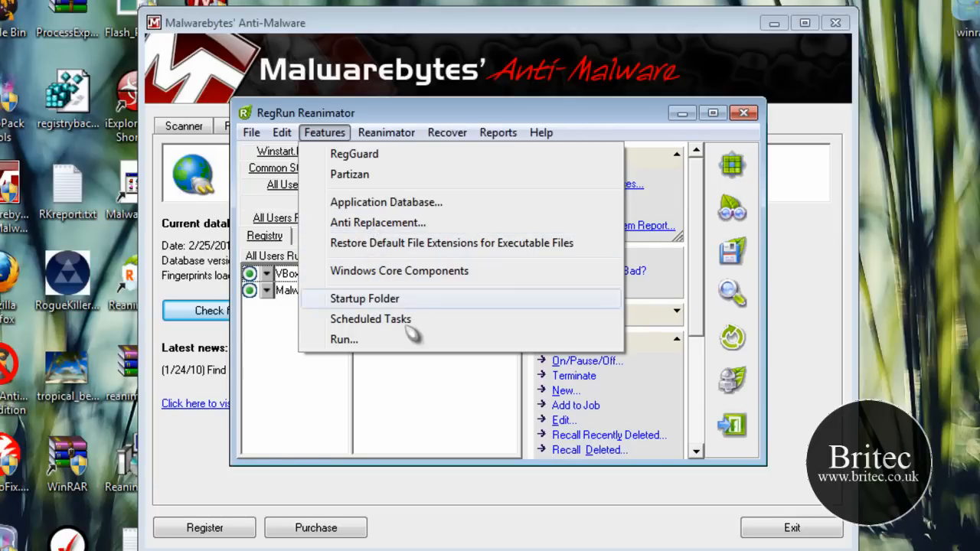
pyautogui.click(386, 133)
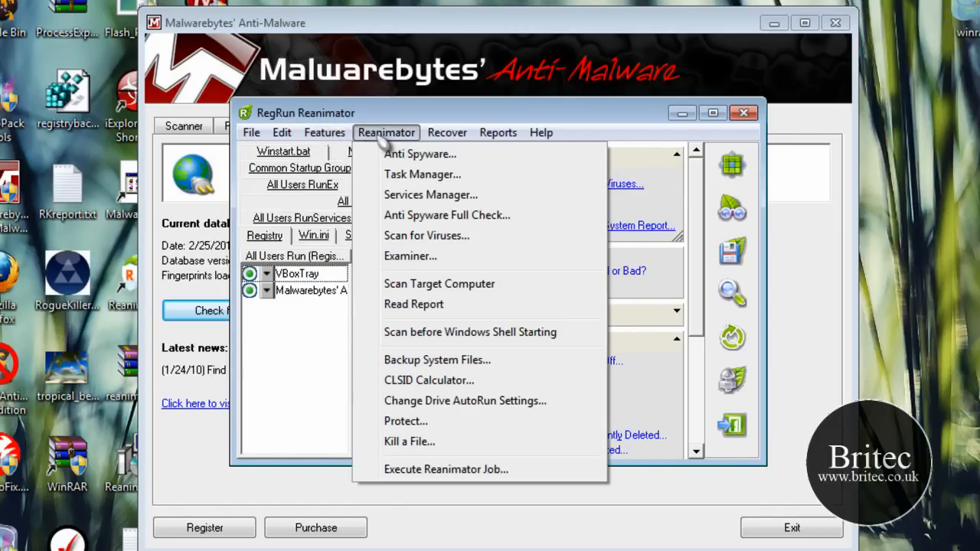
pyautogui.moveTo(435, 359)
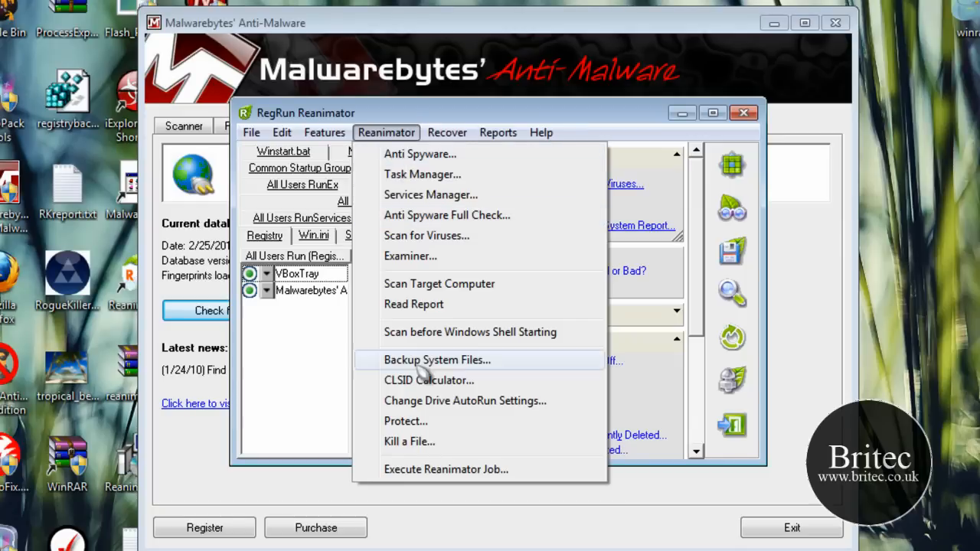
pyautogui.moveTo(421, 154)
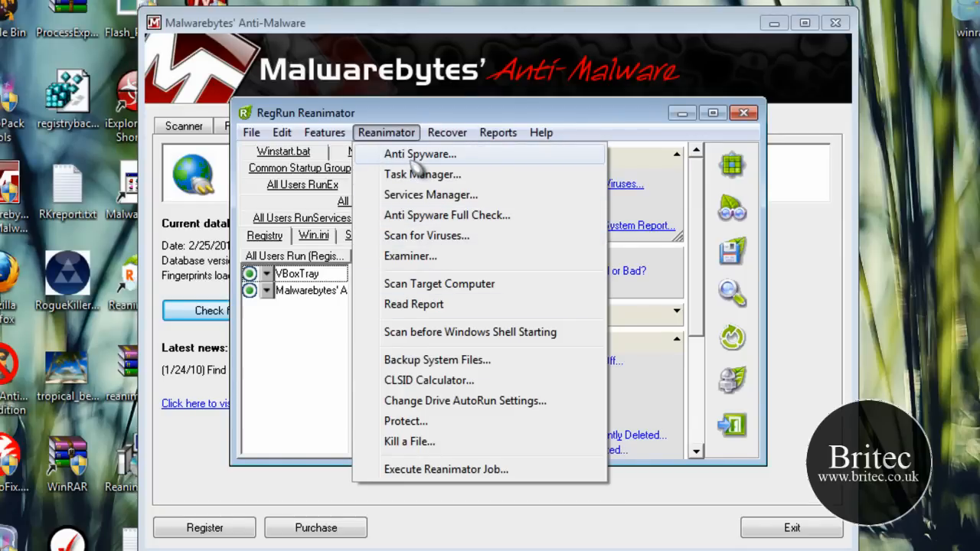
pyautogui.moveTo(412, 189)
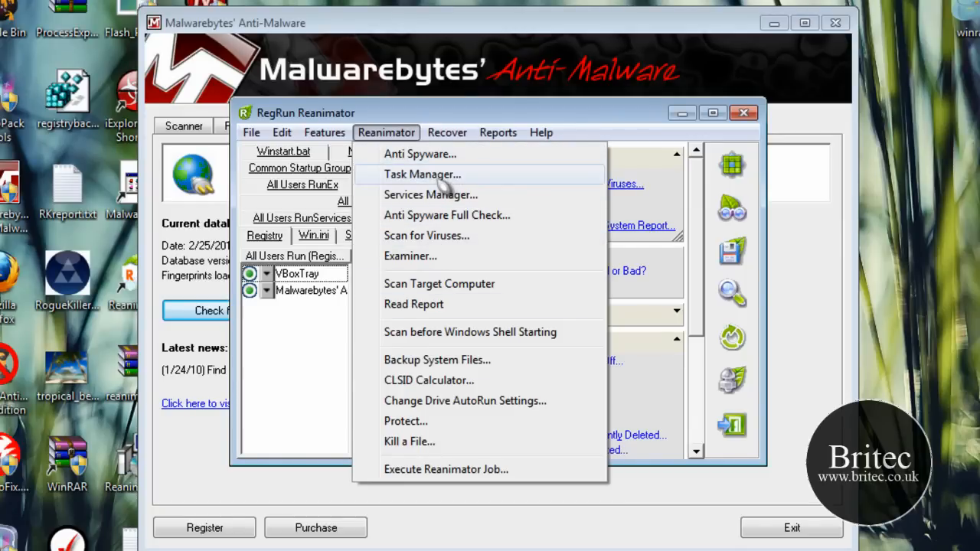
pyautogui.click(421, 175)
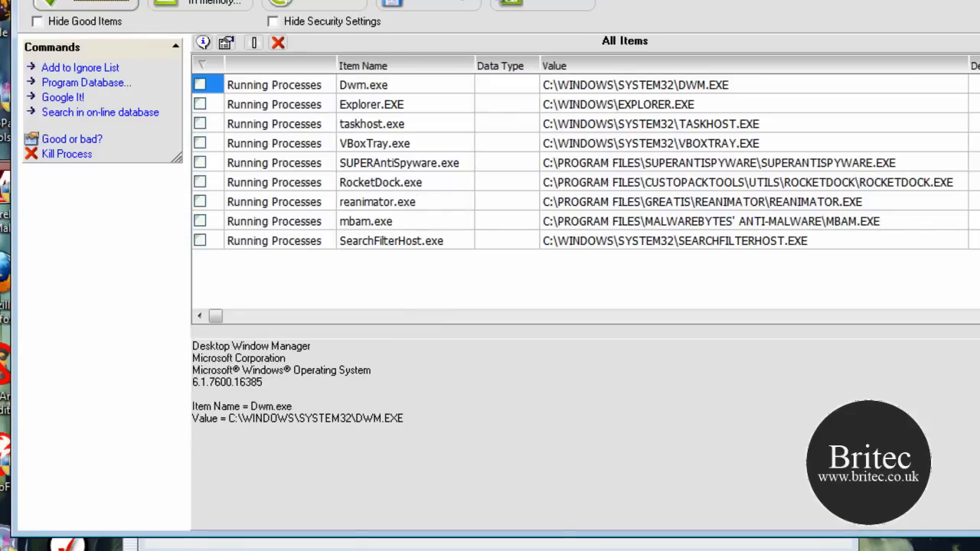
pyautogui.moveTo(260, 351)
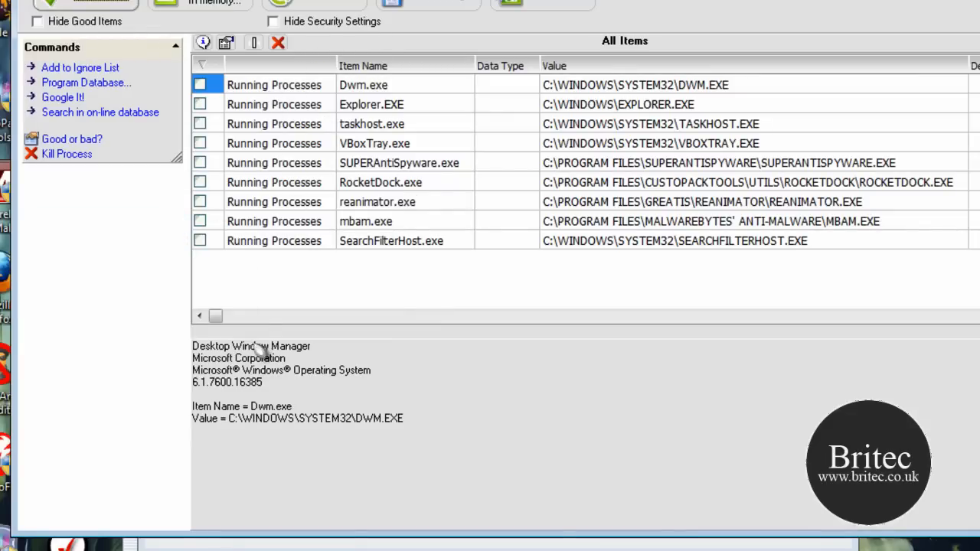
# Select Dwm.exe in Task Manager, back out of the kill-file prompt, and view its details
pyautogui.click(276, 102)
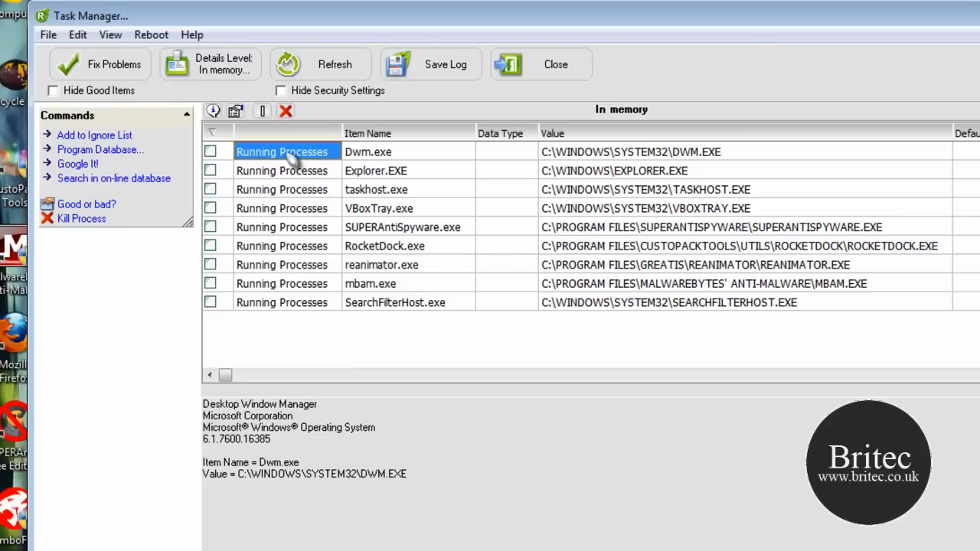
pyautogui.moveTo(217, 170)
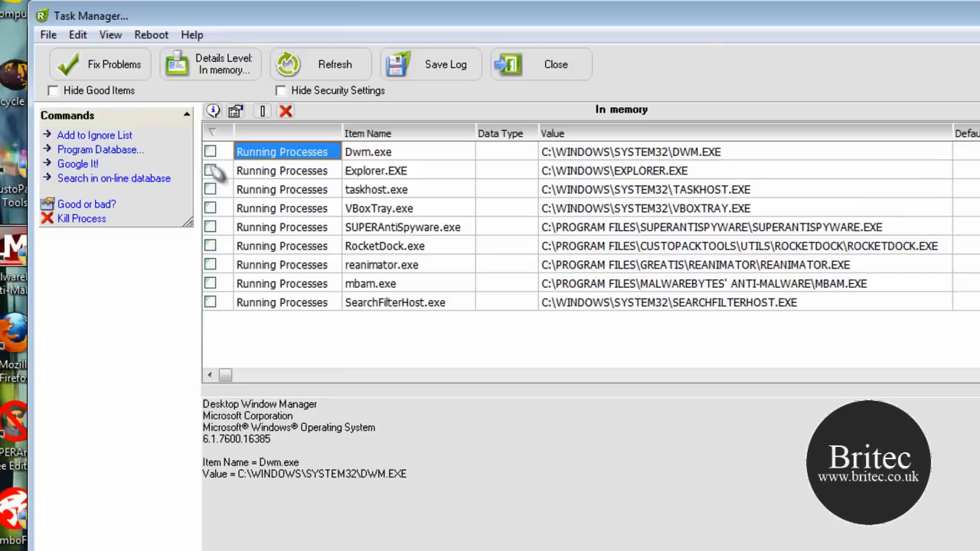
pyautogui.moveTo(286, 112)
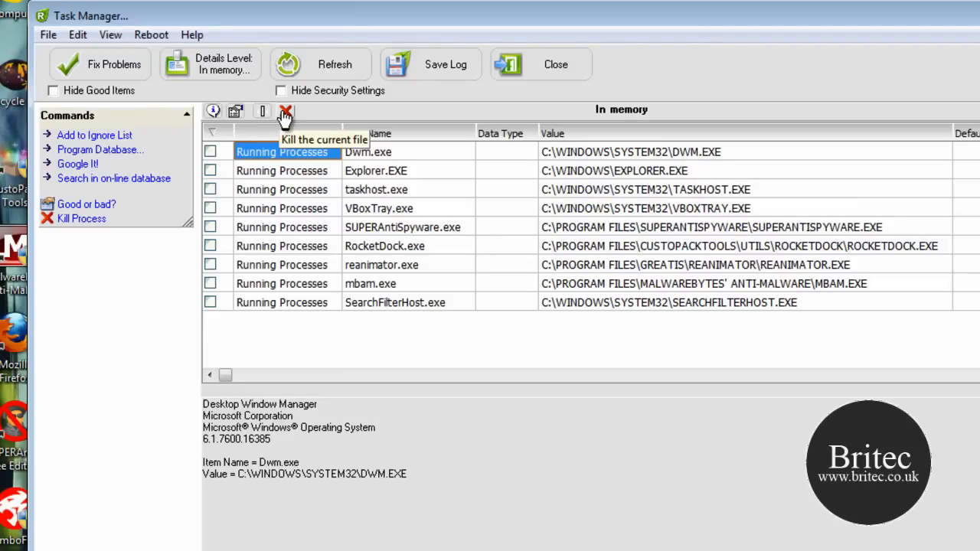
pyautogui.click(284, 111)
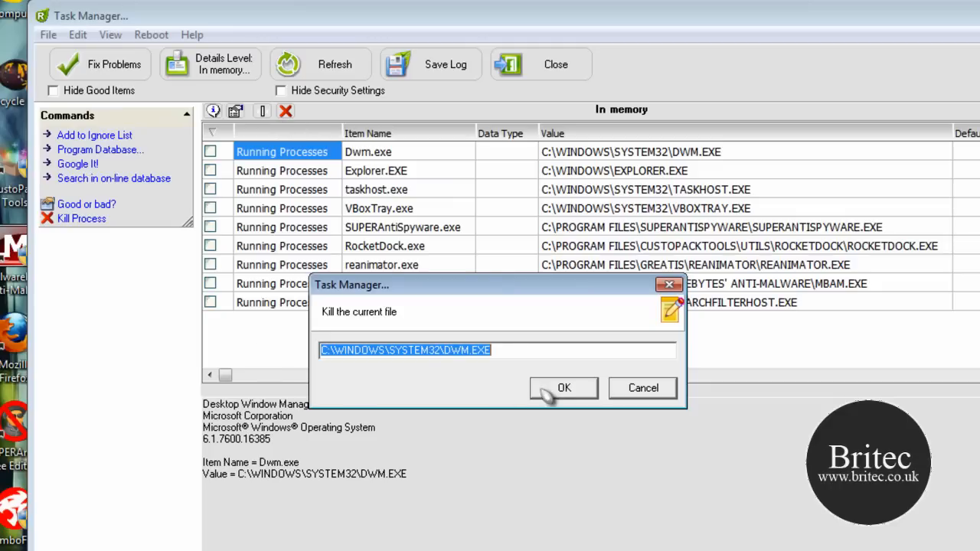
pyautogui.moveTo(549, 395)
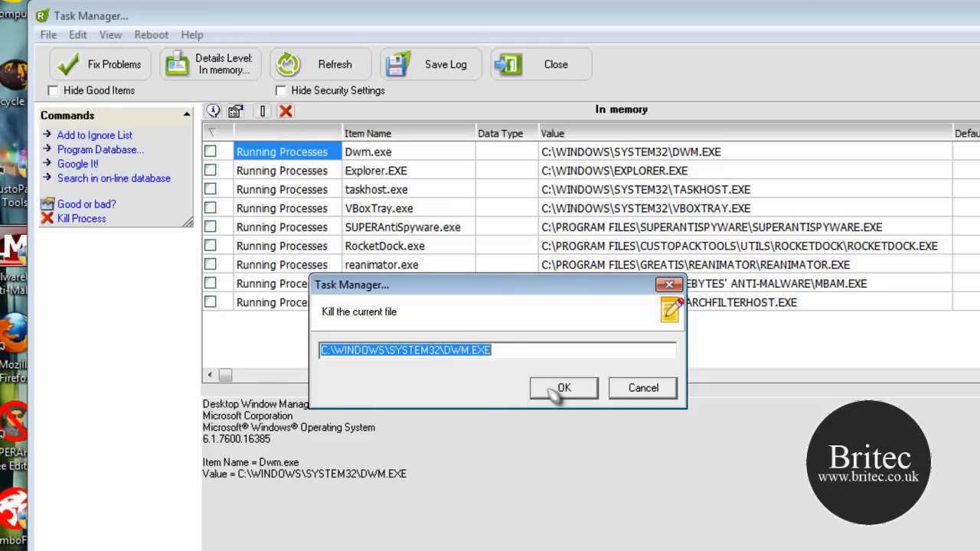
pyautogui.click(564, 387)
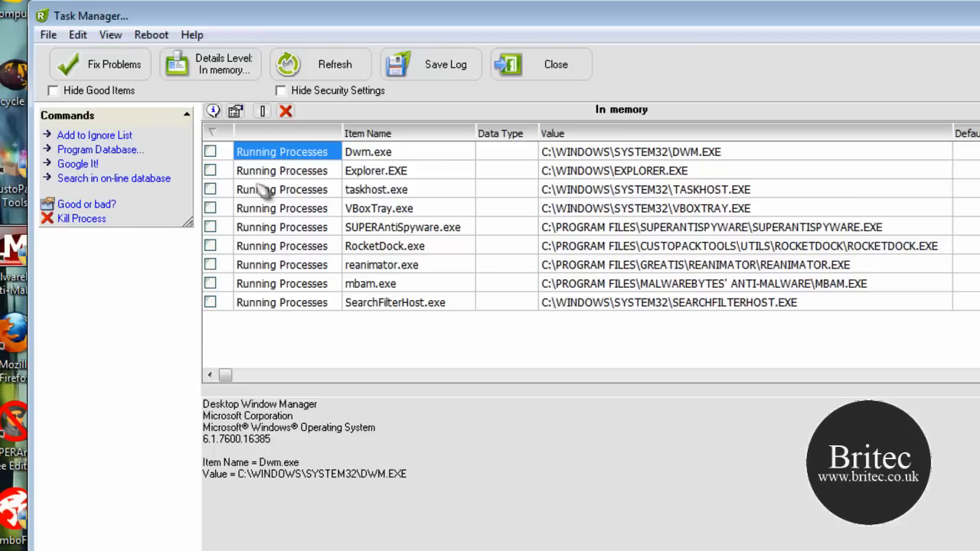
pyautogui.moveTo(300, 302)
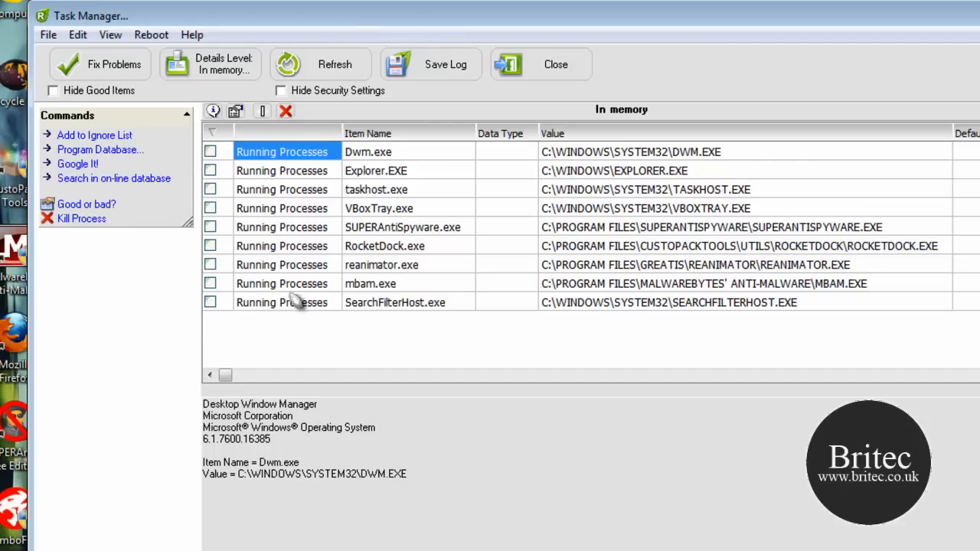
pyautogui.moveTo(201, 138)
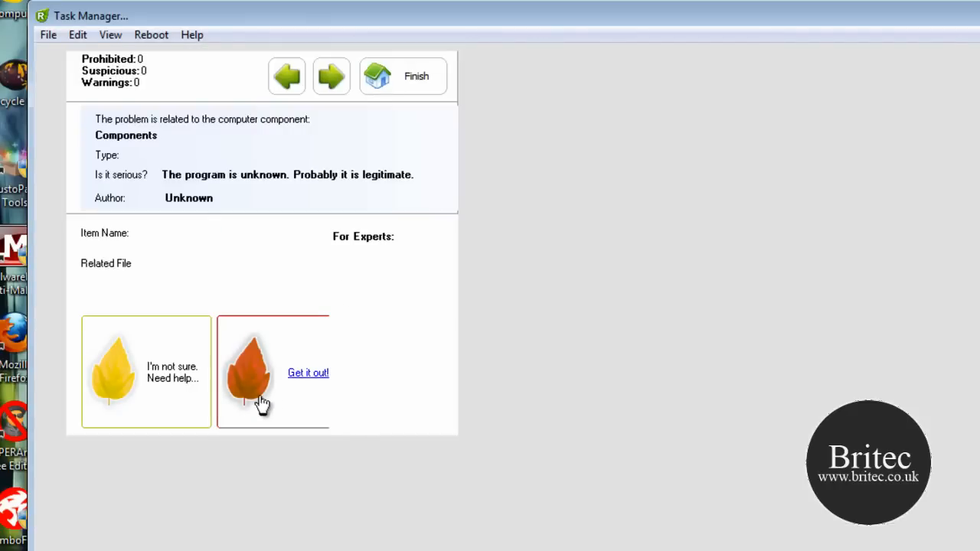
pyautogui.moveTo(314, 351)
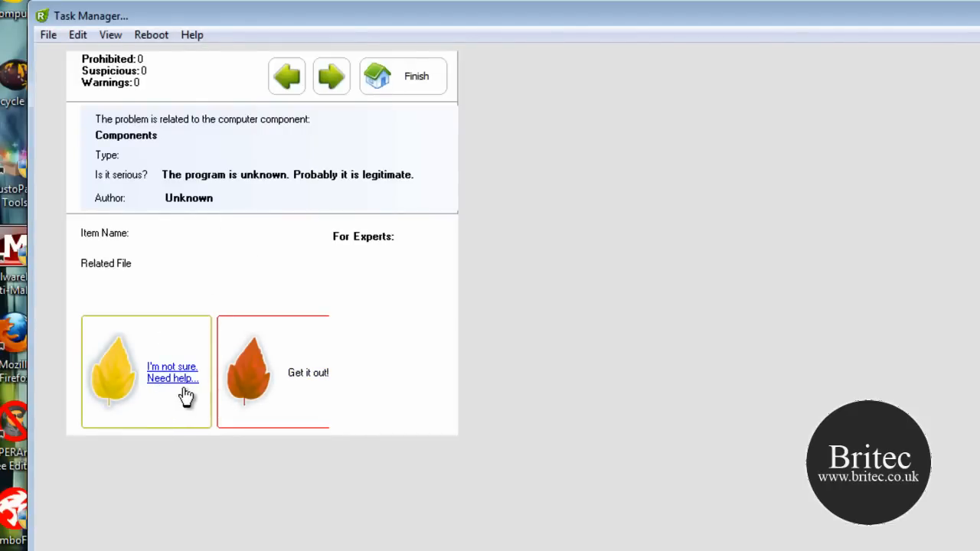
pyautogui.moveTo(312, 394)
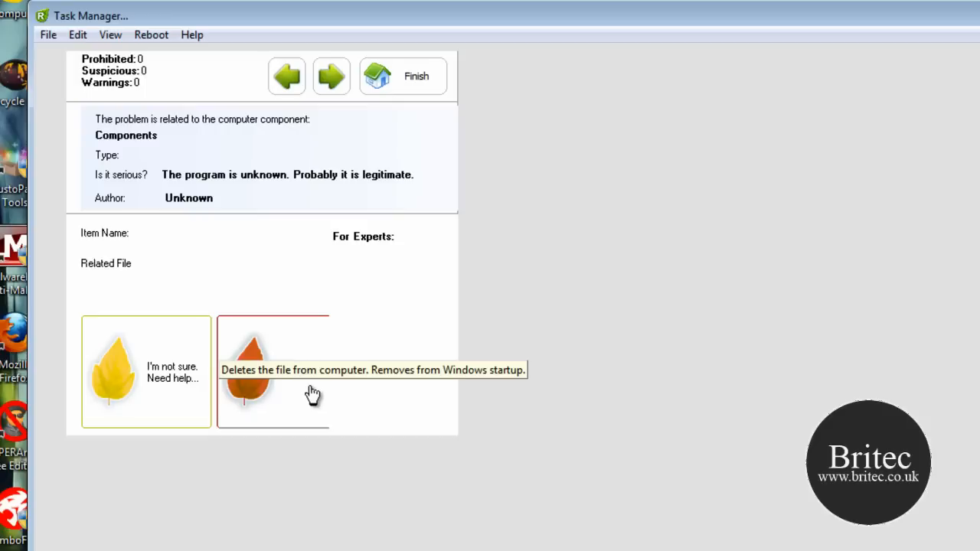
pyautogui.moveTo(810, 86)
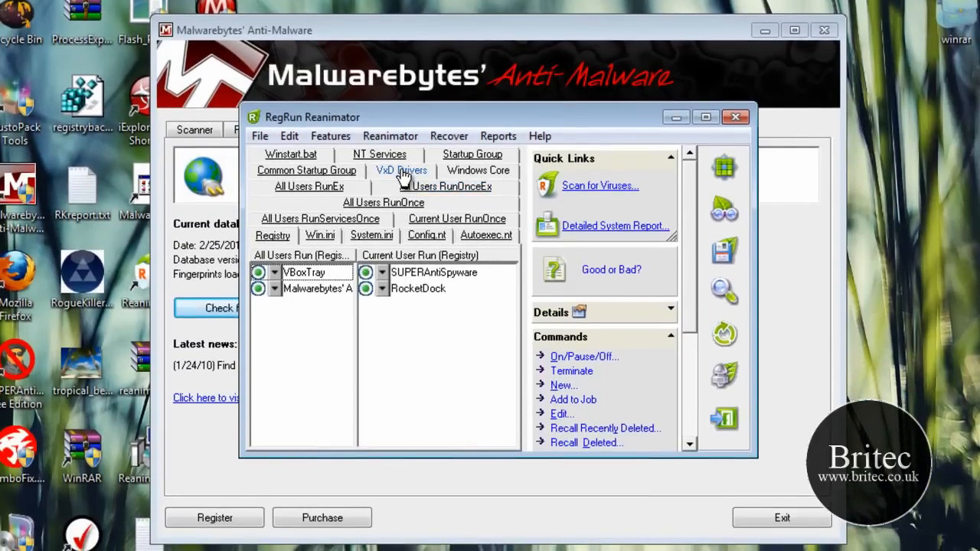
# Review the Startup Group entries, then close the RegRun Reanimator window
pyautogui.click(401, 170)
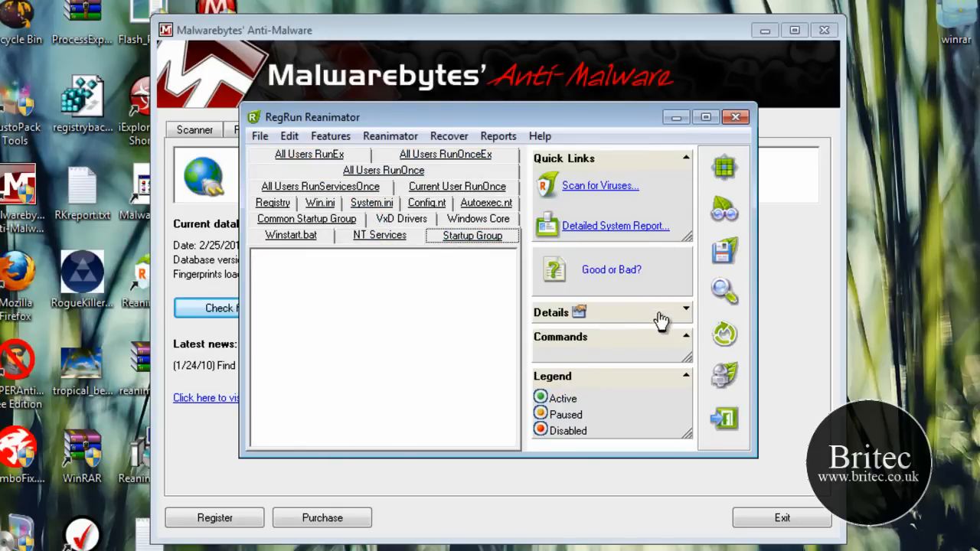
pyautogui.moveTo(723, 167)
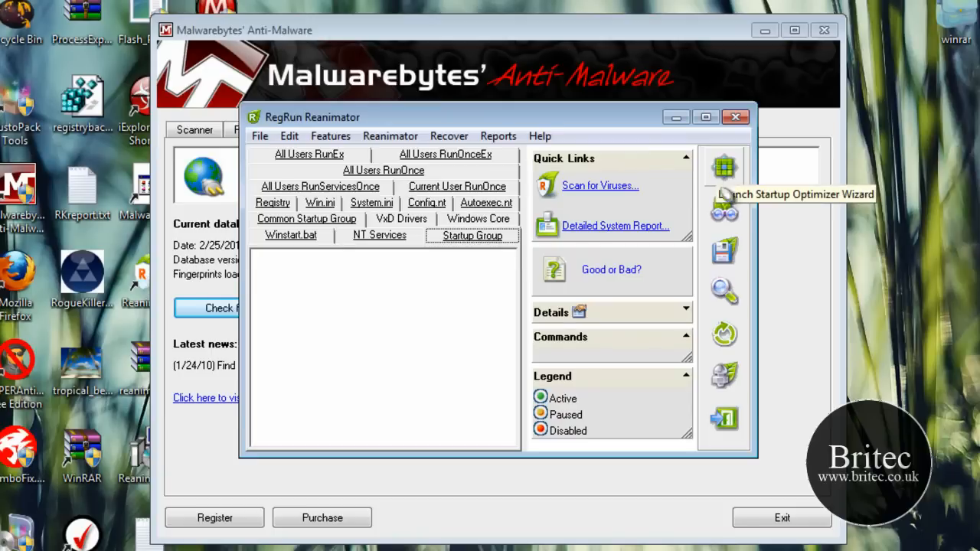
pyautogui.moveTo(746, 126)
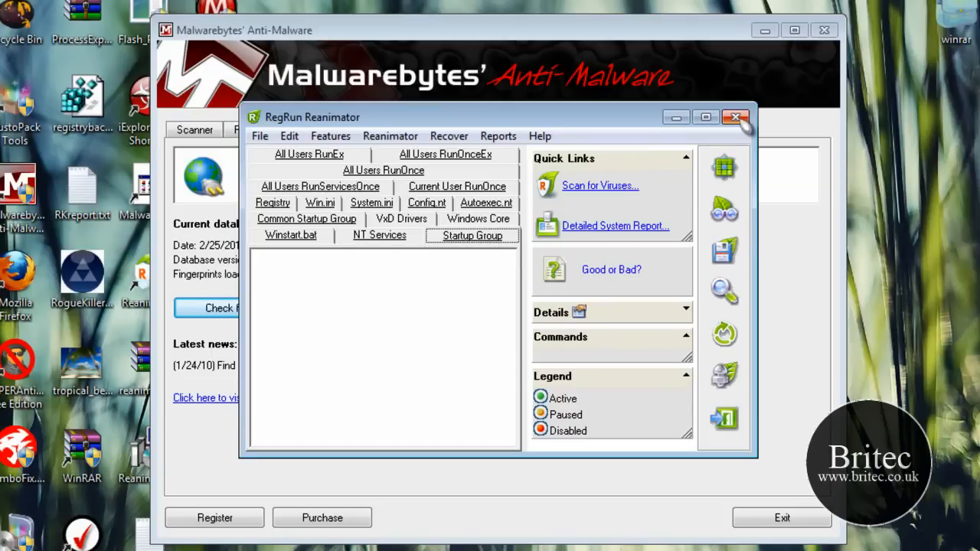
pyautogui.click(736, 116)
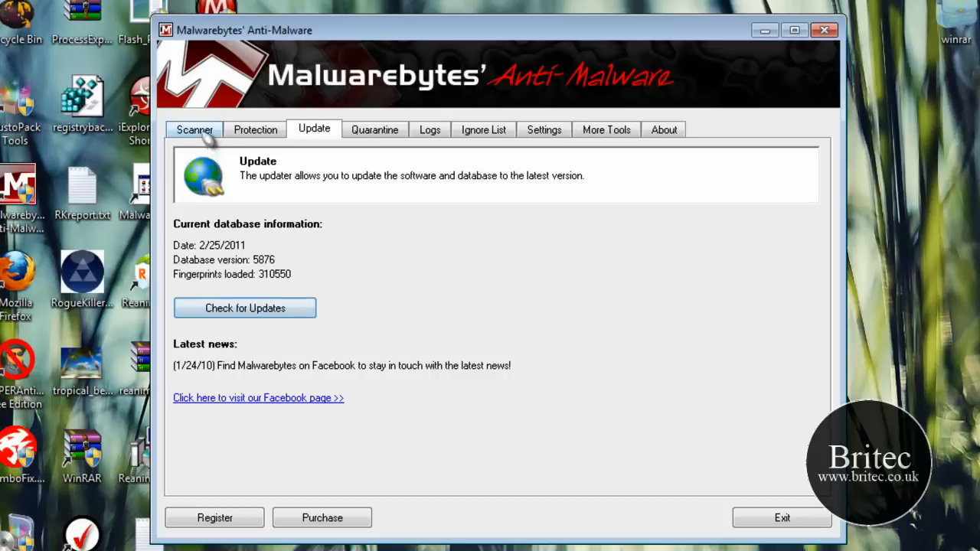
# Run a Malwarebytes quick scan (131,528 objects, 28 infected) and dismiss the completion notice
pyautogui.click(195, 129)
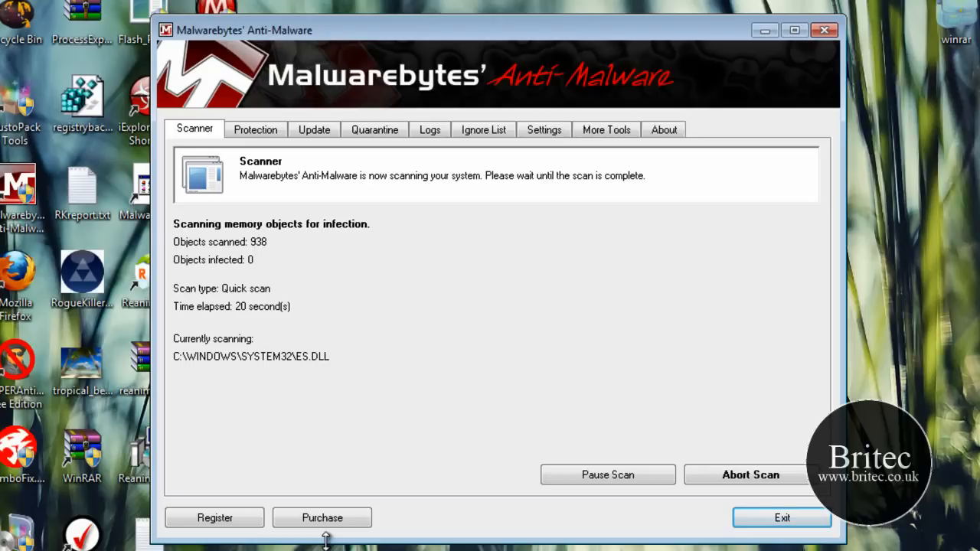
pyautogui.moveTo(344, 528)
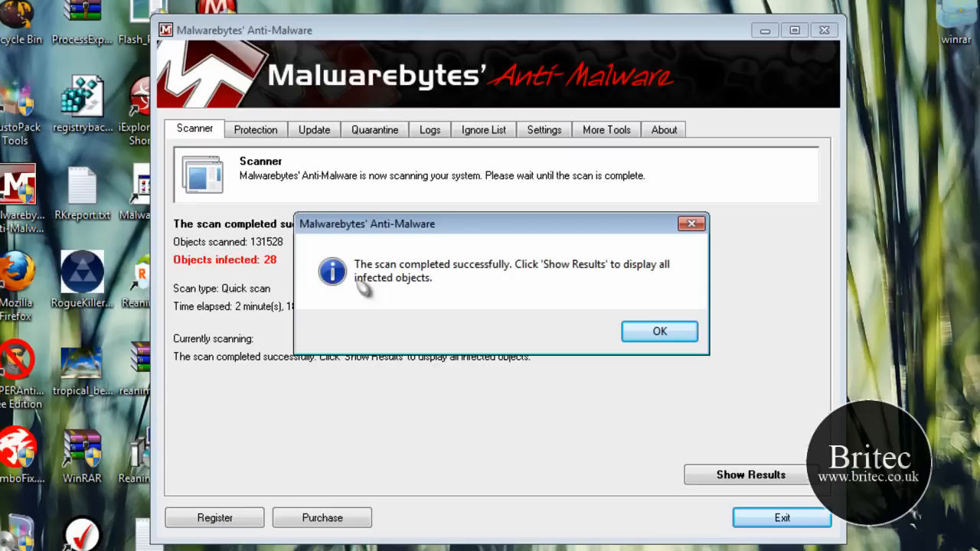
pyautogui.moveTo(476, 341)
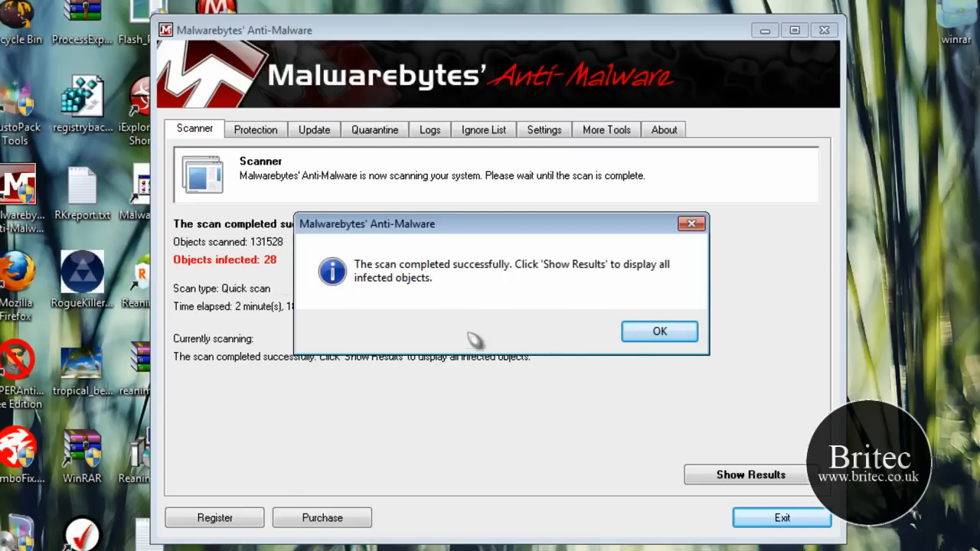
pyautogui.click(659, 331)
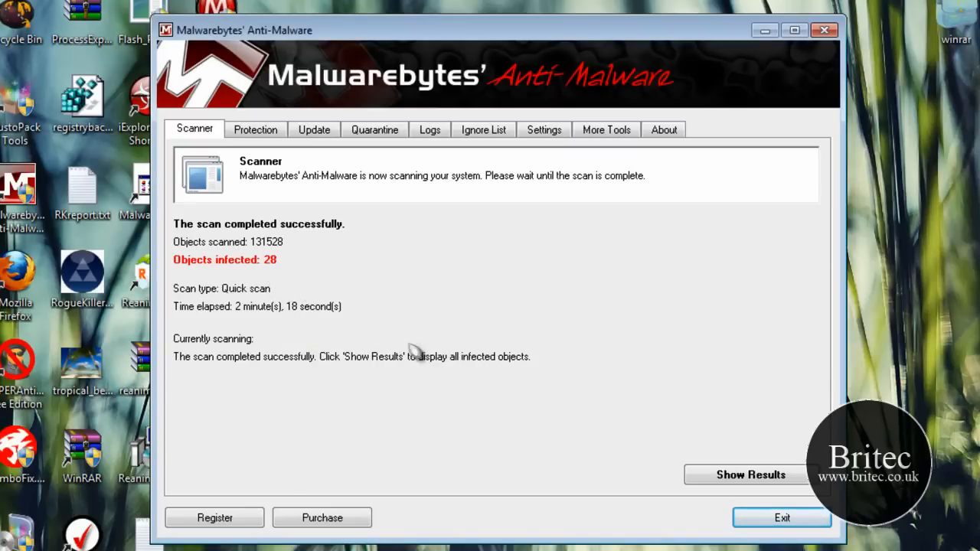
# Review the 28 detected threats, remove the selected ones, and select the desktop Malwarebytes shortcut
pyautogui.click(747, 474)
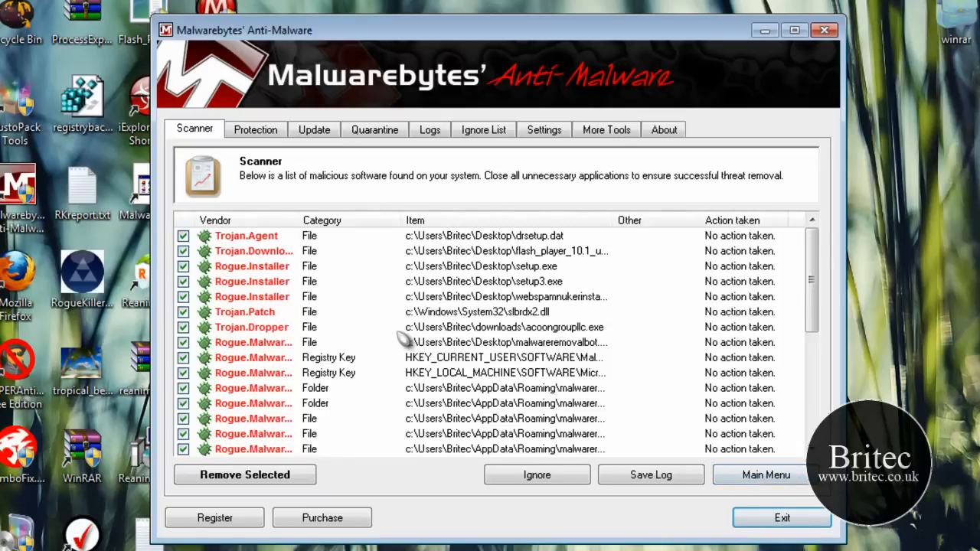
pyautogui.moveTo(402, 365)
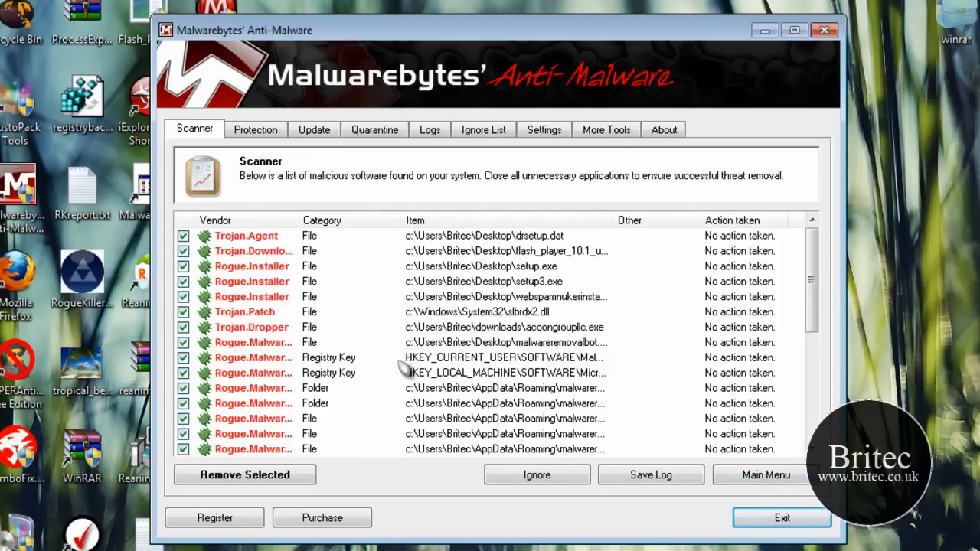
pyautogui.moveTo(396, 306)
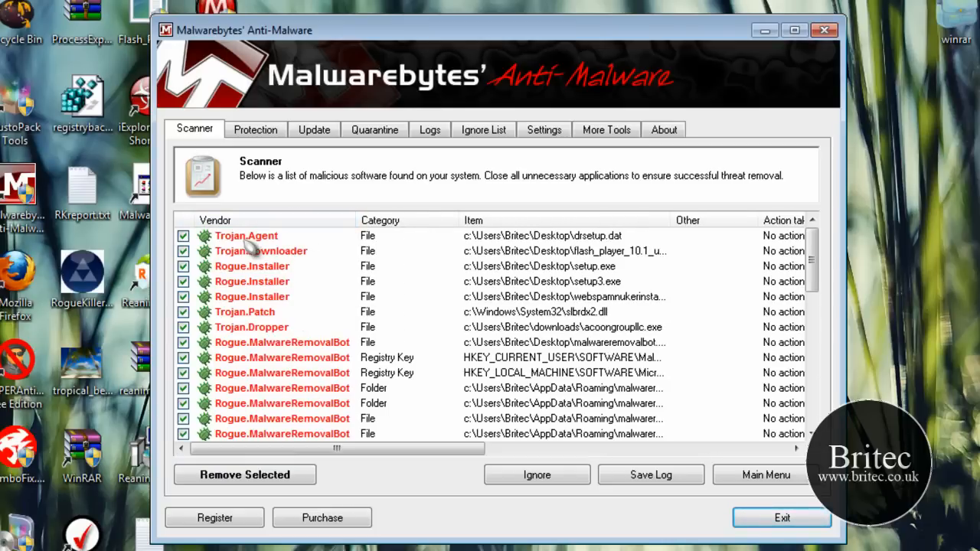
pyautogui.moveTo(586, 270)
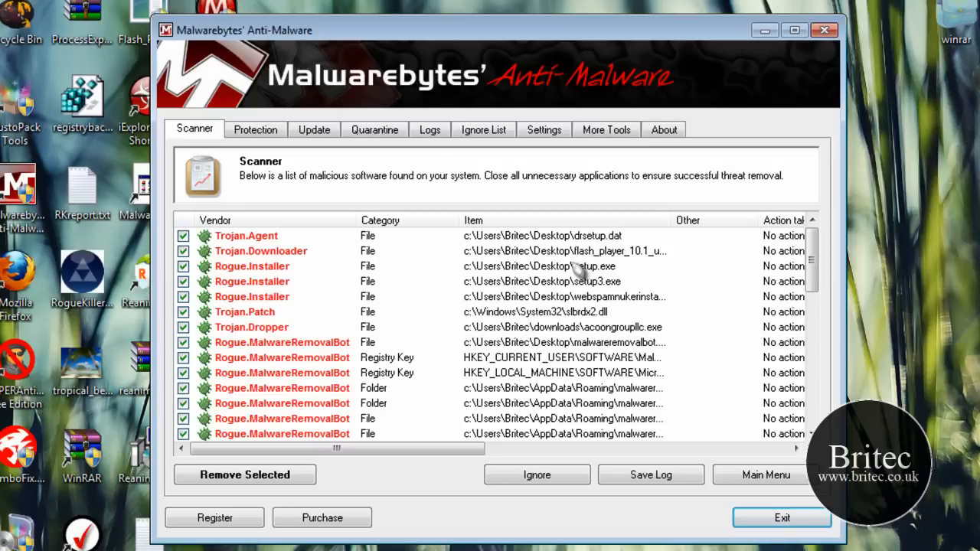
pyautogui.moveTo(563, 339)
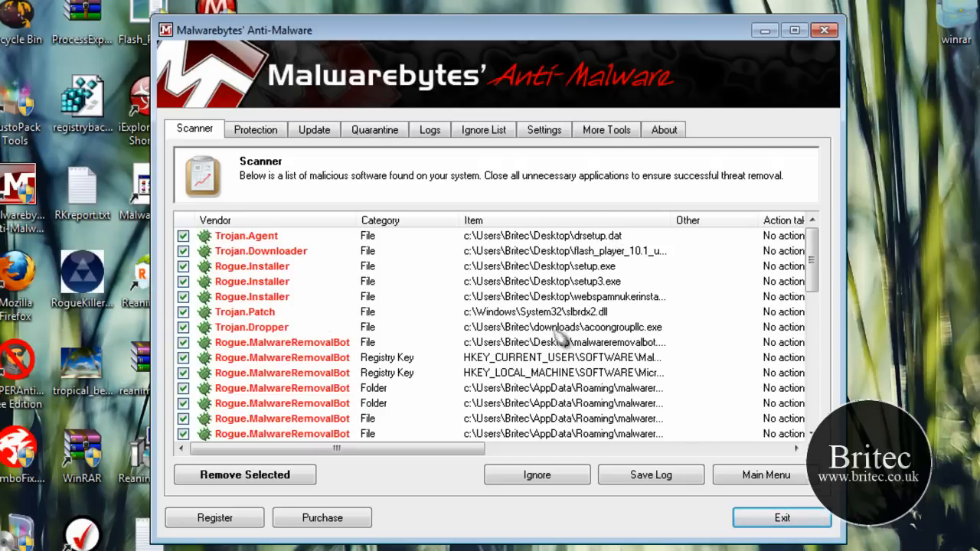
pyautogui.moveTo(245, 327)
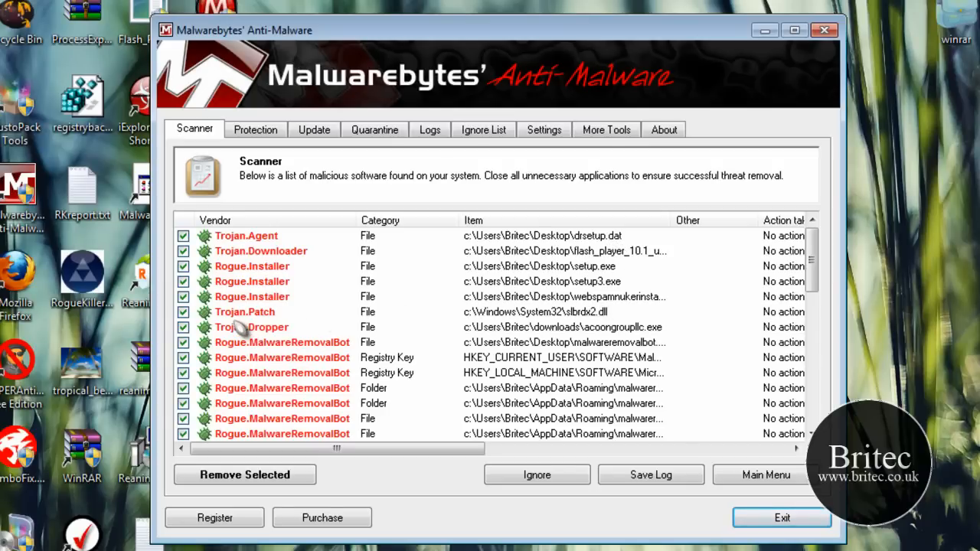
pyautogui.moveTo(593, 321)
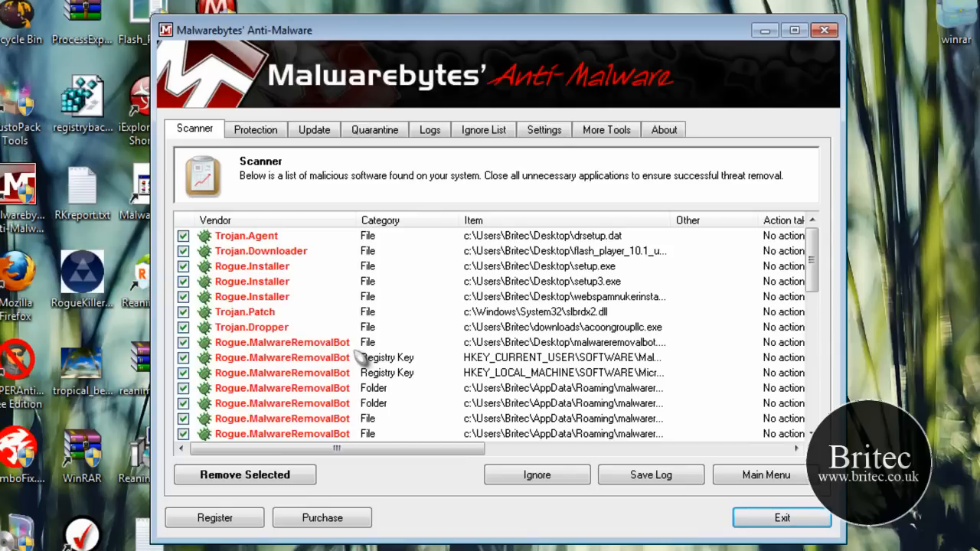
pyautogui.scroll(-3)
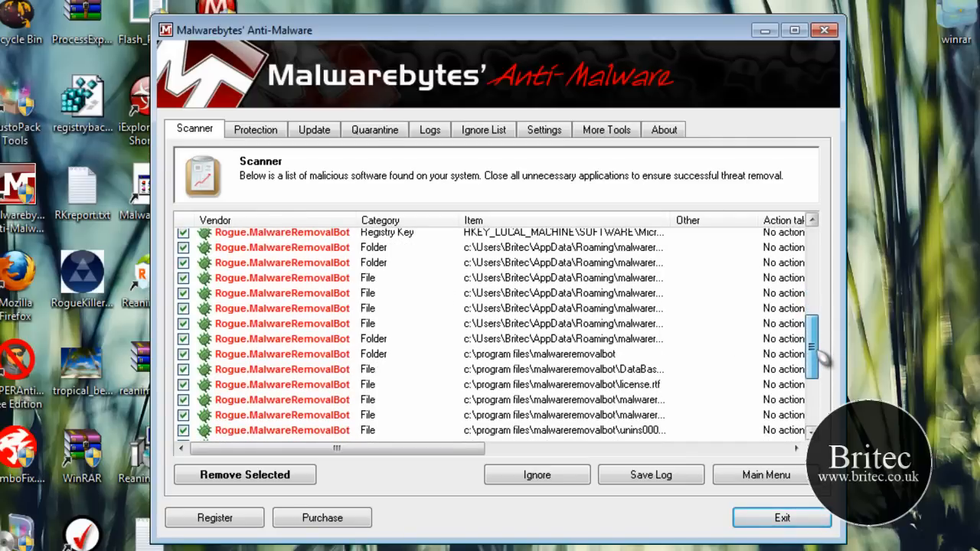
pyautogui.scroll(-3)
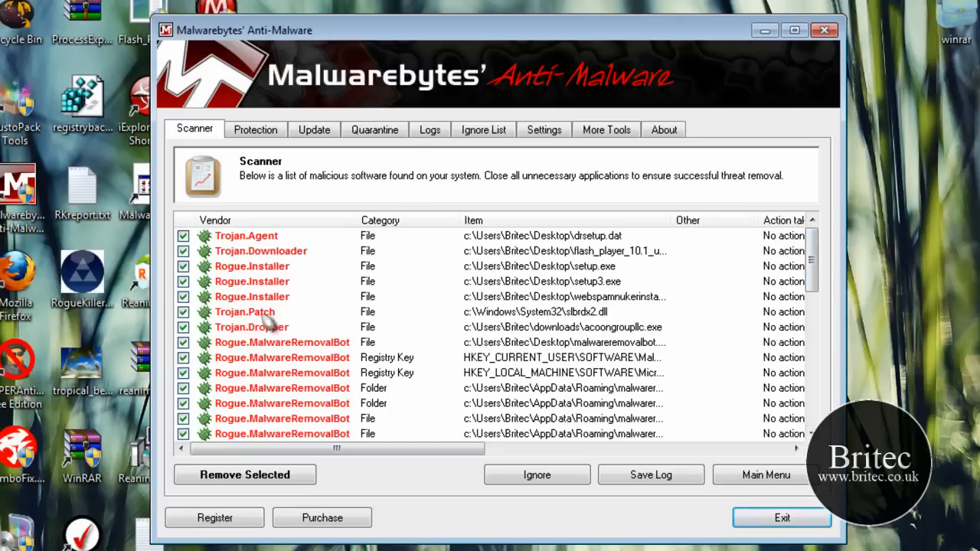
pyautogui.moveTo(381, 287)
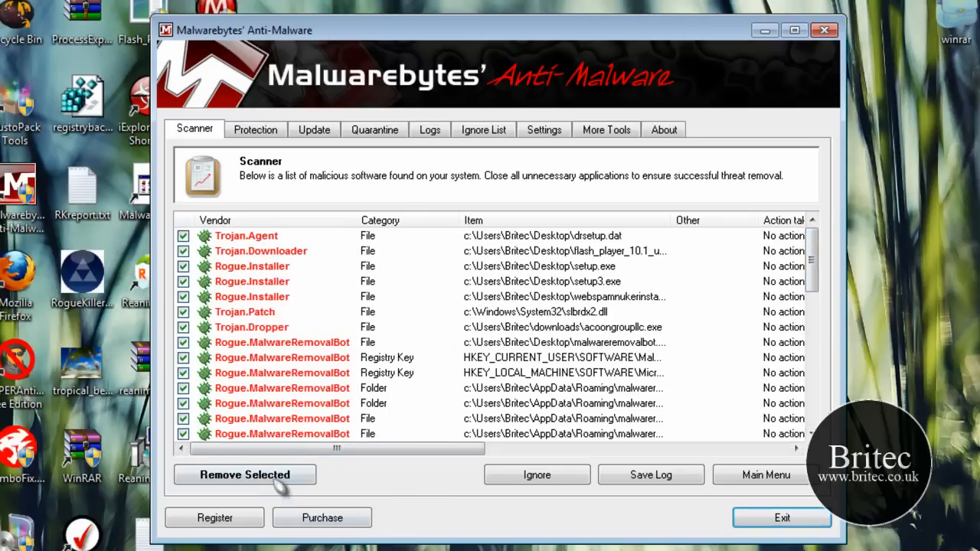
pyautogui.click(244, 475)
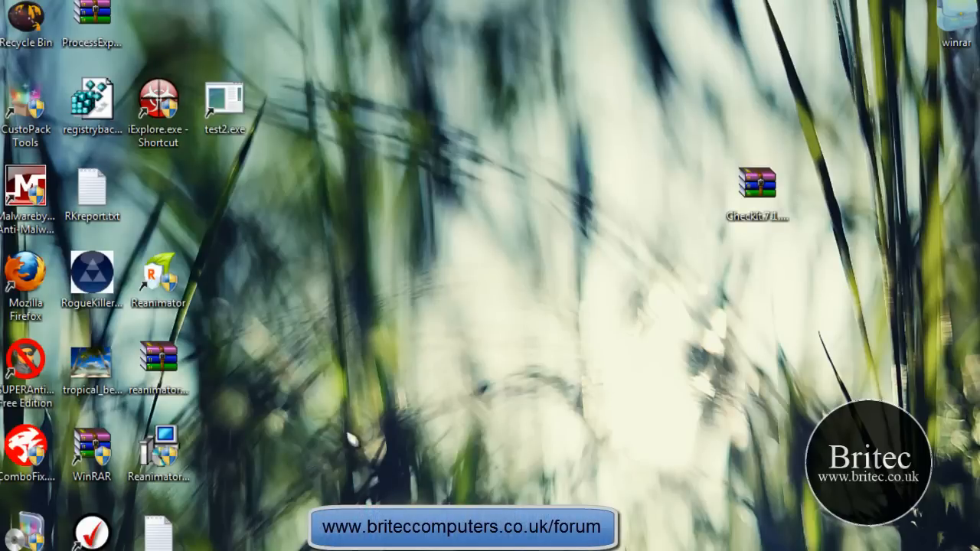
pyautogui.click(29, 188)
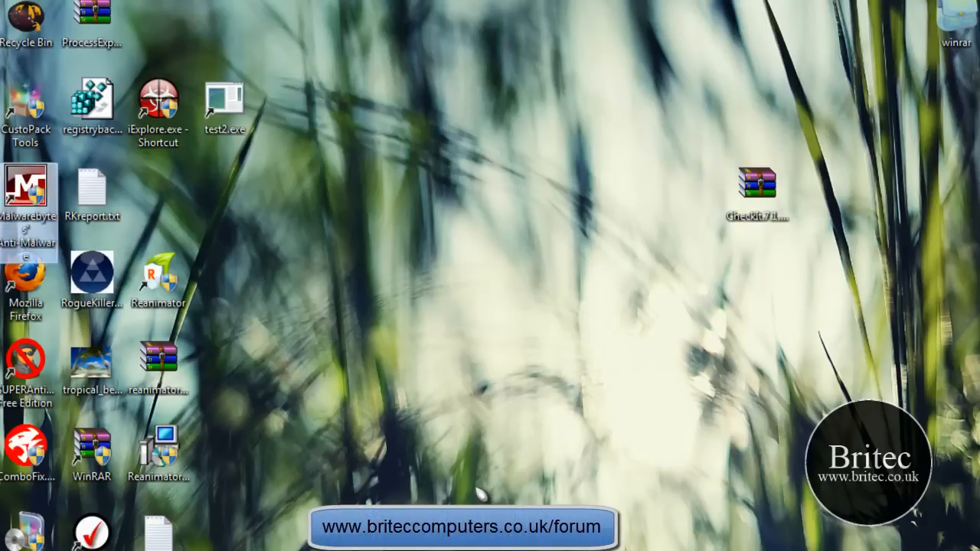